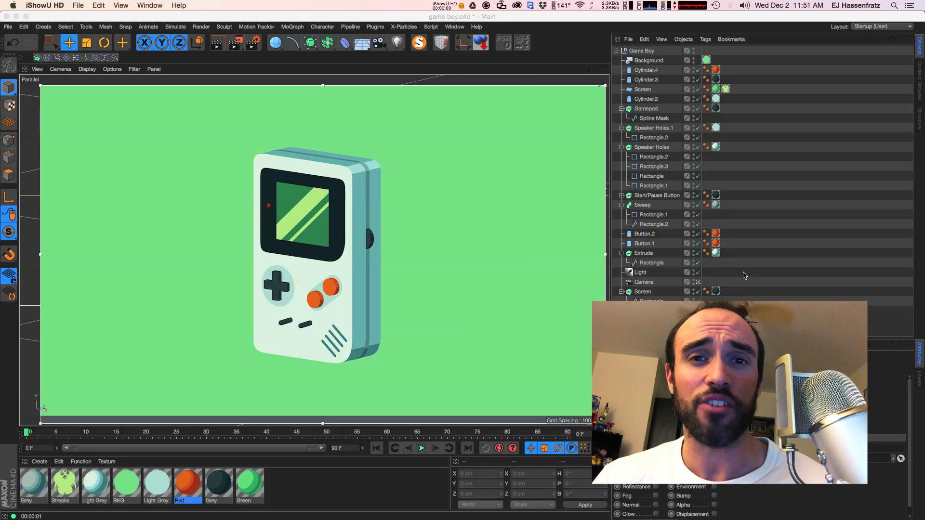
- Bring up the Red material's Luminance Cel shader with its shadow and diffuse gradients
{"action": "double_click", "coordinate": [188, 484]}
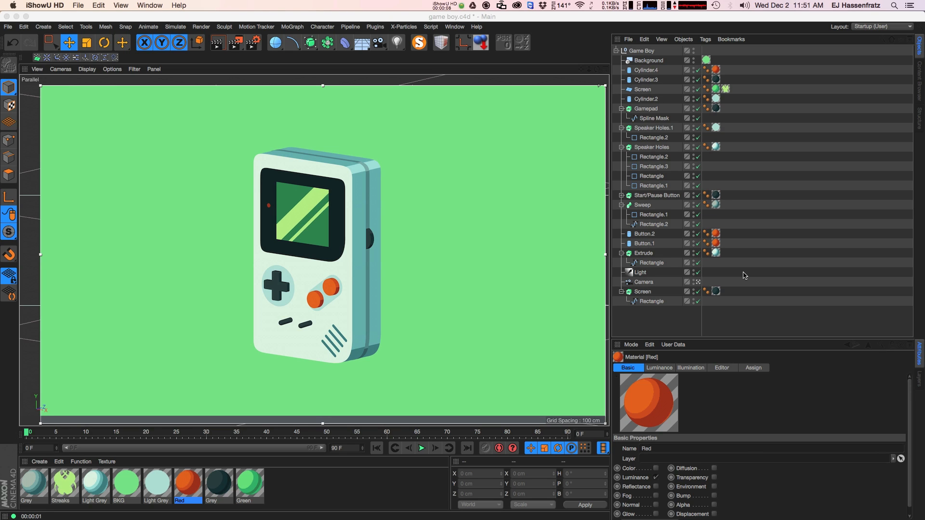
{"action": "mouse_move", "coordinate": [347, 215]}
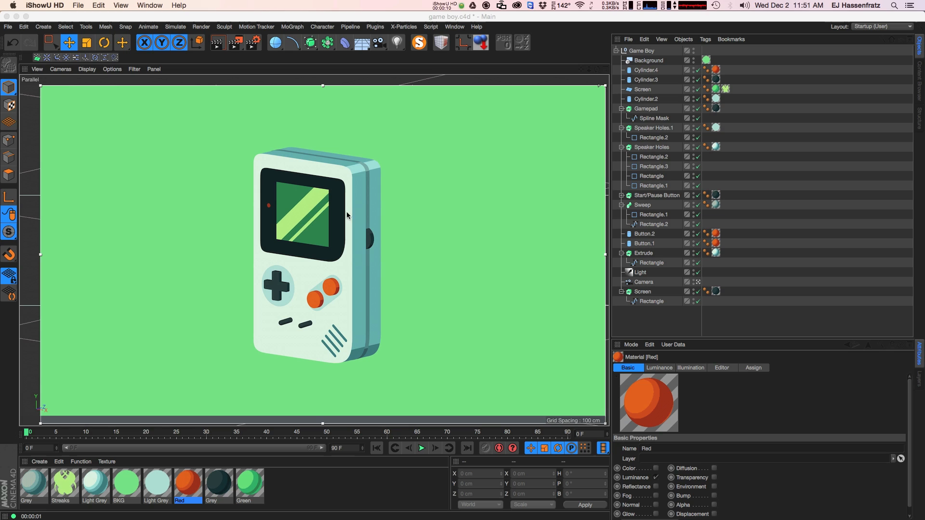
{"action": "mouse_move", "coordinate": [474, 358]}
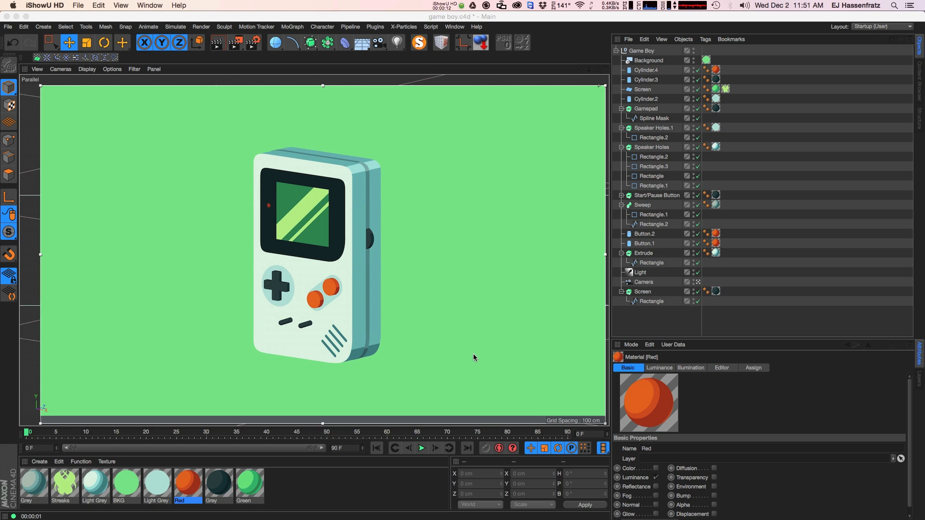
{"action": "mouse_move", "coordinate": [469, 346]}
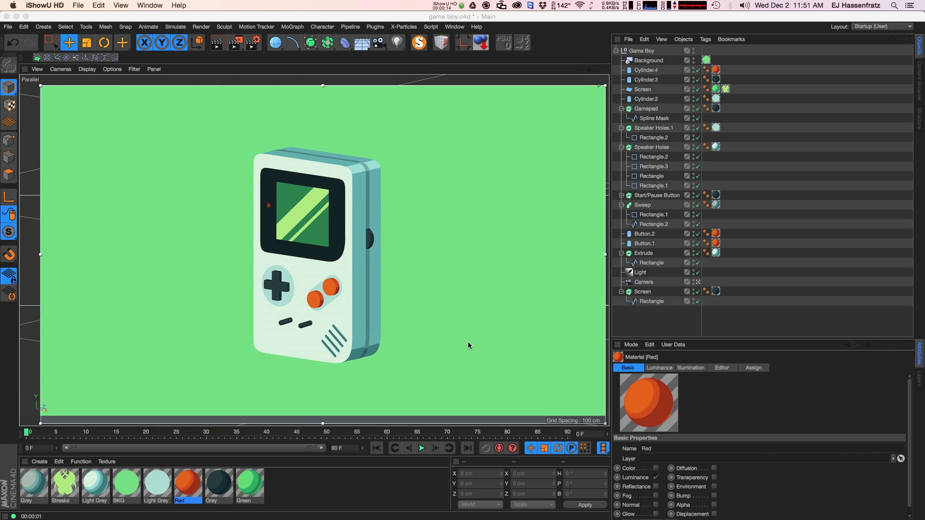
{"action": "double_click", "coordinate": [187, 484]}
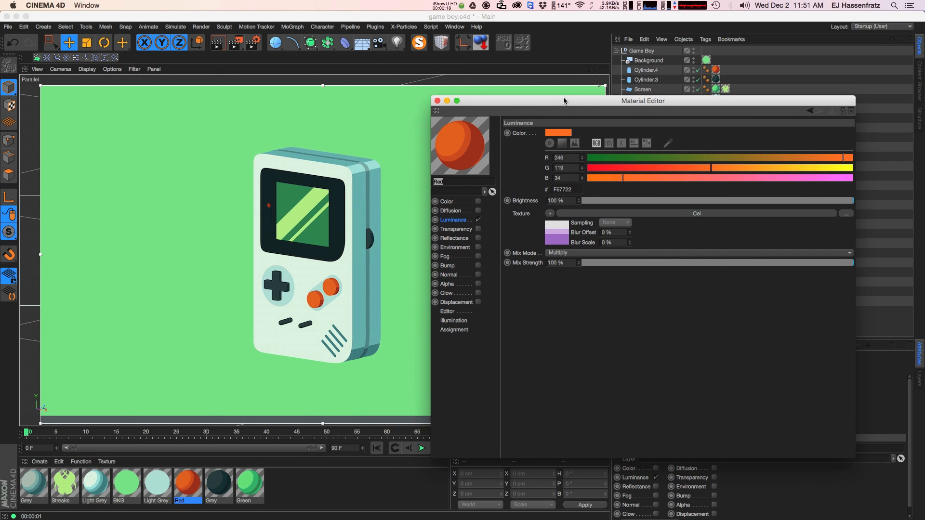
{"action": "left_click", "coordinate": [550, 214]}
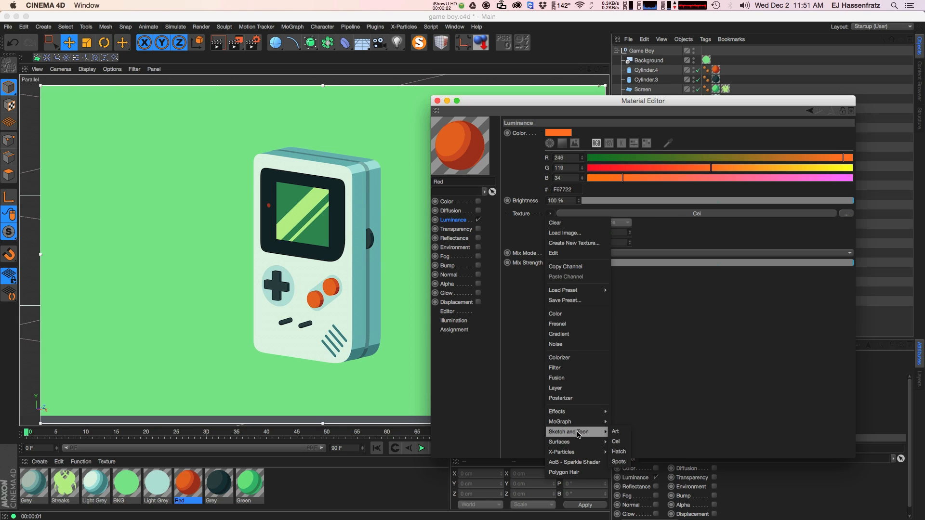
{"action": "mouse_move", "coordinate": [616, 435]}
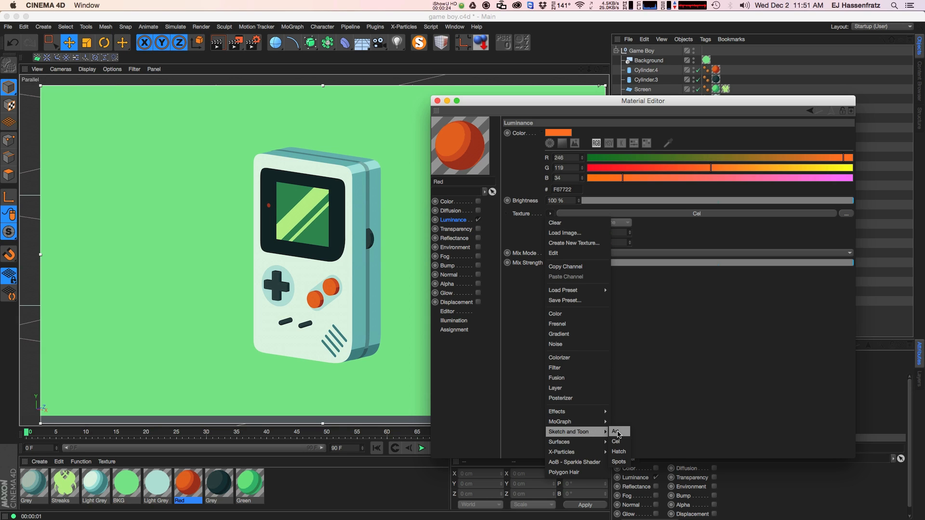
{"action": "mouse_move", "coordinate": [618, 440]}
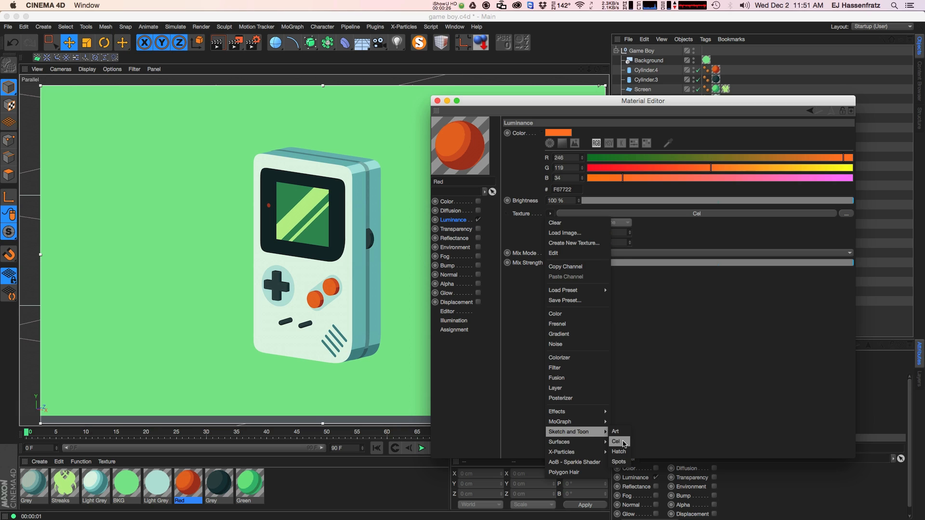
{"action": "left_click", "coordinate": [616, 441]}
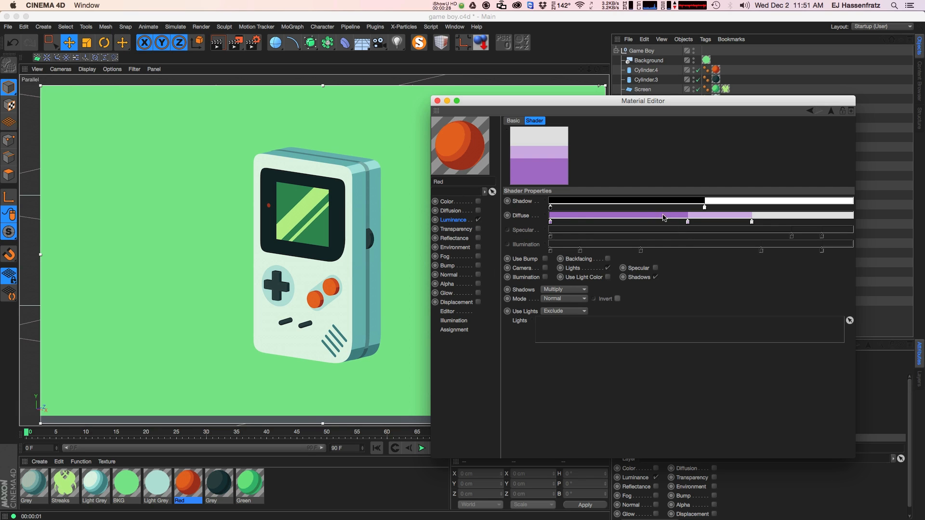
{"action": "mouse_move", "coordinate": [613, 227]}
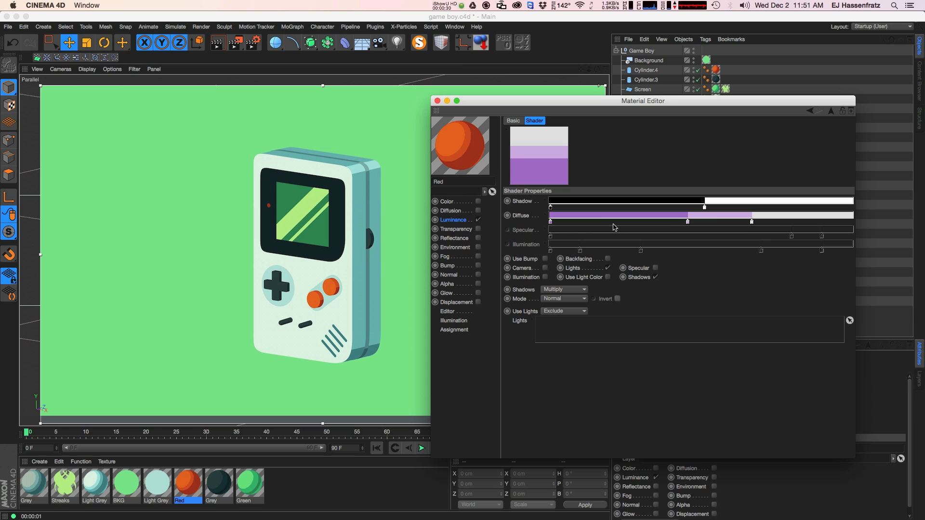
{"action": "mouse_move", "coordinate": [628, 212]}
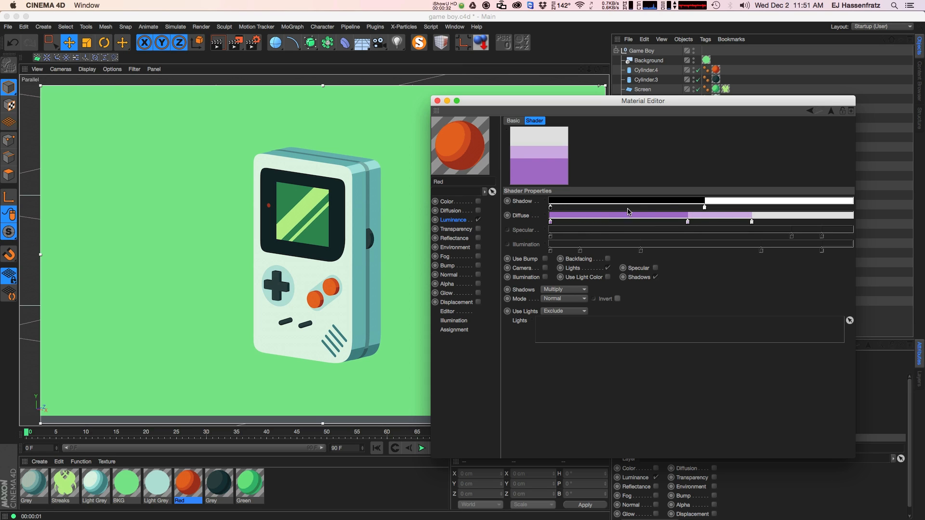
{"action": "mouse_move", "coordinate": [565, 273]}
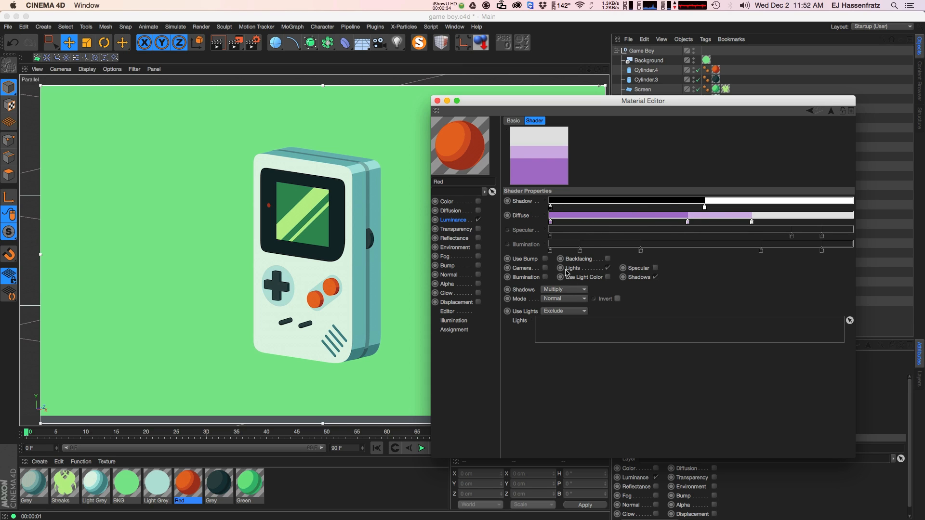
{"action": "left_click", "coordinate": [454, 220]}
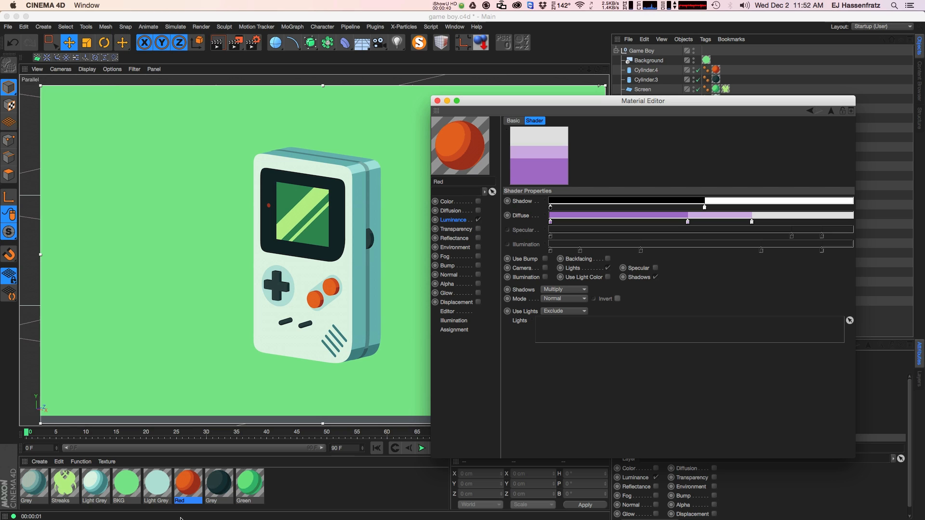
{"action": "mouse_move", "coordinate": [247, 485]}
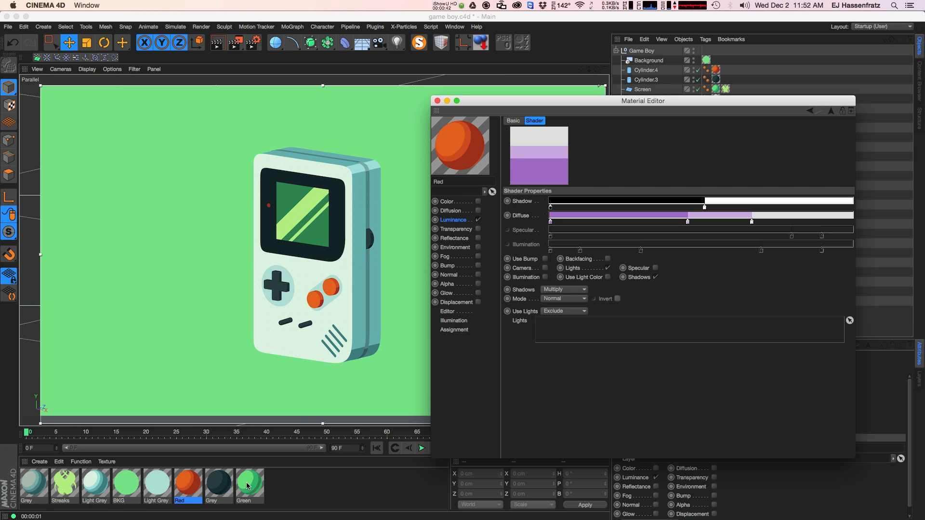
- Switch to the Light Grey and Grey materials and adjust a teal diffuse colour step
{"action": "left_click", "coordinate": [95, 483]}
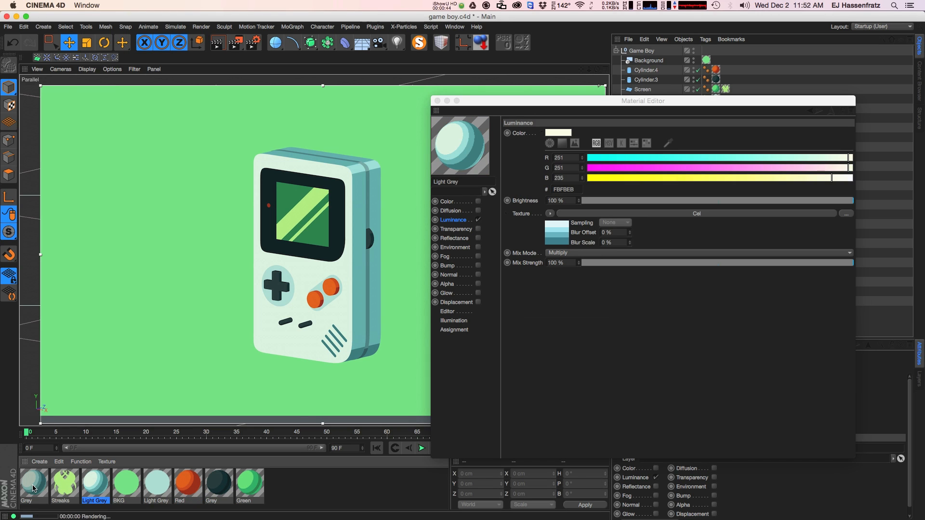
{"action": "left_click", "coordinate": [33, 481]}
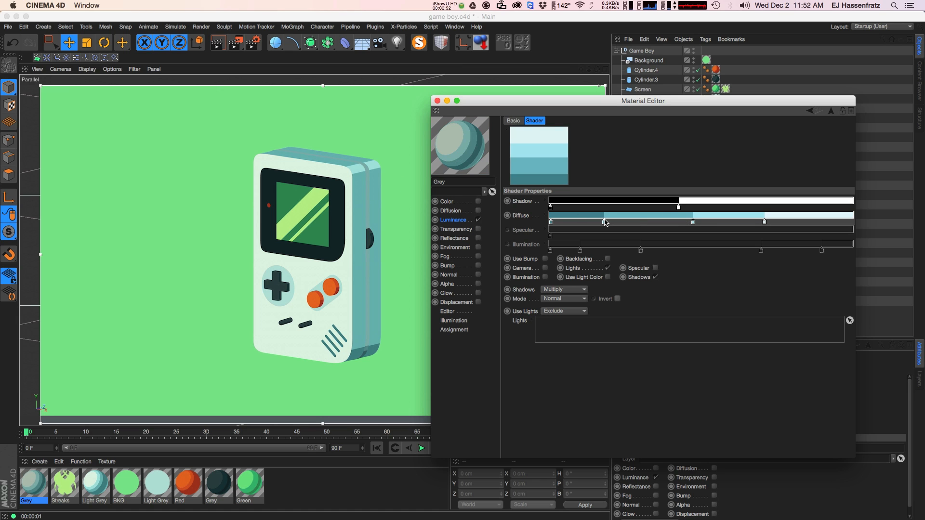
{"action": "left_click", "coordinate": [95, 483]}
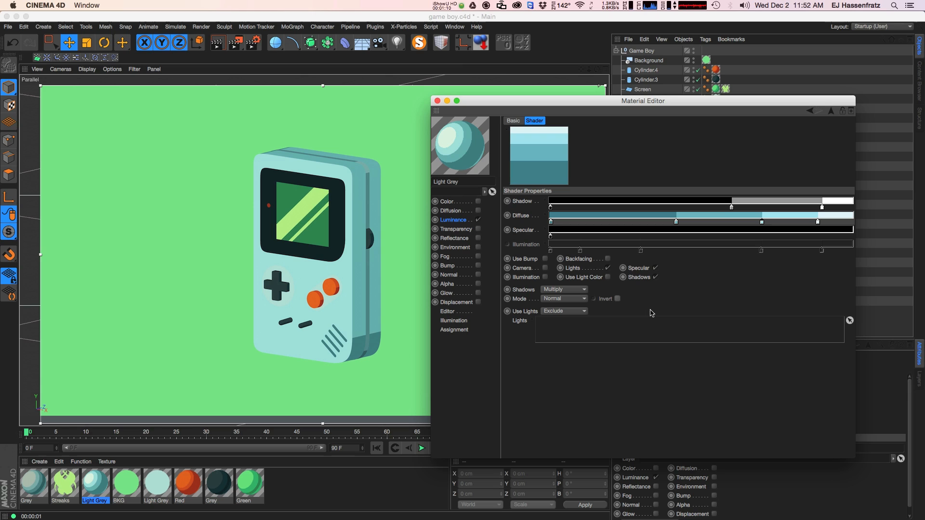
{"action": "mouse_move", "coordinate": [812, 235]}
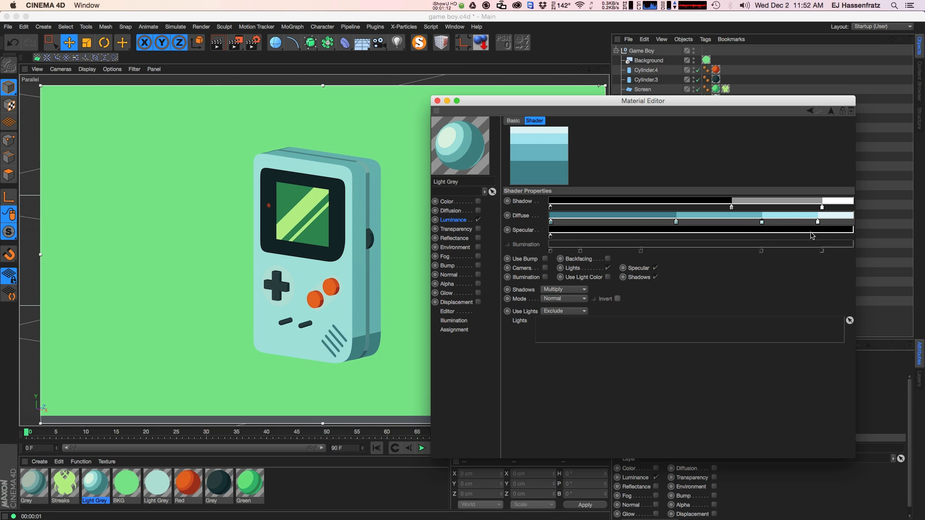
{"action": "mouse_move", "coordinate": [595, 196]}
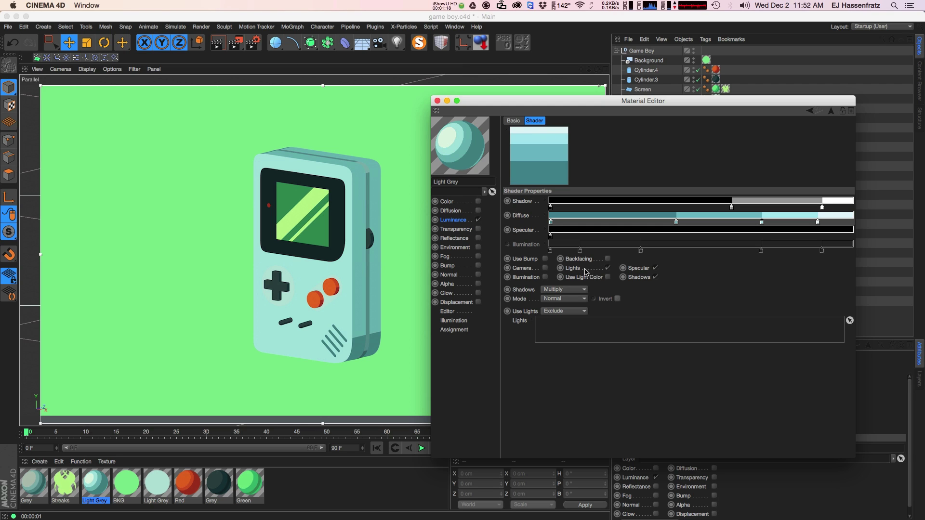
{"action": "mouse_move", "coordinate": [600, 295]}
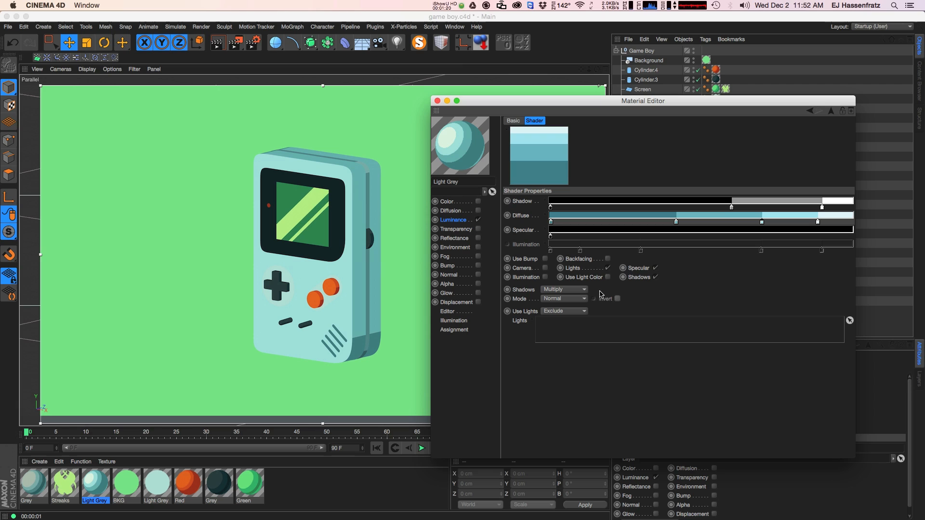
{"action": "mouse_move", "coordinate": [529, 280]}
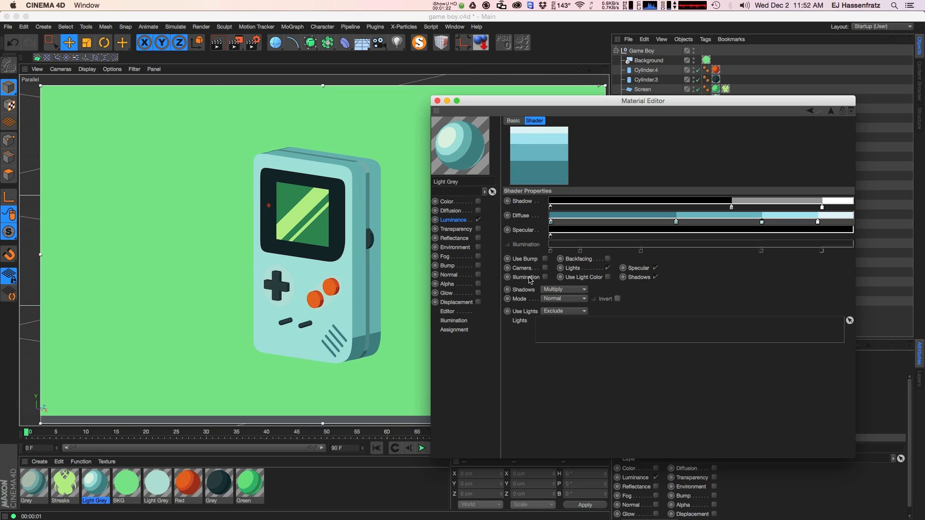
{"action": "mouse_move", "coordinate": [545, 271]}
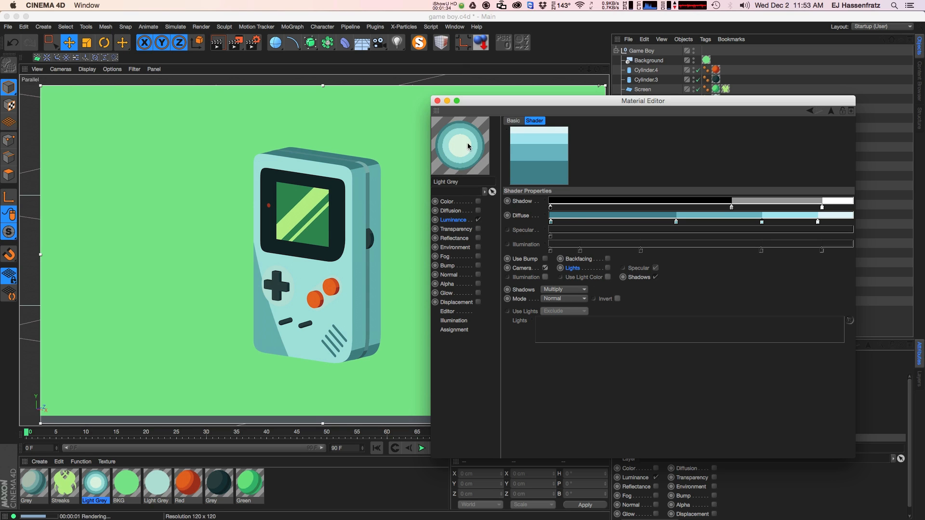
{"action": "mouse_move", "coordinate": [462, 155]}
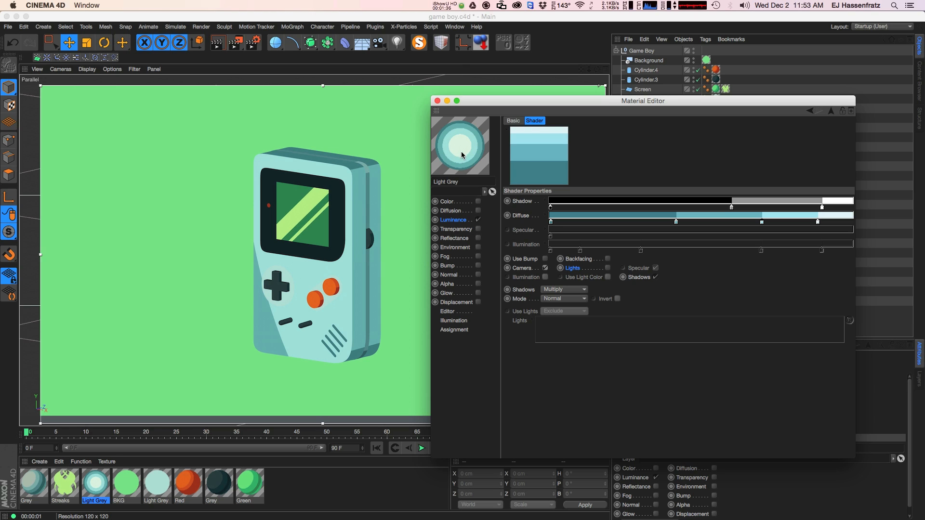
{"action": "mouse_move", "coordinate": [461, 156]}
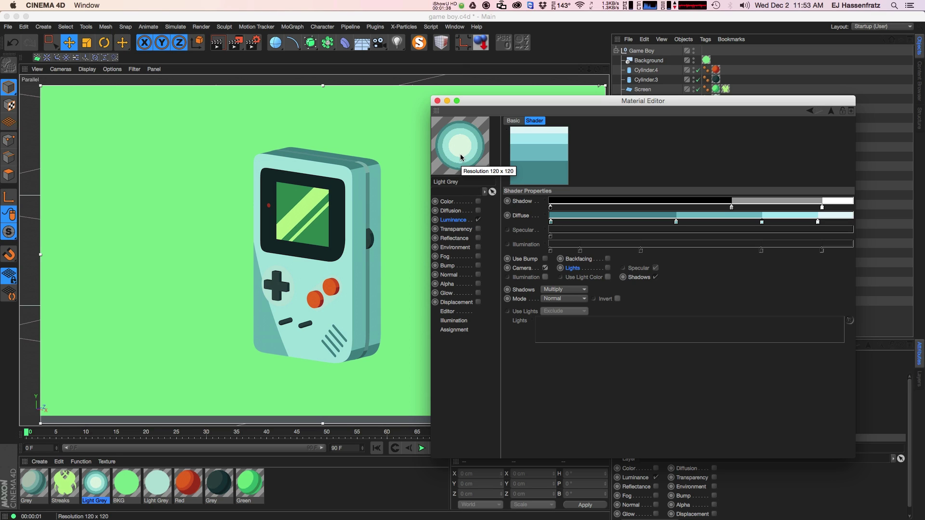
{"action": "mouse_move", "coordinate": [458, 163]}
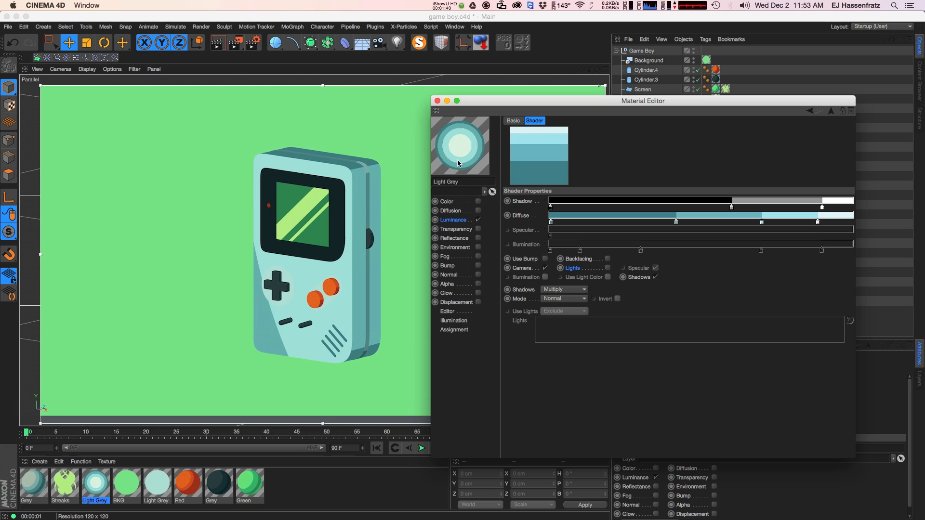
{"action": "mouse_move", "coordinate": [468, 149]}
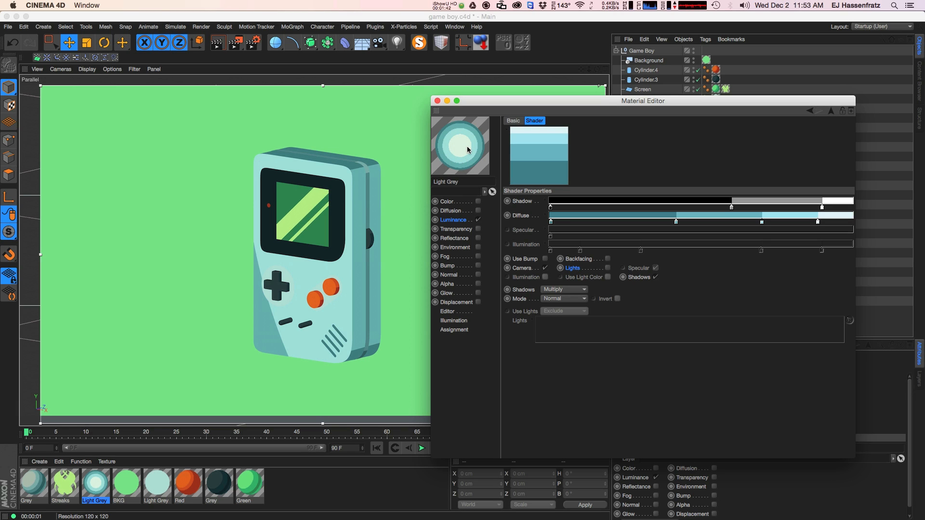
{"action": "mouse_move", "coordinate": [463, 149]}
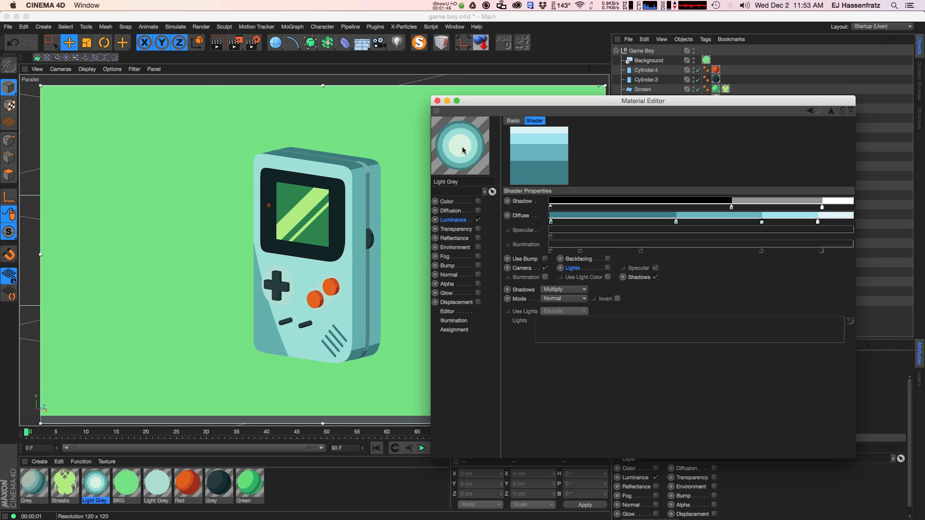
{"action": "mouse_move", "coordinate": [550, 272]}
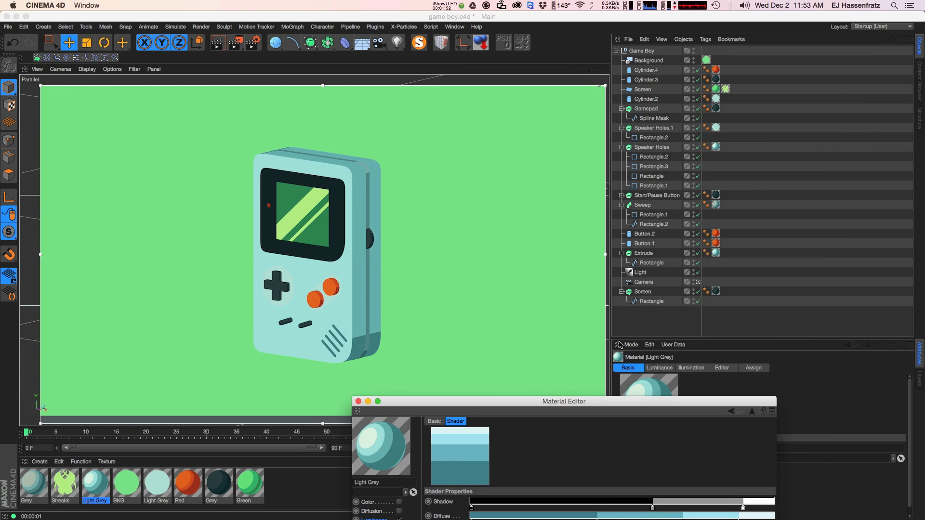
- Select the scene light to change how the Light Grey front is shaded
{"action": "left_click", "coordinate": [640, 272]}
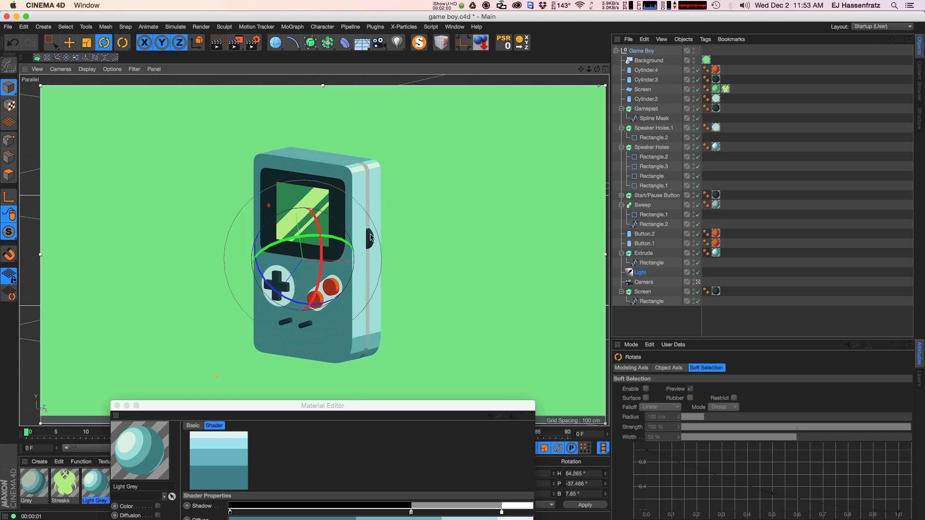
{"action": "mouse_move", "coordinate": [314, 411]}
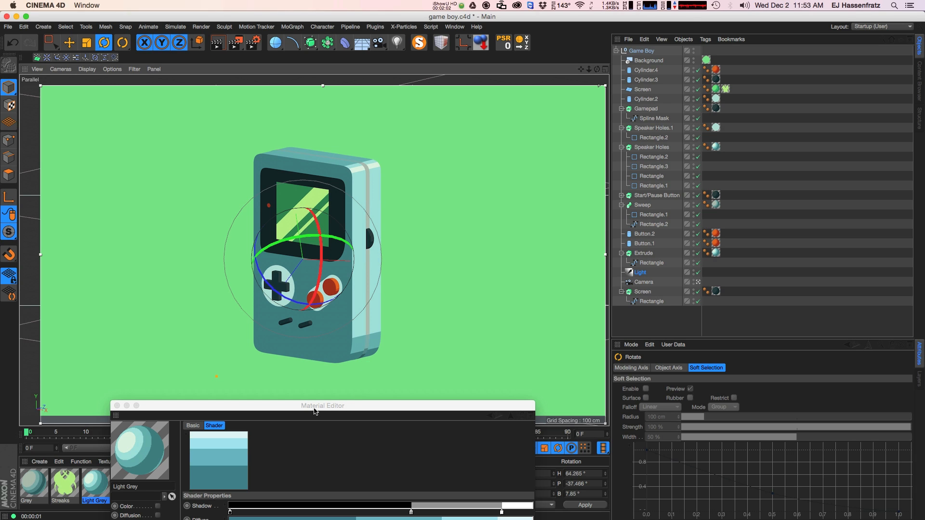
{"action": "mouse_move", "coordinate": [377, 398]}
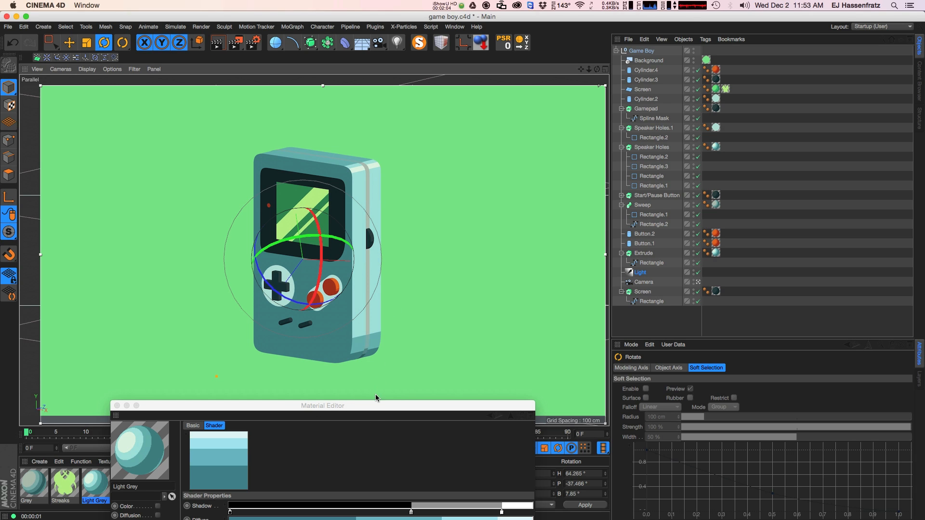
{"action": "mouse_move", "coordinate": [345, 340]}
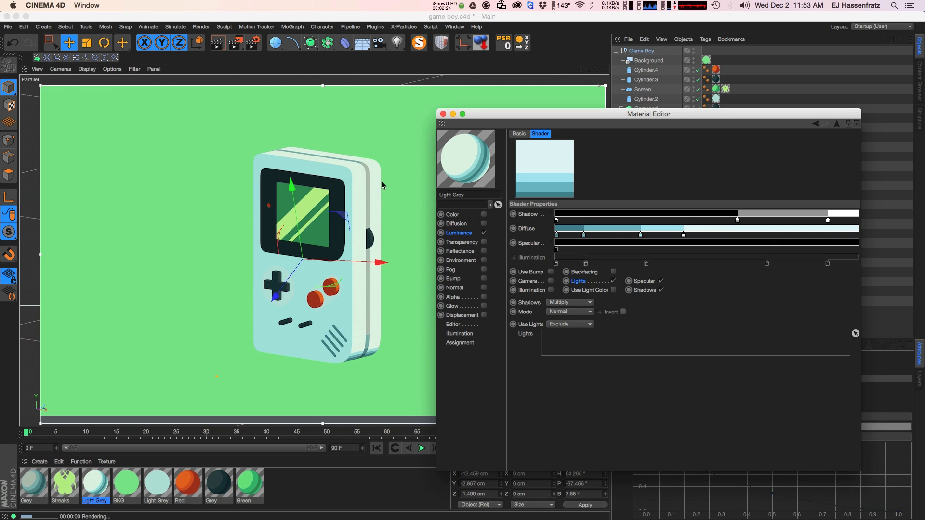
{"action": "mouse_move", "coordinate": [380, 240]}
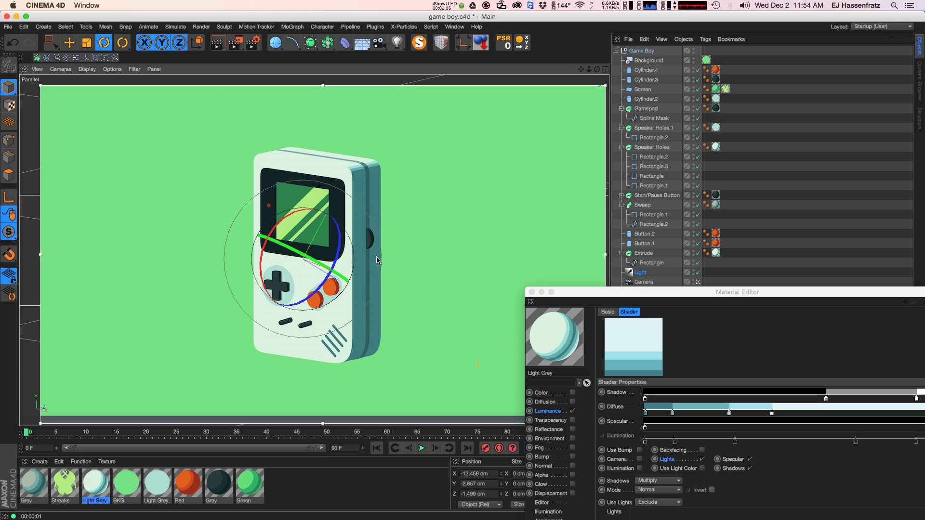
{"action": "mouse_move", "coordinate": [322, 268]}
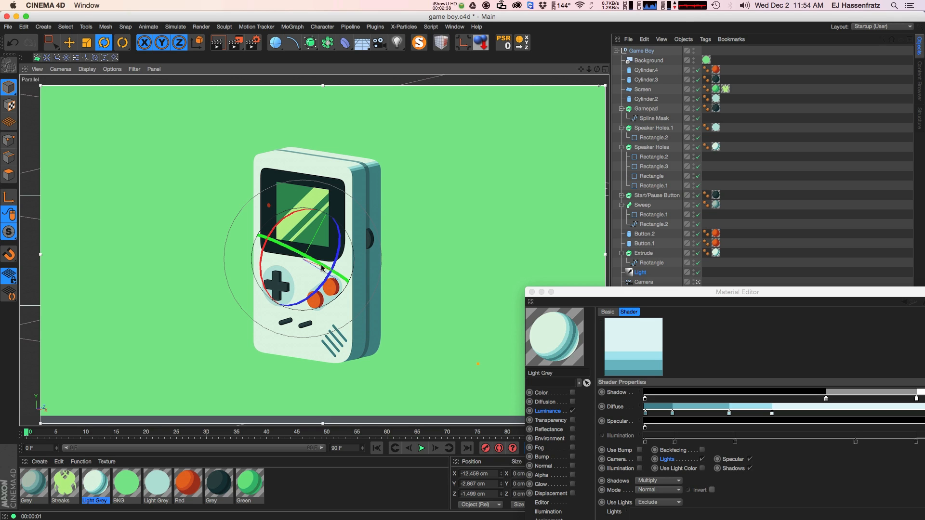
{"action": "mouse_move", "coordinate": [298, 231]}
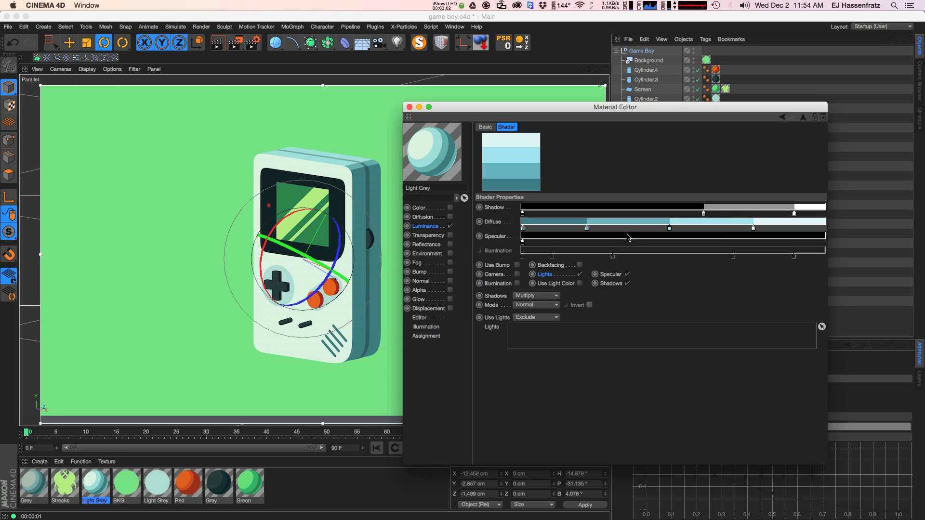
{"action": "mouse_move", "coordinate": [534, 283]}
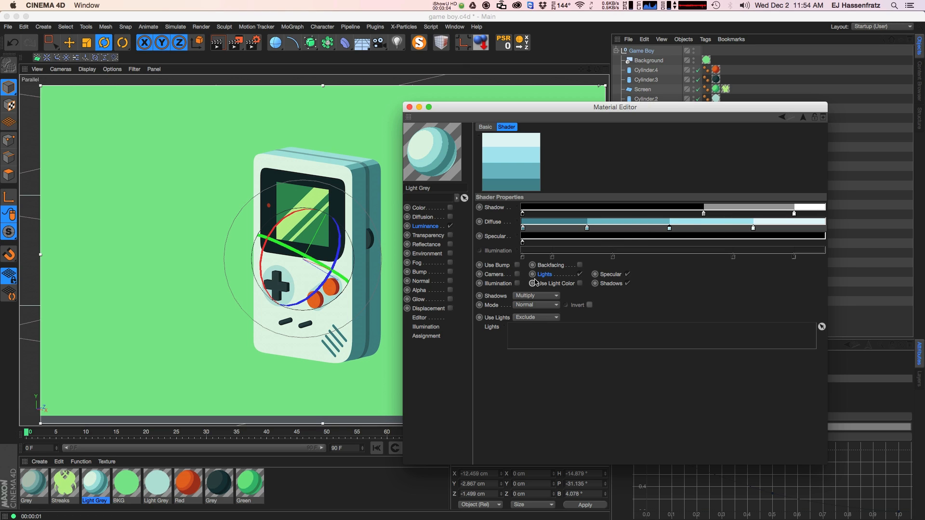
{"action": "mouse_move", "coordinate": [559, 279]}
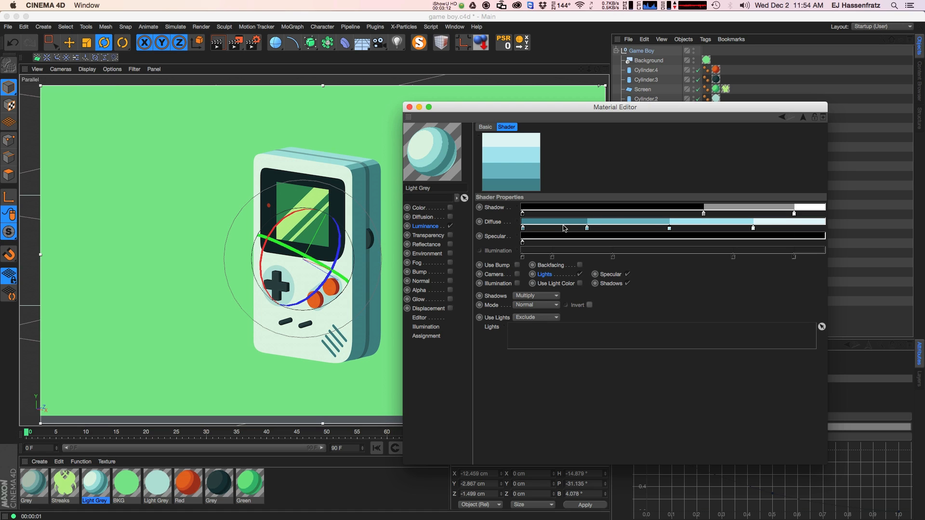
{"action": "left_click", "coordinate": [585, 228]}
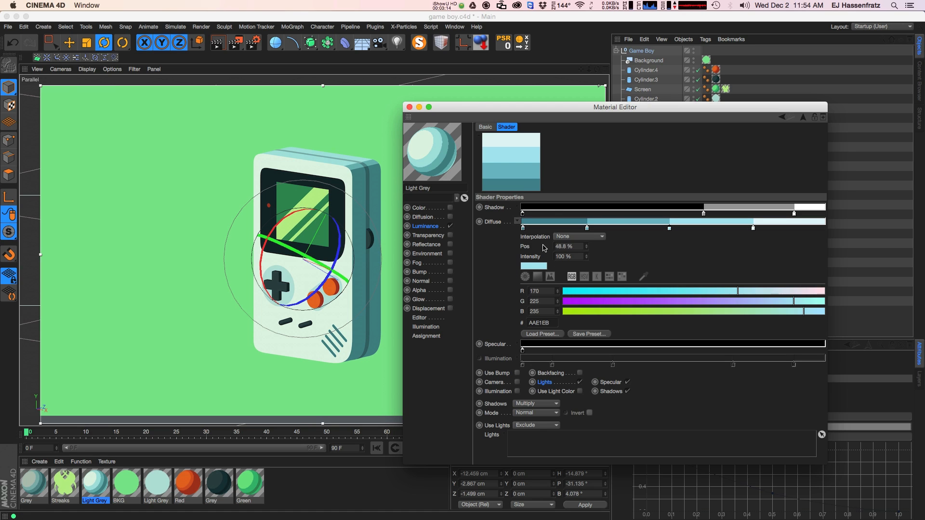
{"action": "left_click", "coordinate": [578, 236]}
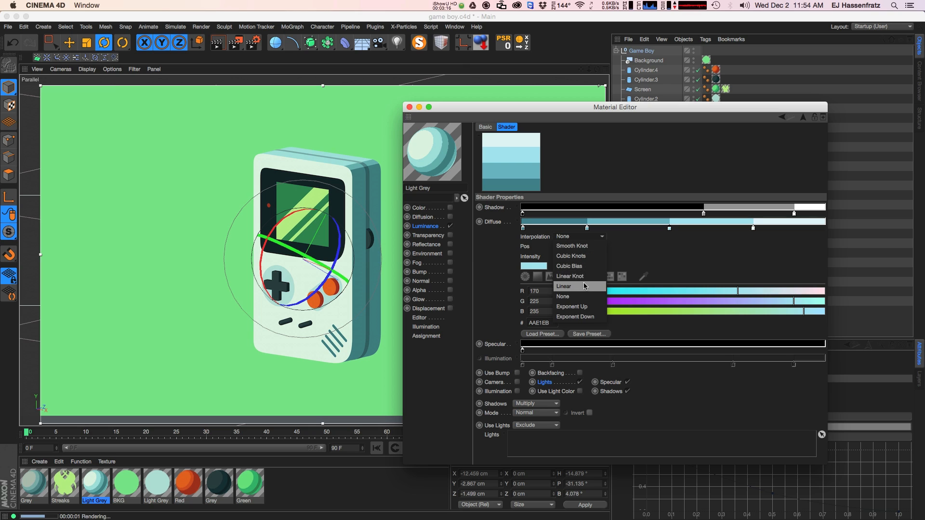
{"action": "mouse_move", "coordinate": [578, 246]}
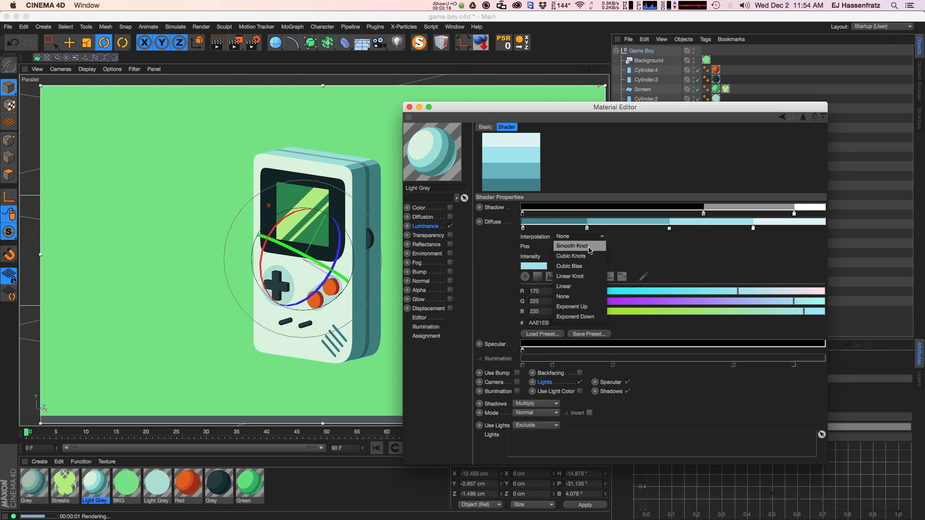
{"action": "left_click", "coordinate": [571, 246]}
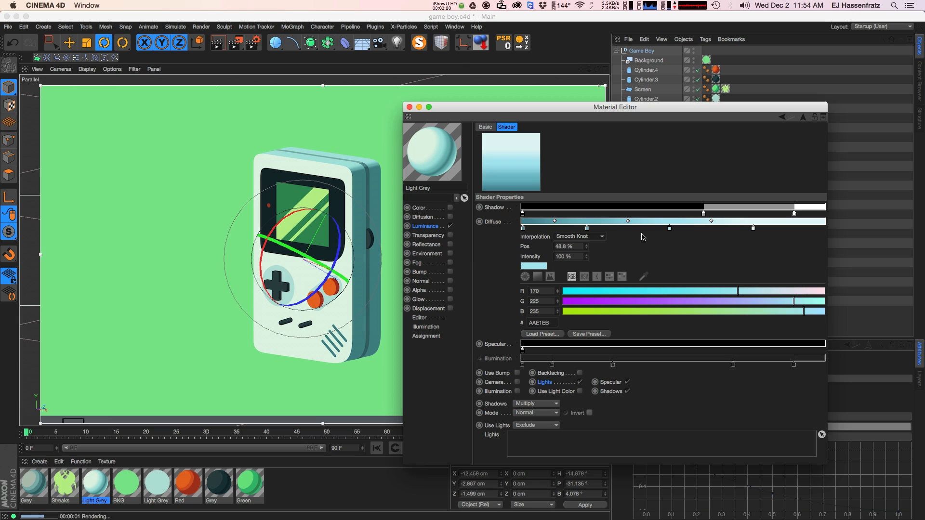
{"action": "mouse_move", "coordinate": [360, 177]}
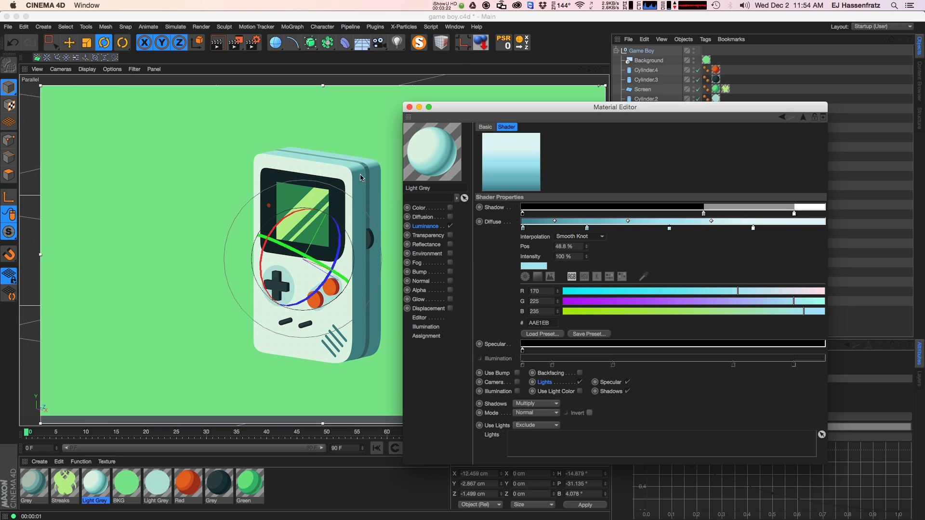
{"action": "mouse_move", "coordinate": [504, 251]}
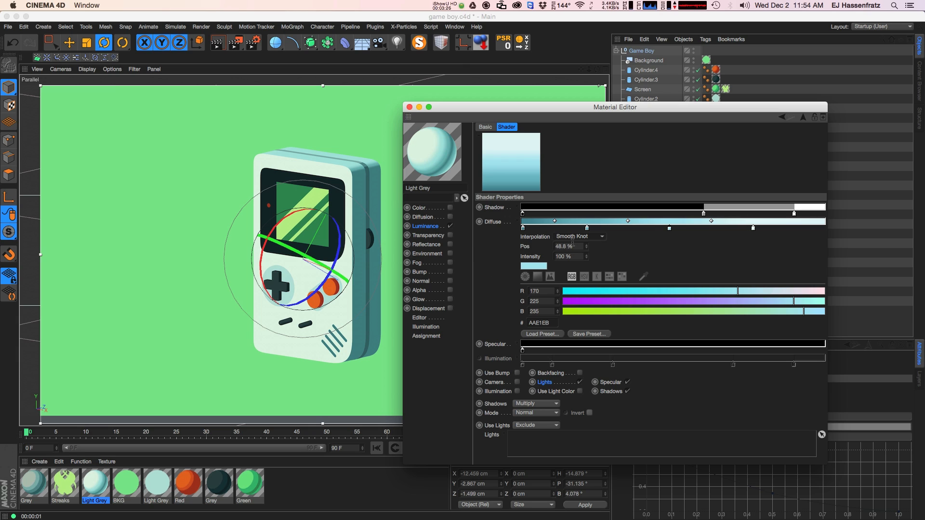
{"action": "left_click", "coordinate": [579, 237]}
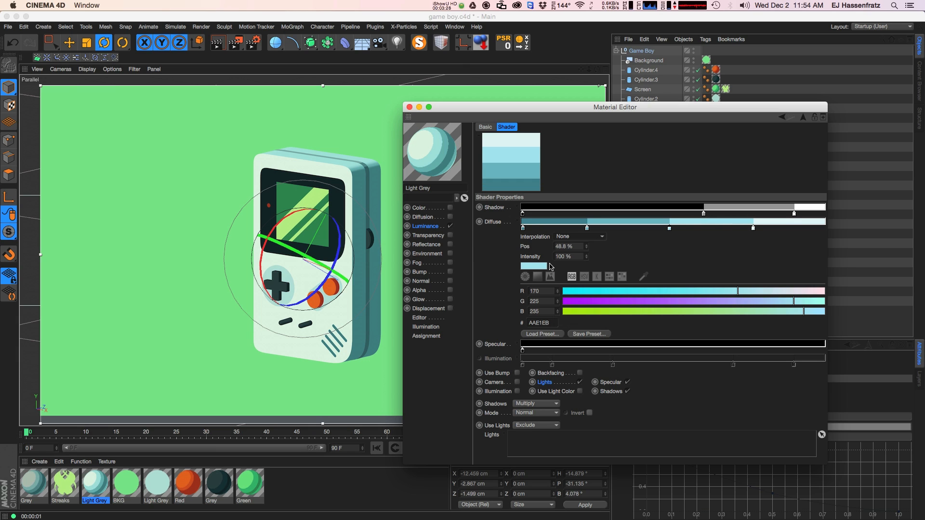
{"action": "mouse_move", "coordinate": [362, 220]}
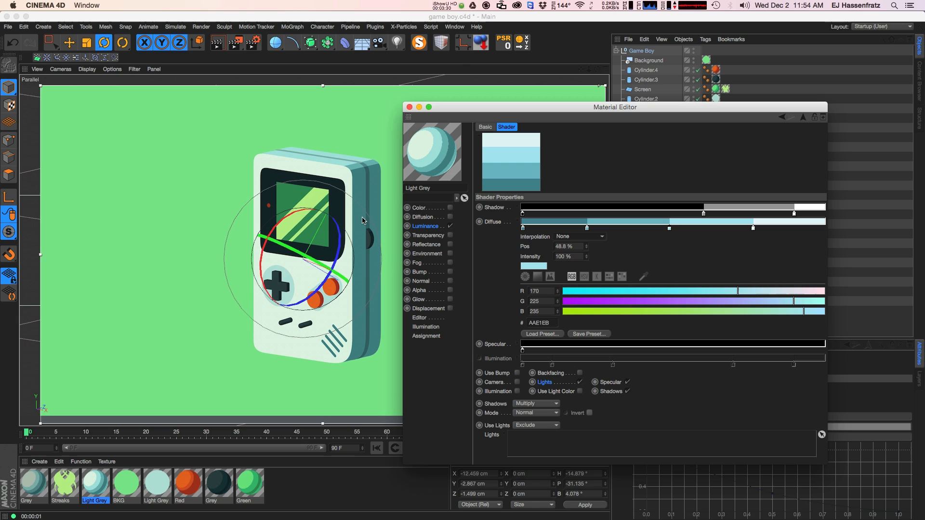
{"action": "mouse_move", "coordinate": [464, 303]}
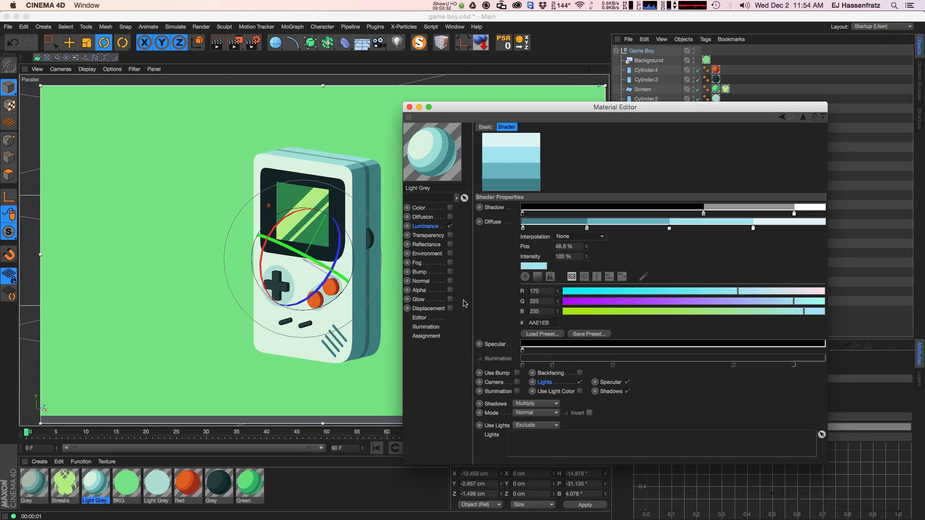
{"action": "mouse_move", "coordinate": [487, 256]}
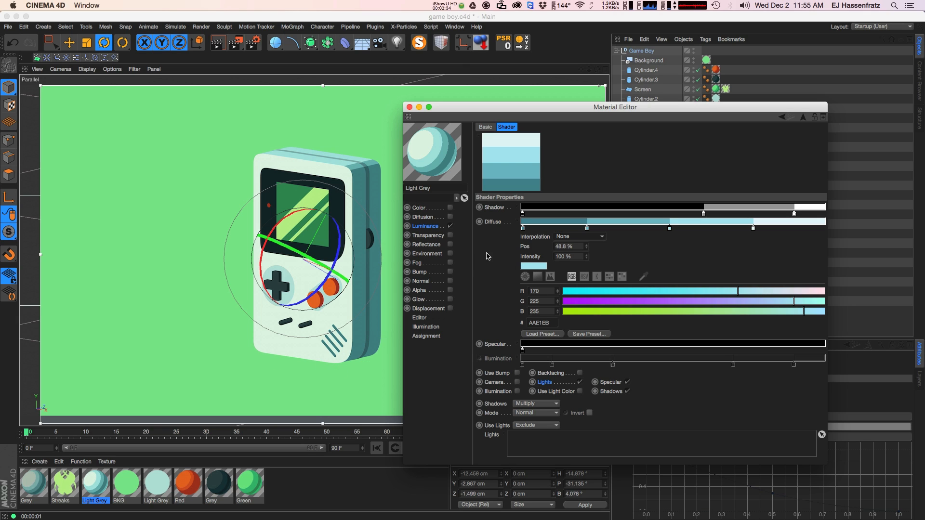
{"action": "mouse_move", "coordinate": [432, 232]}
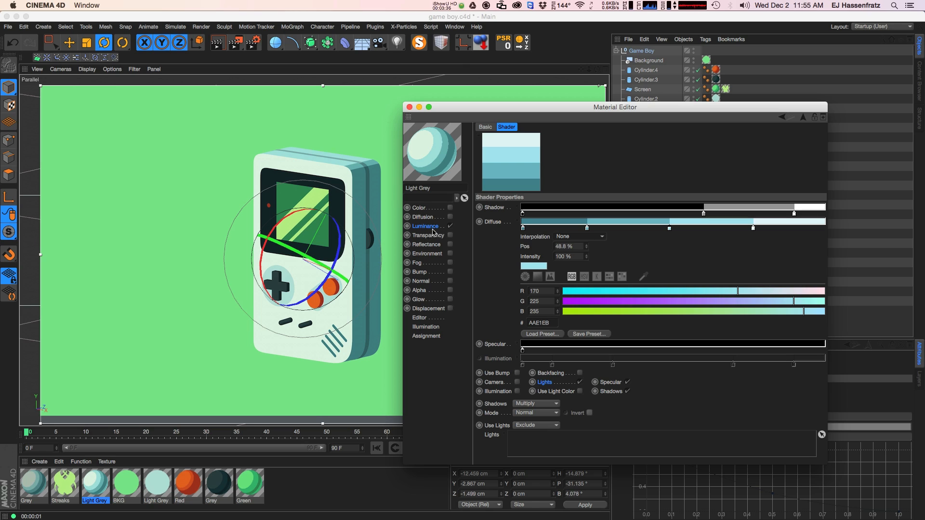
{"action": "mouse_move", "coordinate": [421, 224]}
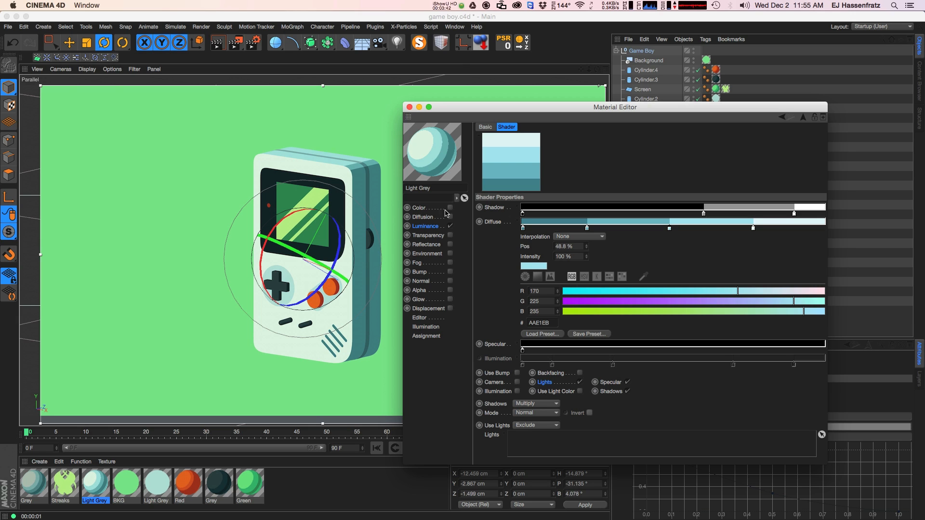
- Load a Fresnel shader as the Light Grey material's luminance texture
{"action": "left_click", "coordinate": [425, 225]}
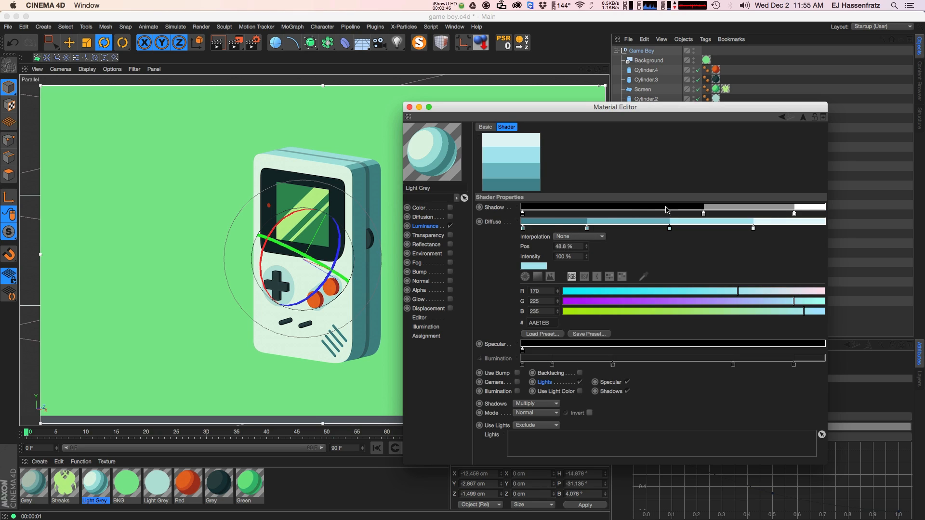
{"action": "left_click", "coordinate": [425, 226]}
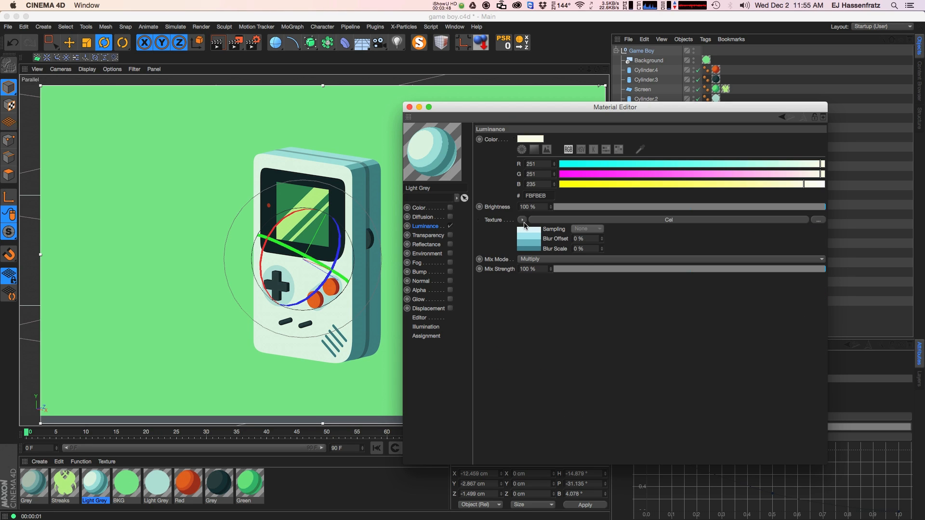
{"action": "left_click", "coordinate": [521, 220]}
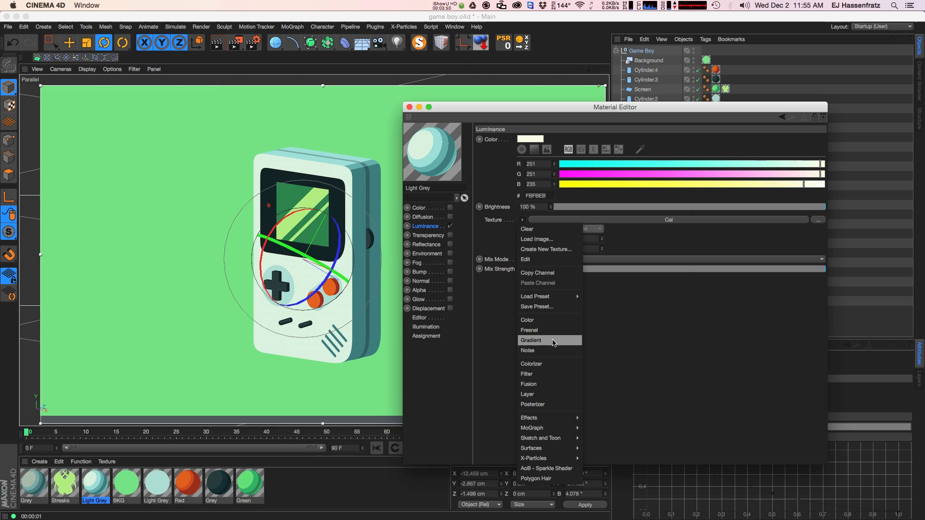
{"action": "left_click", "coordinate": [529, 329]}
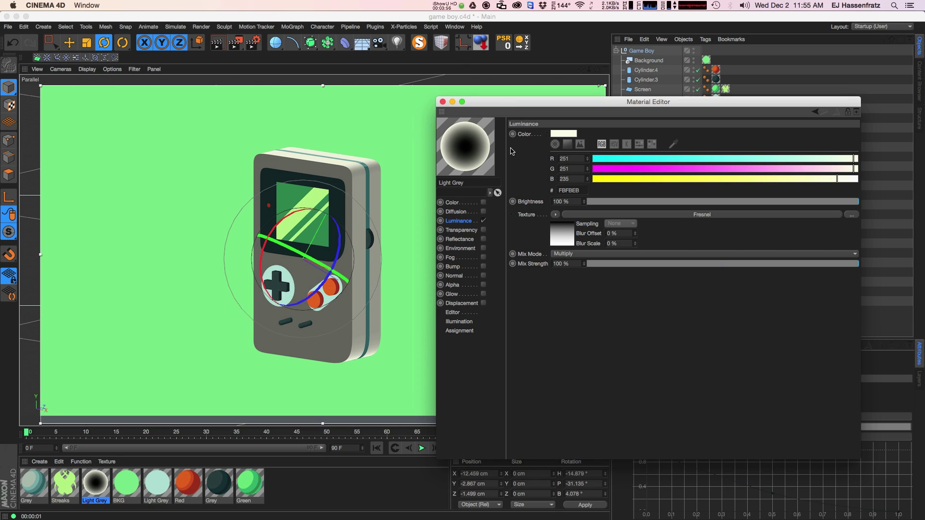
{"action": "mouse_move", "coordinate": [498, 237]}
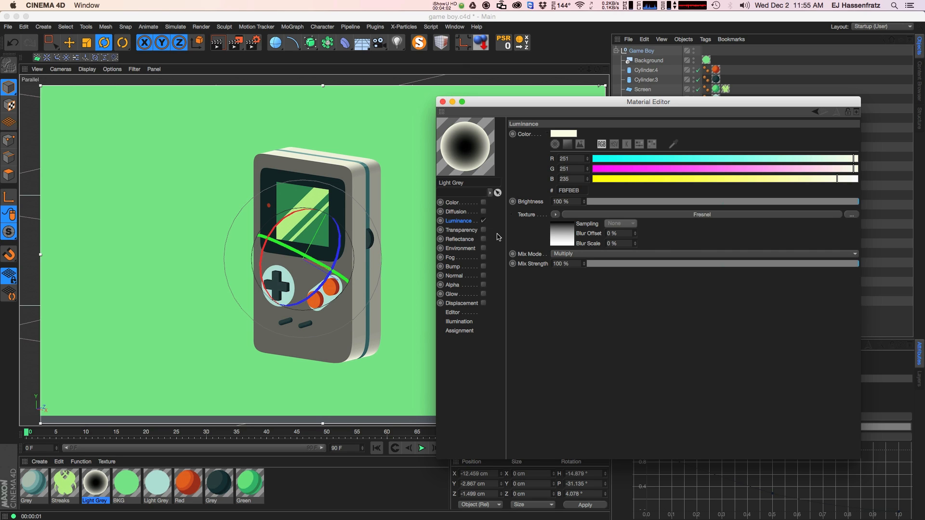
{"action": "mouse_move", "coordinate": [472, 148]}
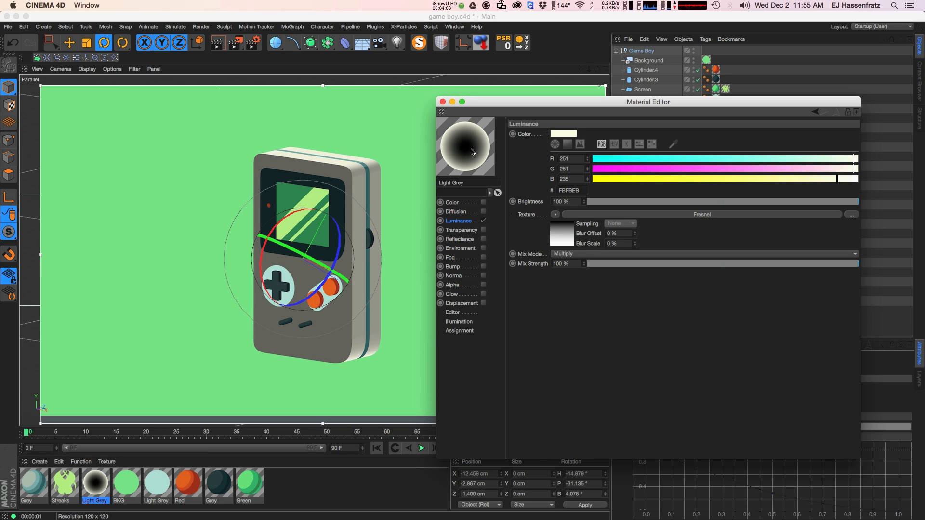
{"action": "mouse_move", "coordinate": [460, 154]}
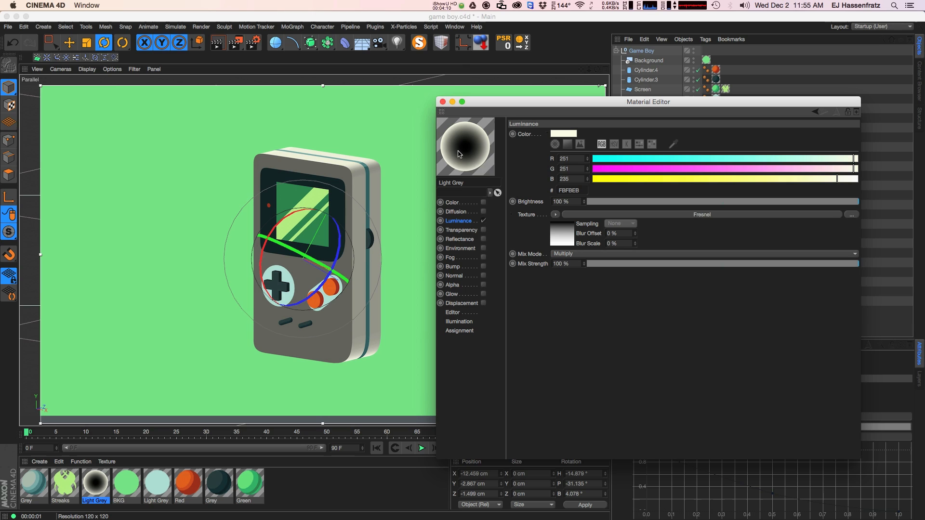
{"action": "mouse_move", "coordinate": [489, 146]}
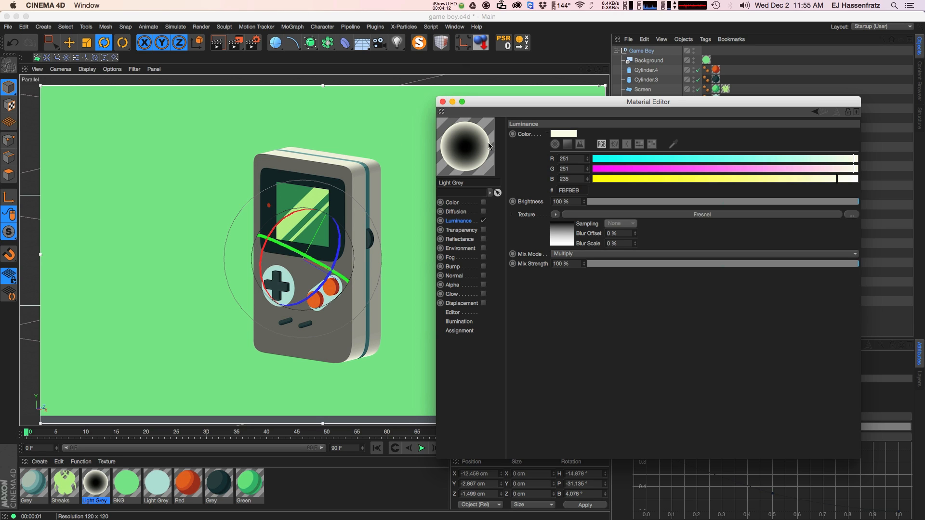
{"action": "mouse_move", "coordinate": [316, 163]}
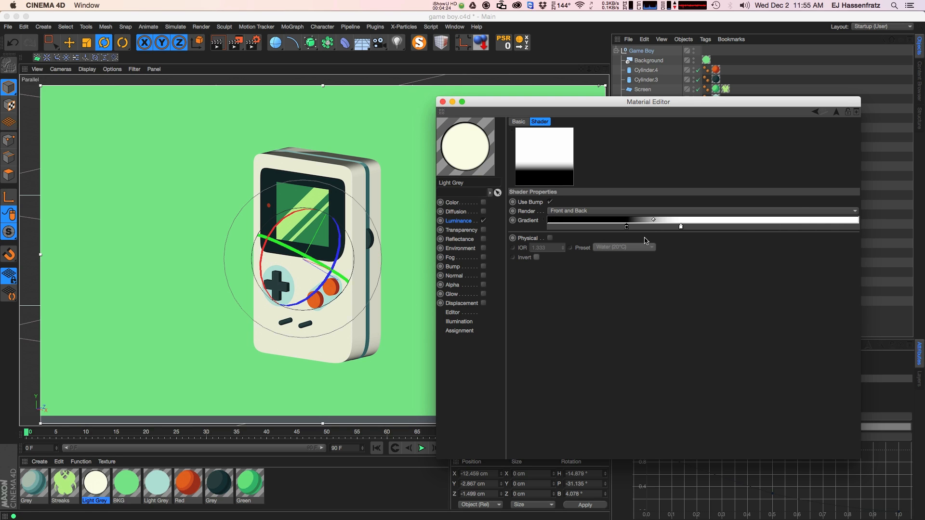
- Set the Fresnel gradient interpolation to None and give a knot a teal colour
{"action": "left_click", "coordinate": [627, 227]}
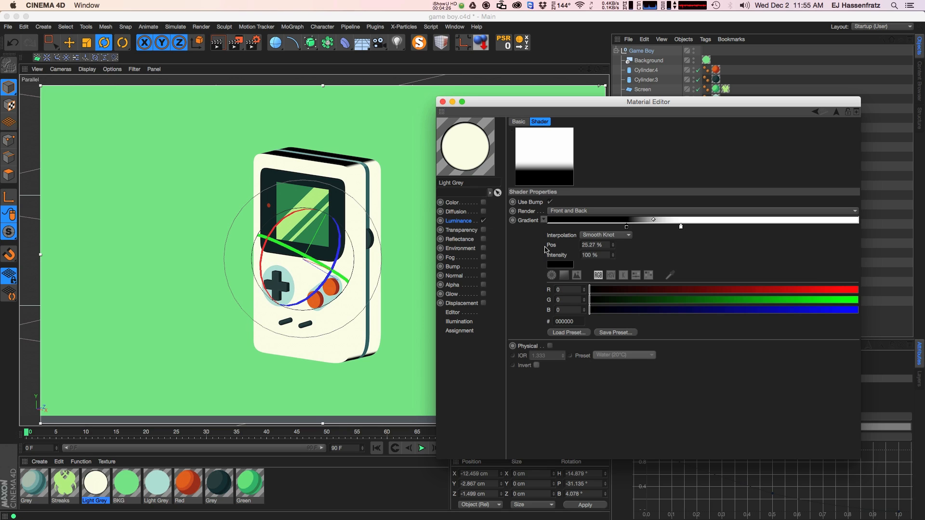
{"action": "left_click", "coordinate": [606, 236]}
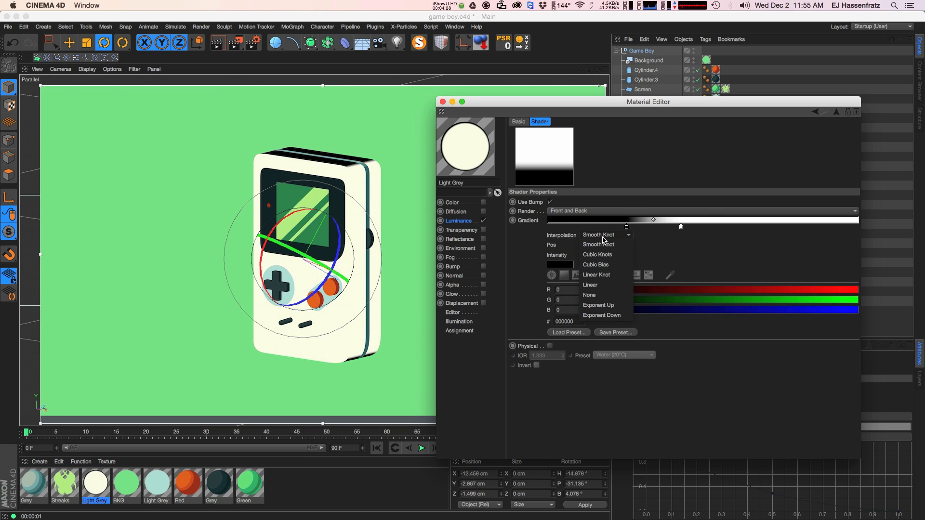
{"action": "left_click", "coordinate": [589, 295]}
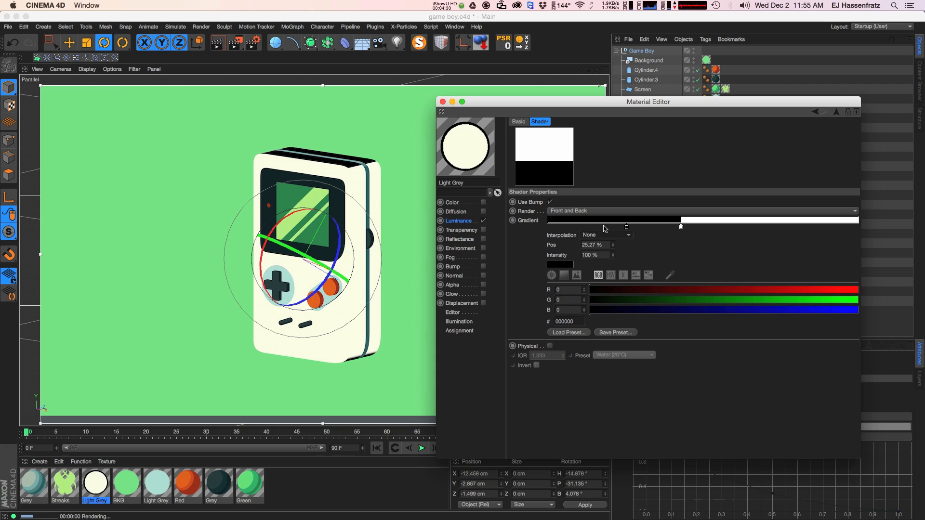
{"action": "mouse_move", "coordinate": [690, 231]}
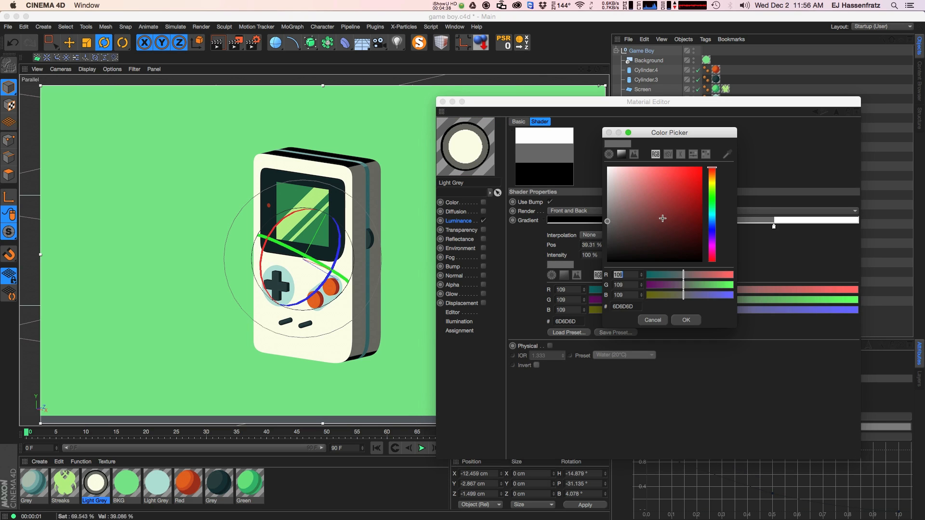
{"action": "left_click", "coordinate": [675, 175]}
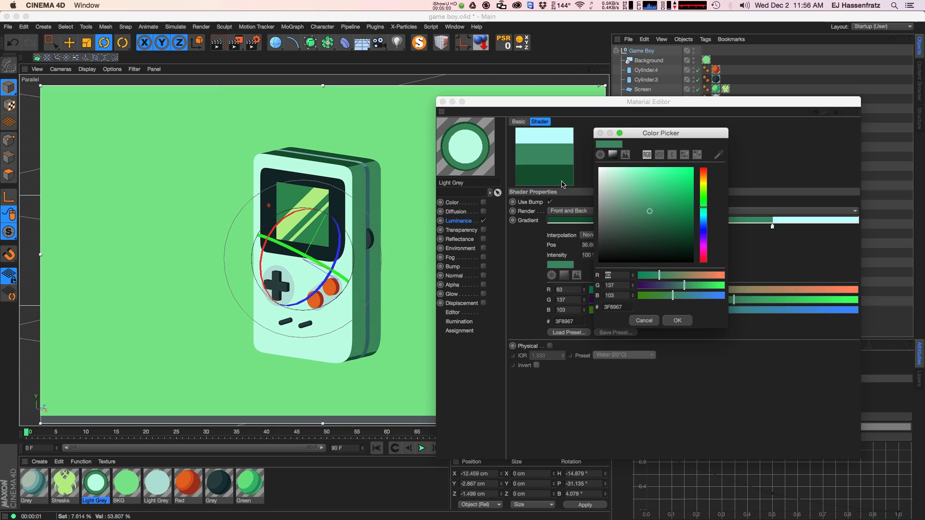
{"action": "left_click", "coordinate": [677, 320]}
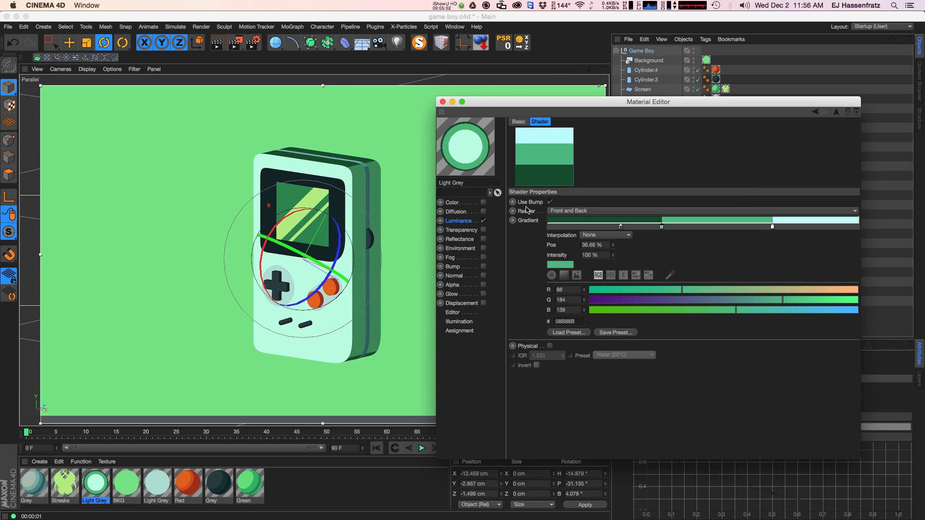
{"action": "mouse_move", "coordinate": [447, 118]}
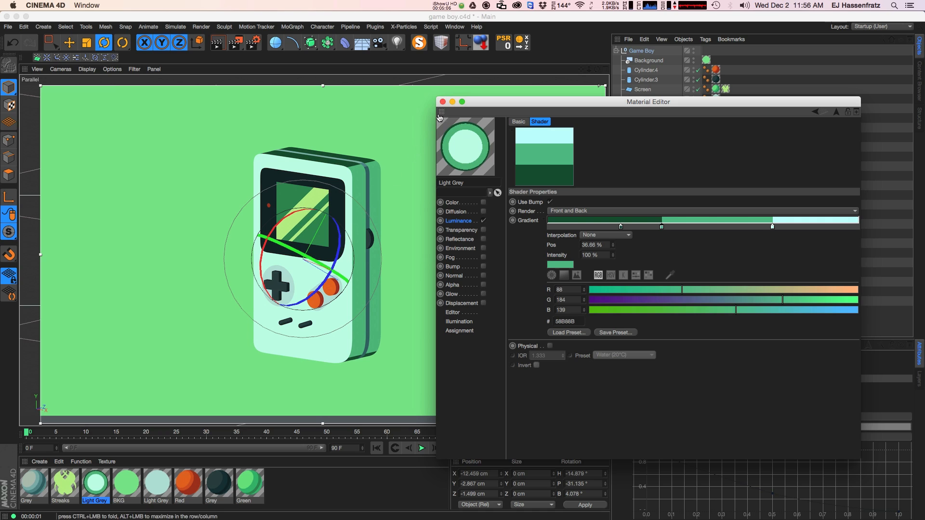
{"action": "mouse_move", "coordinate": [469, 121]}
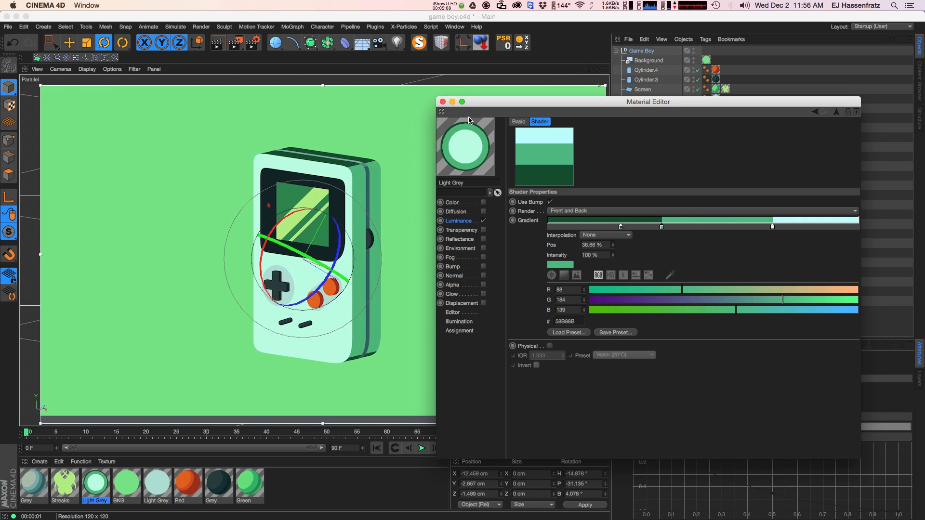
{"action": "mouse_move", "coordinate": [437, 107]}
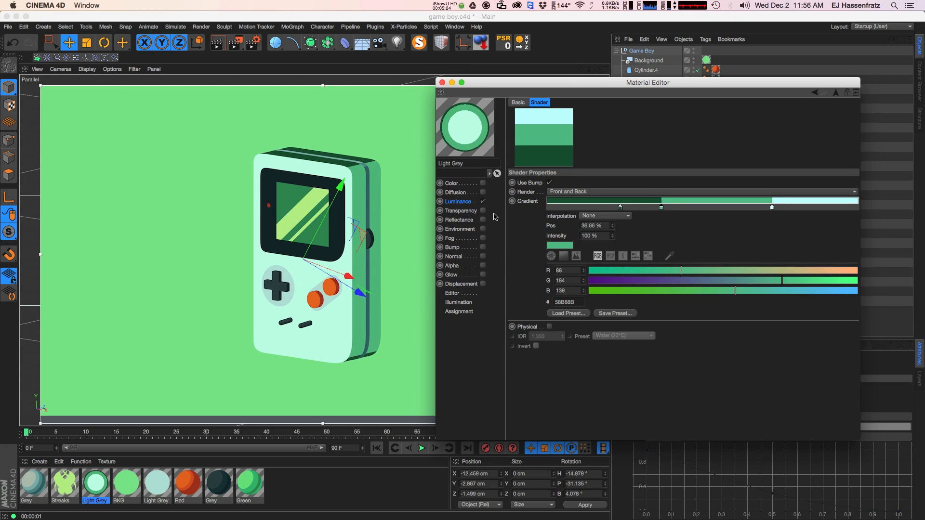
{"action": "mouse_move", "coordinate": [642, 212]}
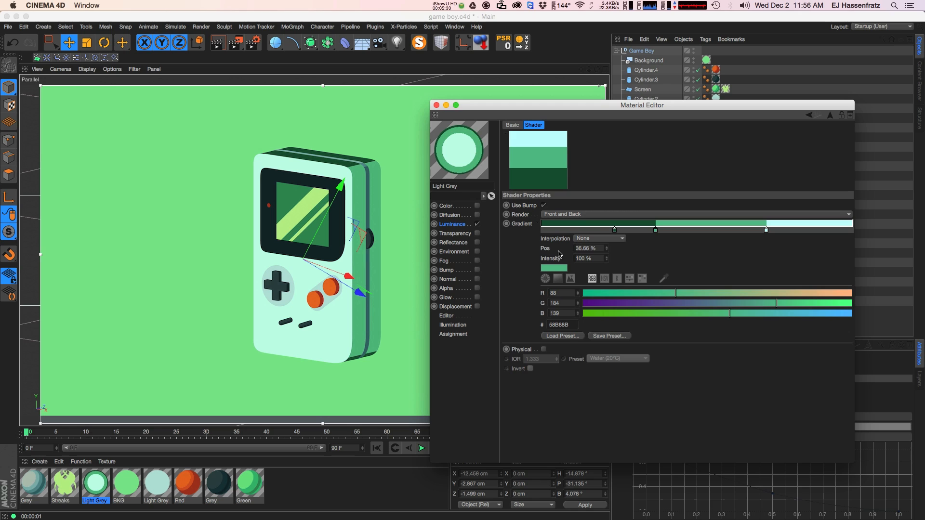
{"action": "mouse_move", "coordinate": [553, 258]}
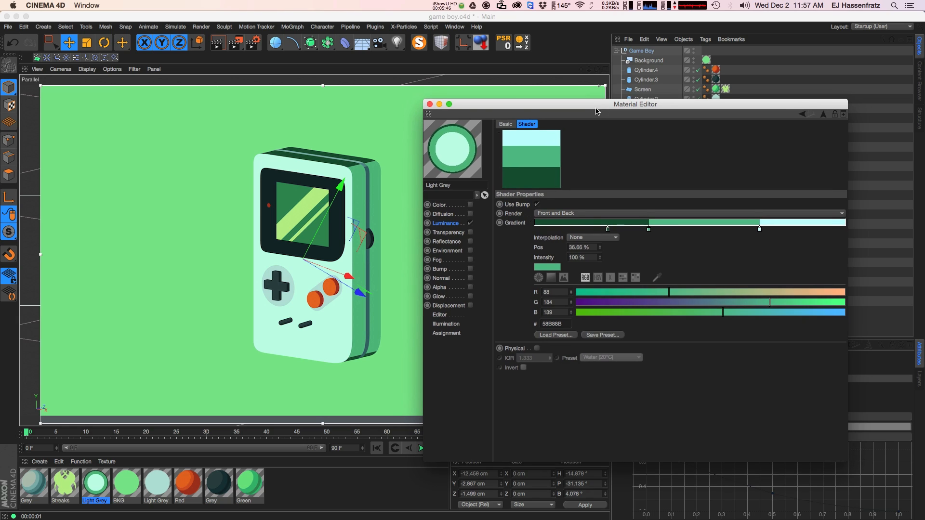
{"action": "mouse_move", "coordinate": [659, 253]}
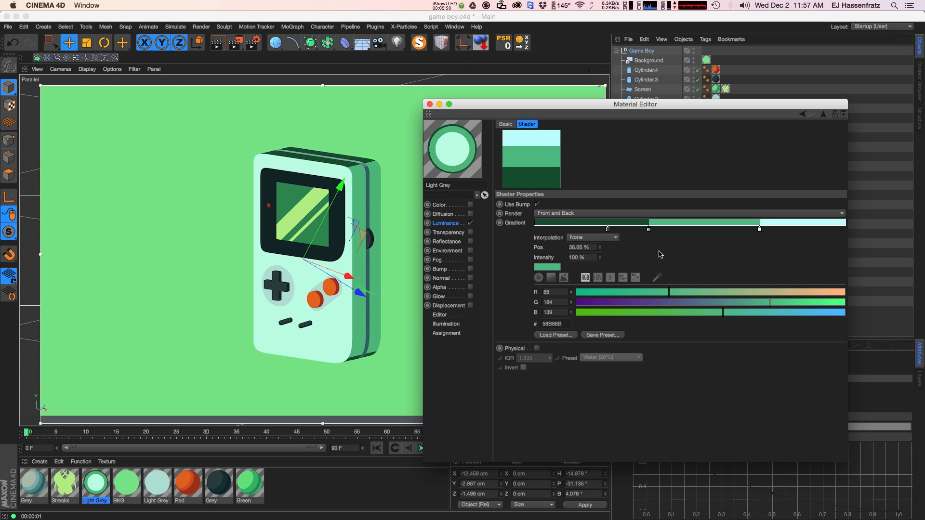
{"action": "mouse_move", "coordinate": [728, 262]}
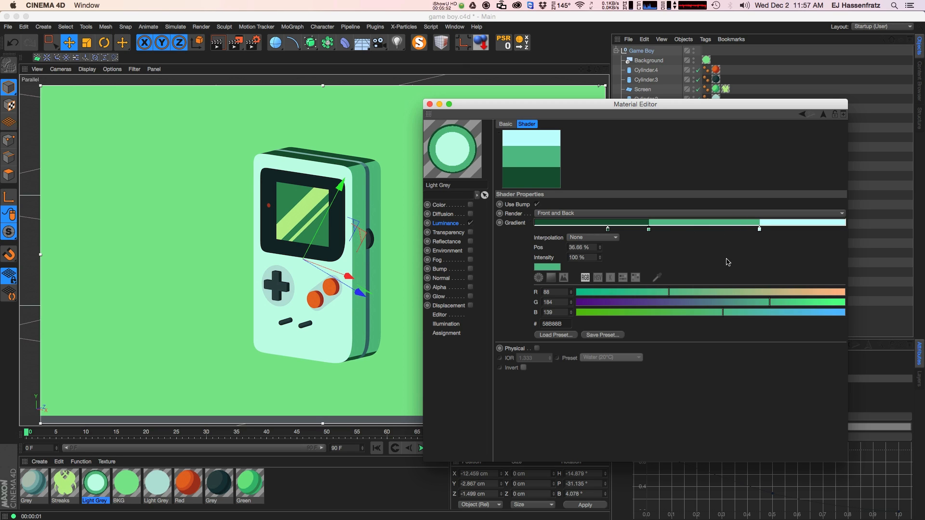
{"action": "mouse_move", "coordinate": [687, 261]}
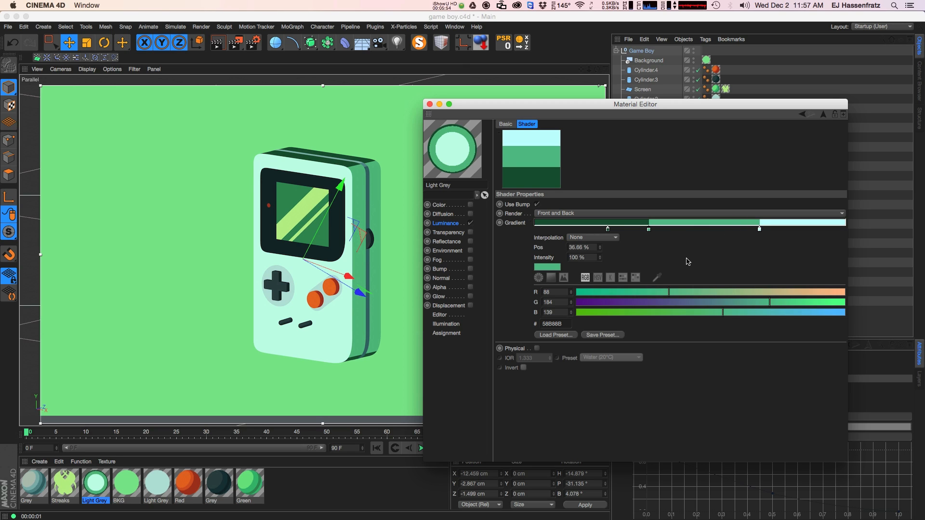
{"action": "mouse_move", "coordinate": [616, 270]}
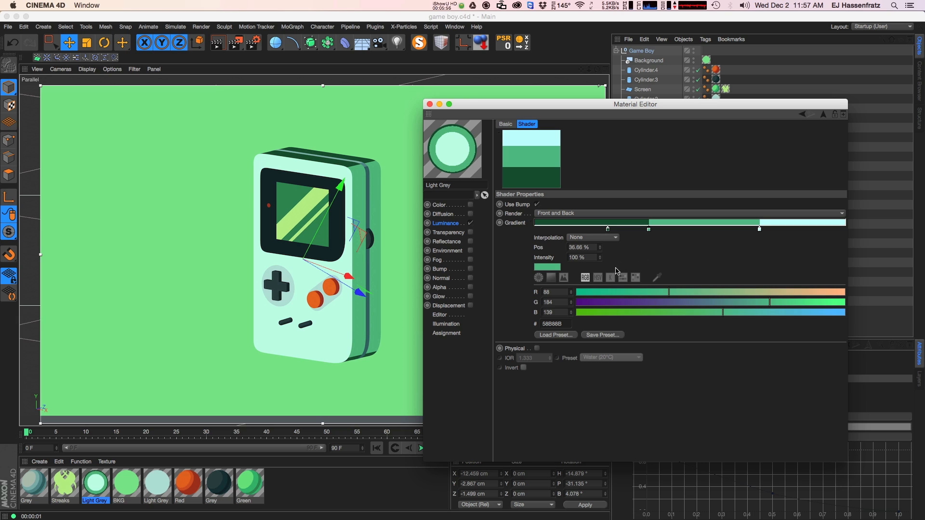
- Show the Light Grey material's Diffusion channel settings
{"action": "left_click", "coordinate": [442, 214]}
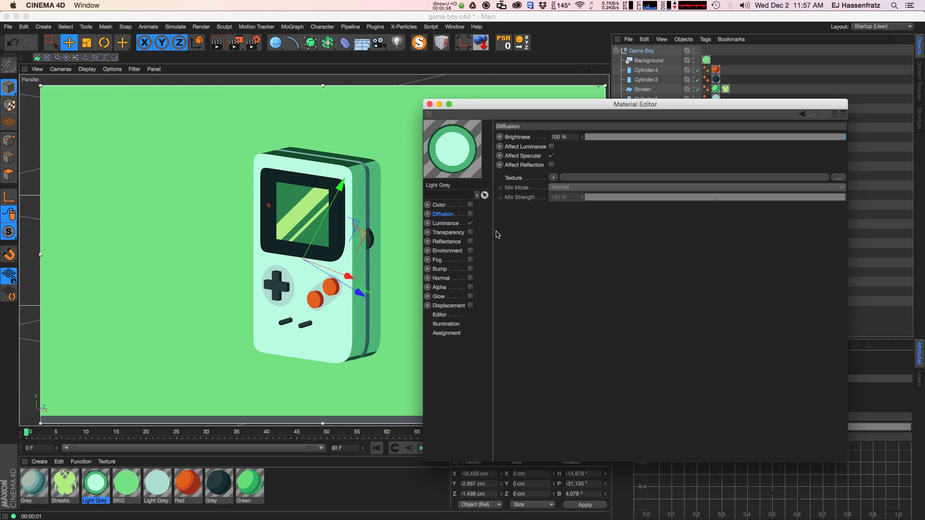
- Clear the luminance texture and reopen the texture menu to add a Lumas shader
{"action": "left_click", "coordinate": [543, 216]}
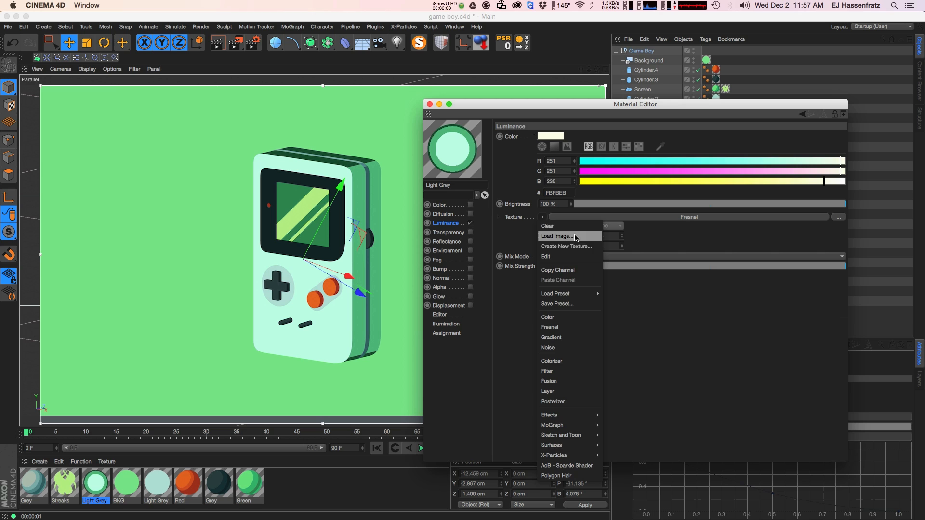
{"action": "left_click", "coordinate": [546, 226]}
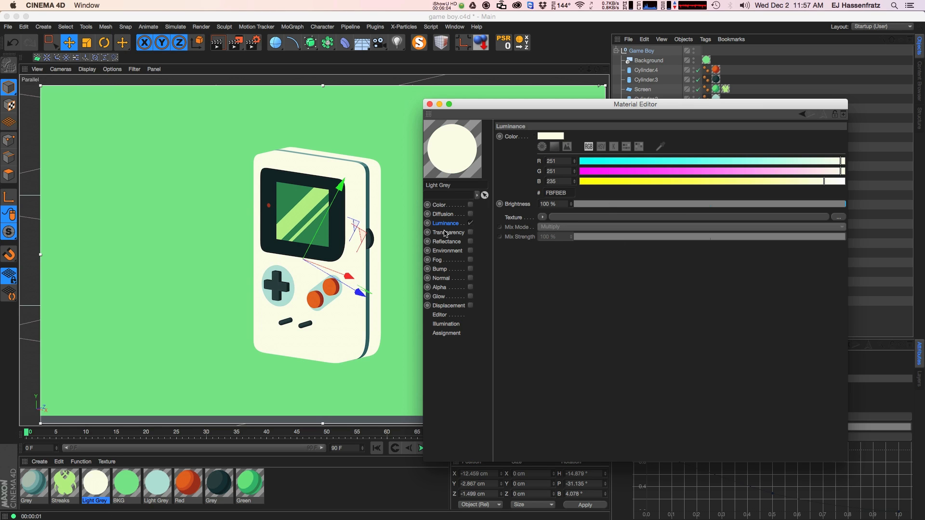
{"action": "mouse_move", "coordinate": [414, 175]}
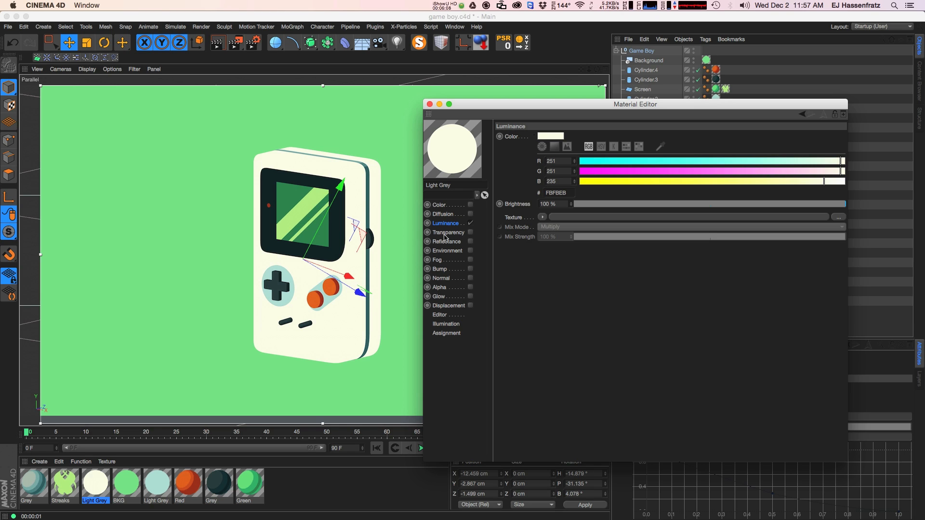
{"action": "mouse_move", "coordinate": [467, 234]}
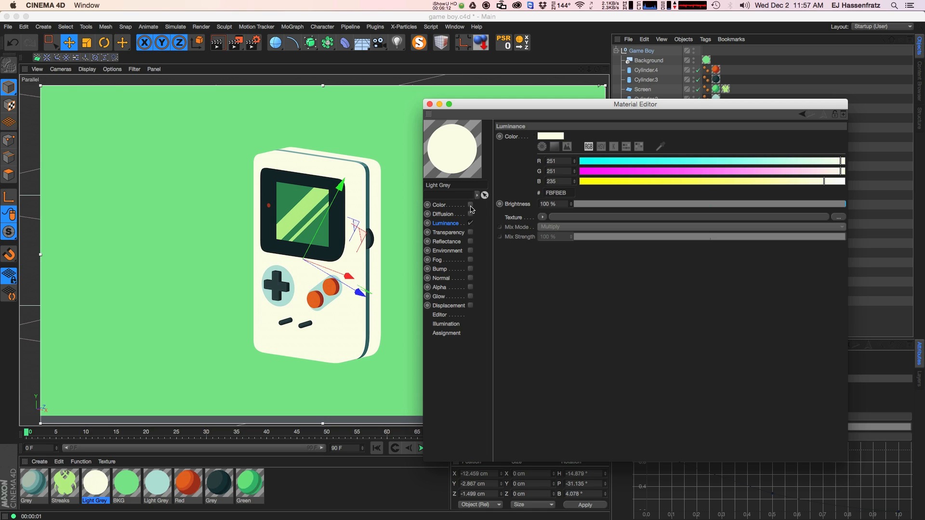
{"action": "mouse_move", "coordinate": [548, 227]}
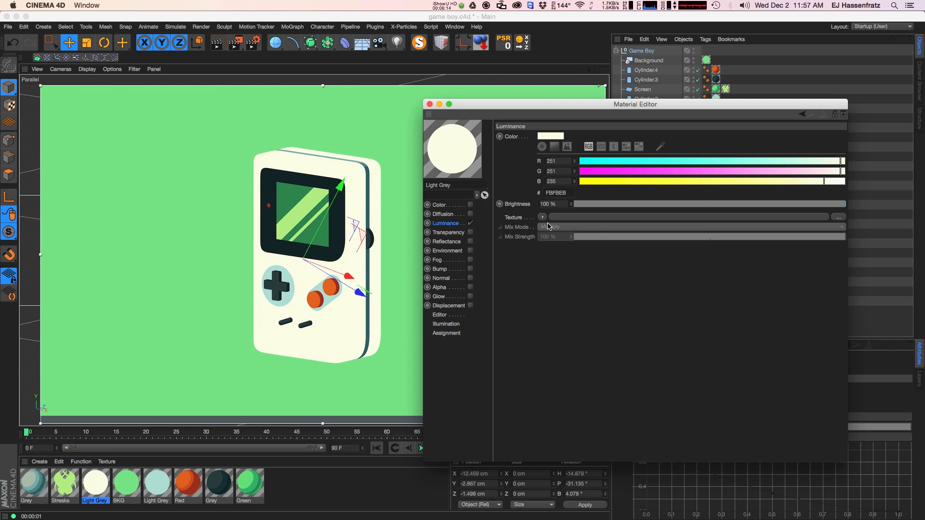
{"action": "left_click", "coordinate": [542, 217]}
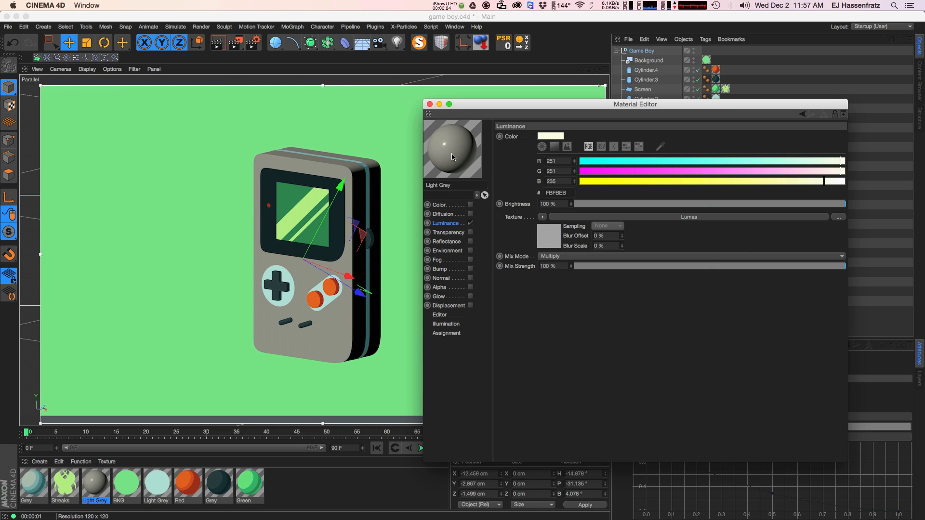
{"action": "mouse_move", "coordinate": [674, 221]}
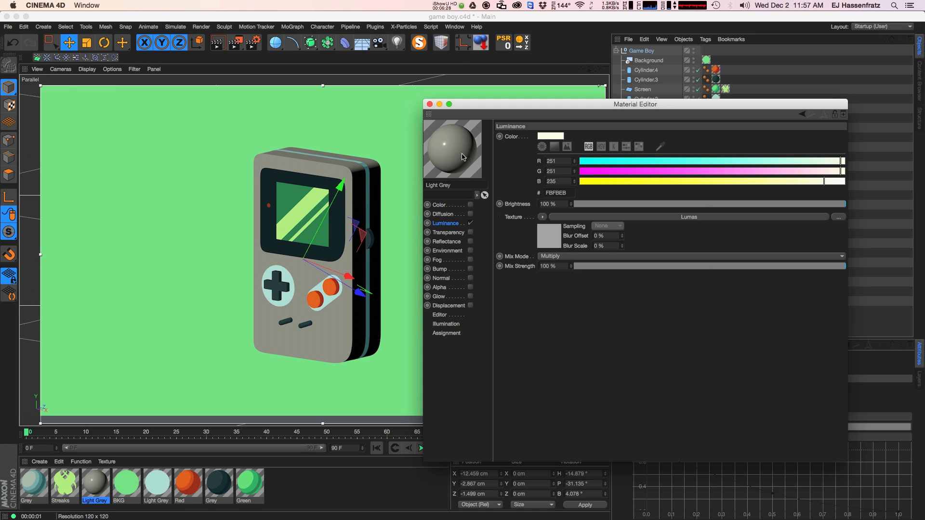
{"action": "mouse_move", "coordinate": [572, 215]}
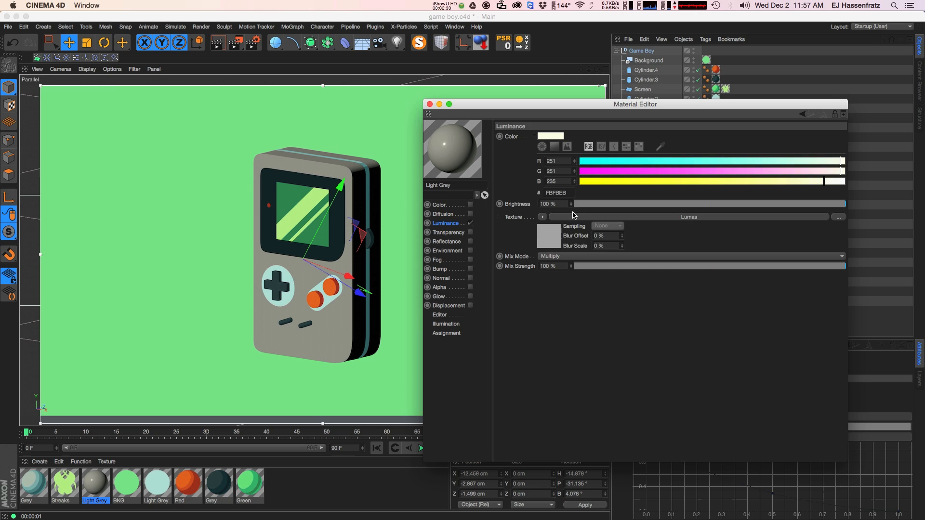
- Try anisotropy on the Lumas shader, then leave its Active option unchecked
{"action": "left_click", "coordinate": [596, 124]}
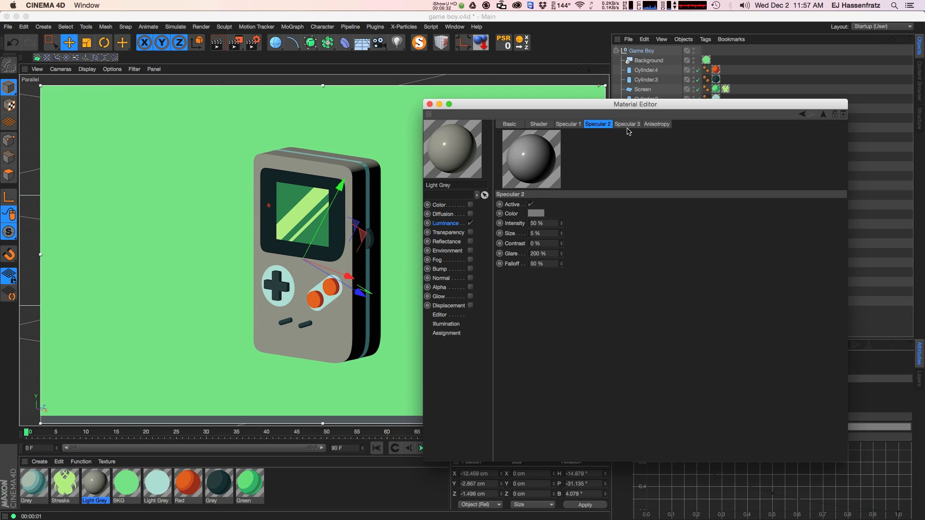
{"action": "left_click", "coordinate": [626, 125]}
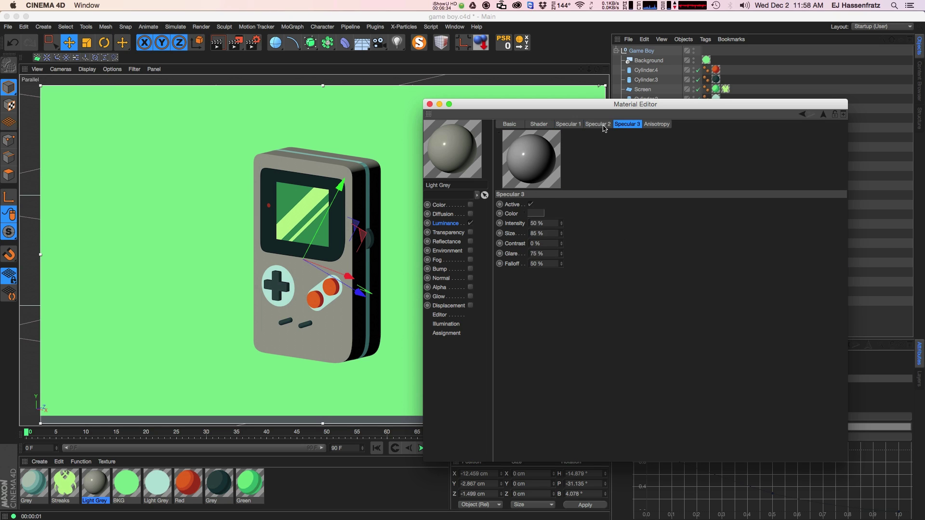
{"action": "left_click", "coordinate": [656, 125]}
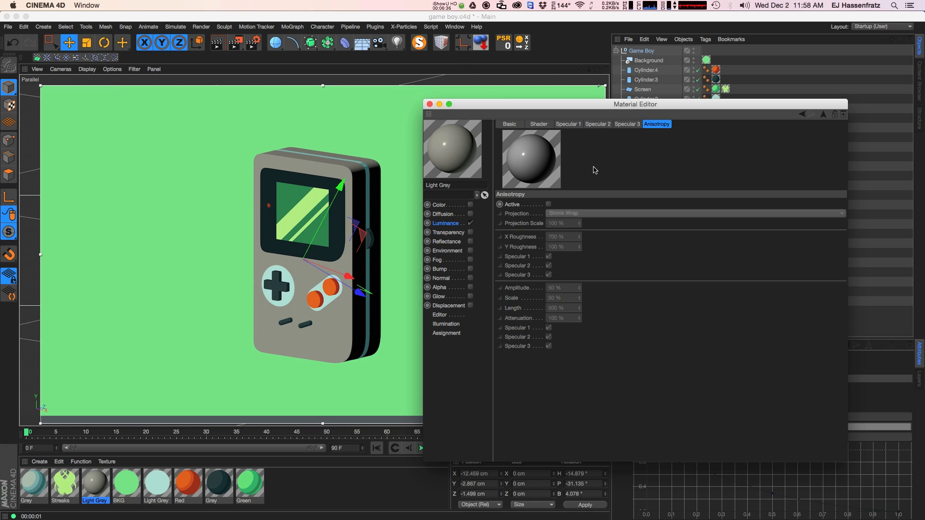
{"action": "left_click", "coordinate": [548, 205]}
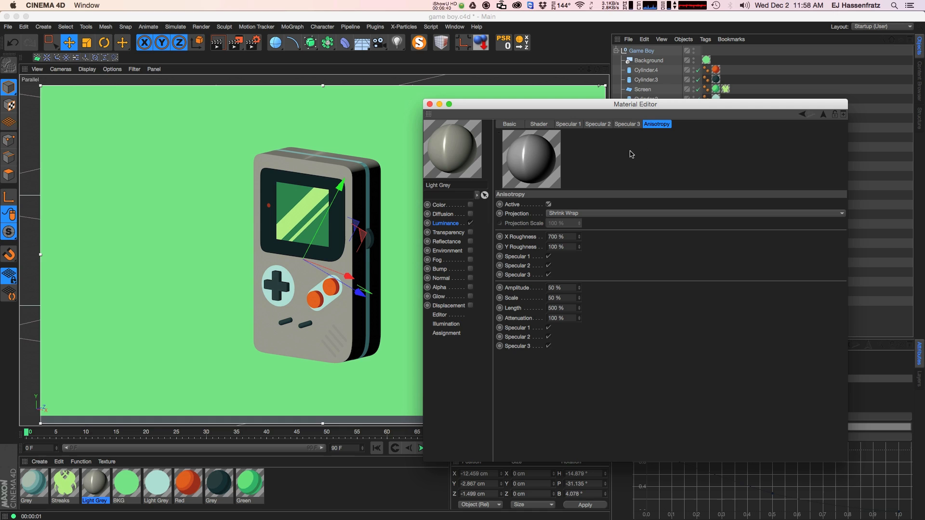
{"action": "mouse_move", "coordinate": [645, 148]}
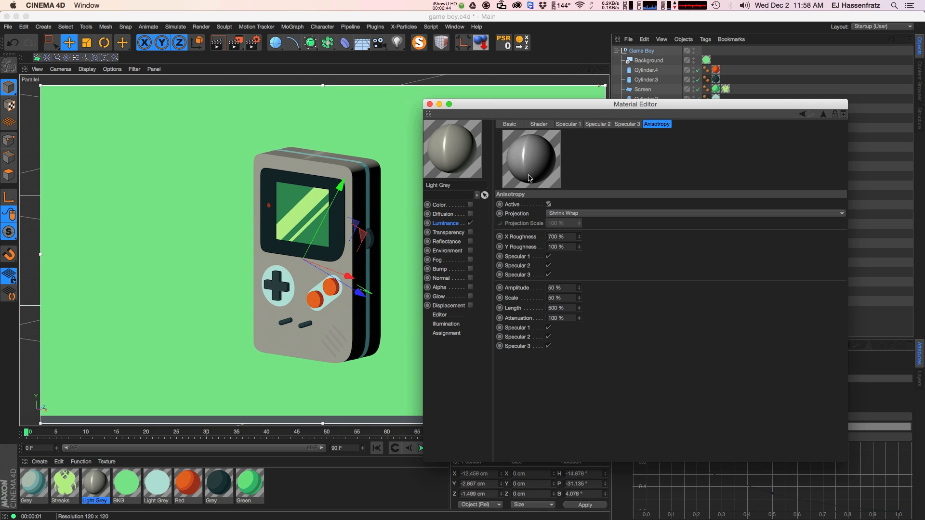
{"action": "mouse_move", "coordinate": [528, 190]}
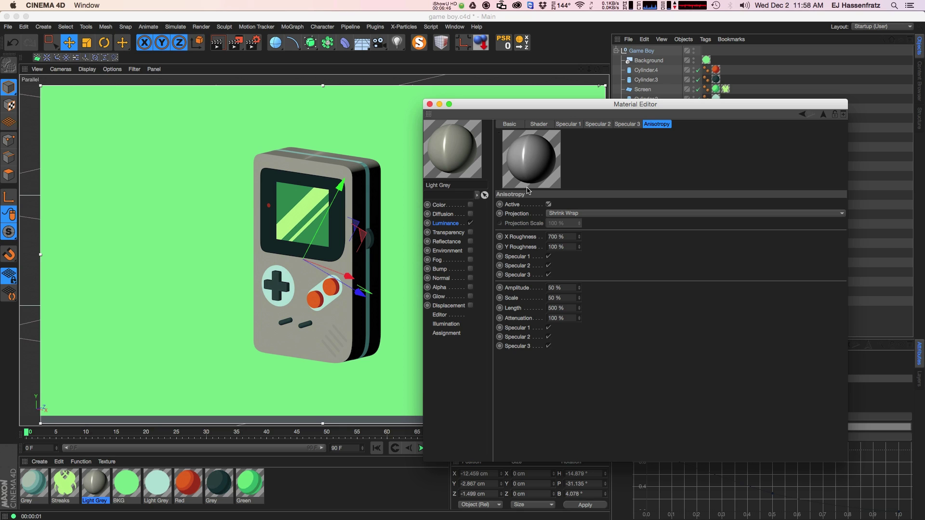
{"action": "mouse_move", "coordinate": [528, 172]}
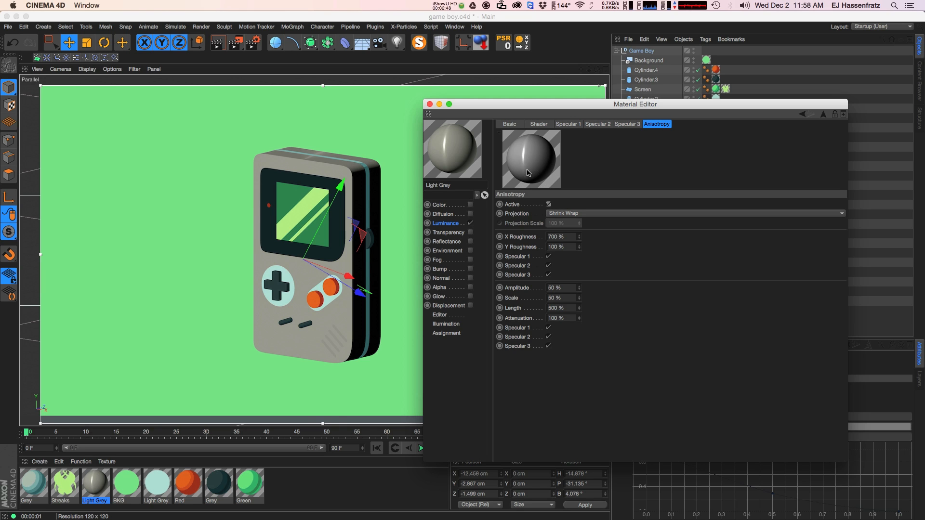
{"action": "mouse_move", "coordinate": [673, 144]}
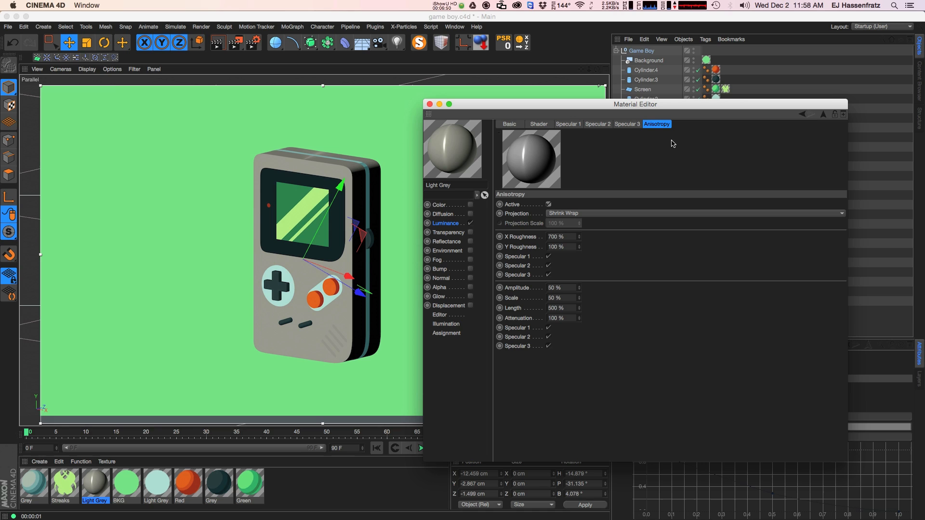
{"action": "mouse_move", "coordinate": [509, 204]}
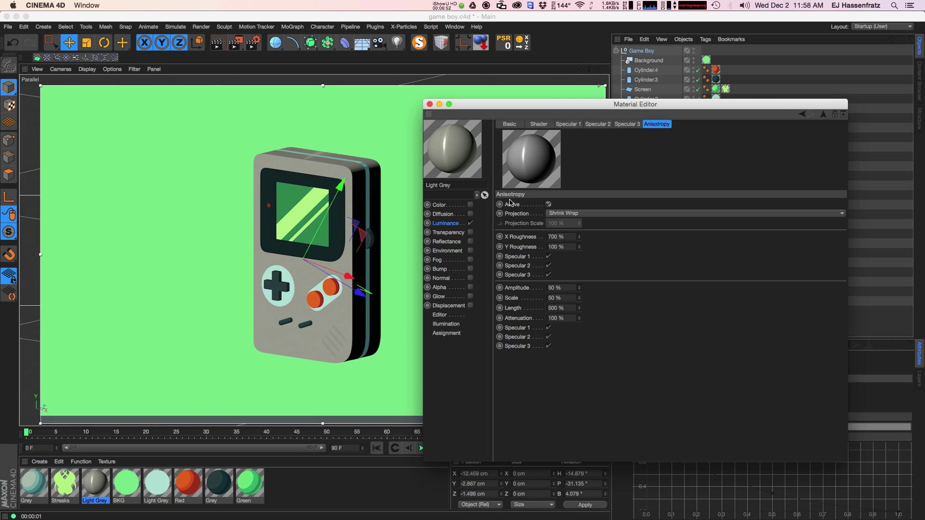
{"action": "left_click", "coordinate": [548, 205]}
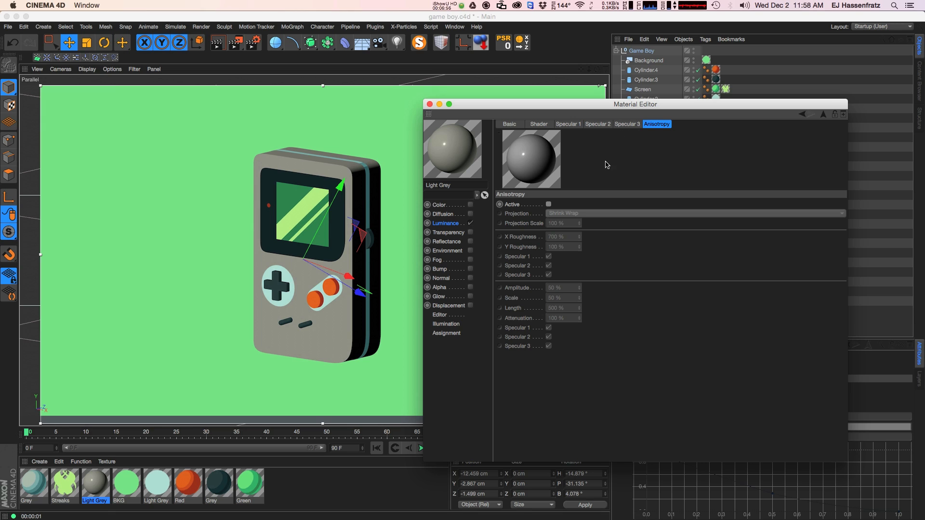
{"action": "left_click", "coordinate": [568, 125]}
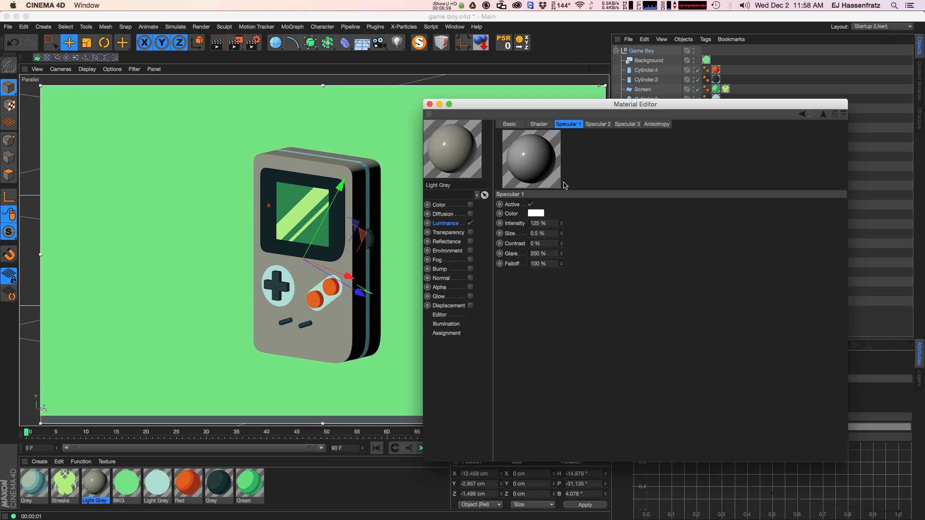
- Switch off the specular layers and set the Lumas shader's Illumination to 200%
{"action": "left_click", "coordinate": [627, 125]}
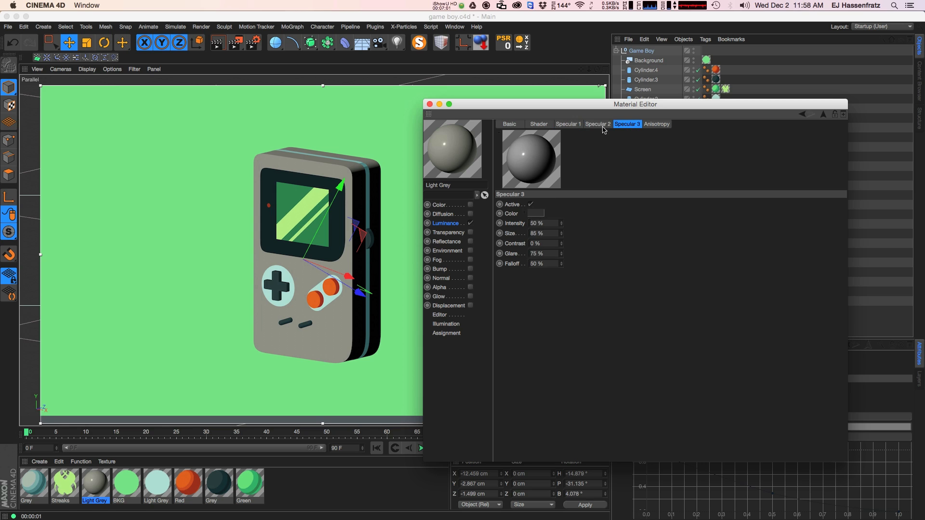
{"action": "left_click", "coordinate": [597, 124]}
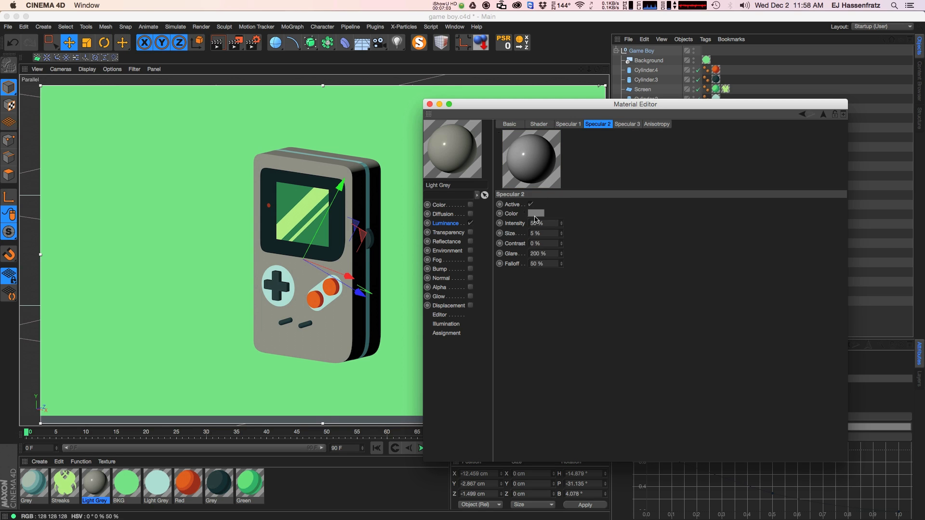
{"action": "left_click", "coordinate": [568, 124]}
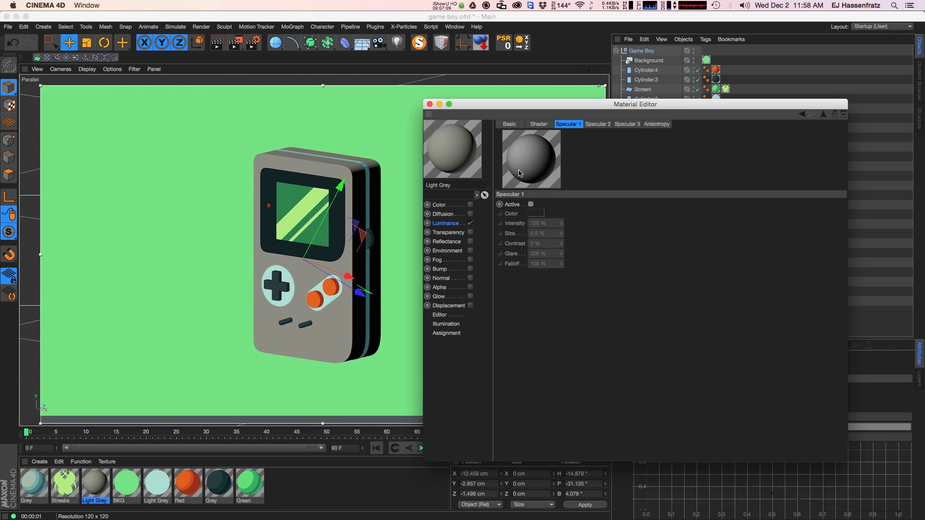
{"action": "left_click", "coordinate": [538, 124]}
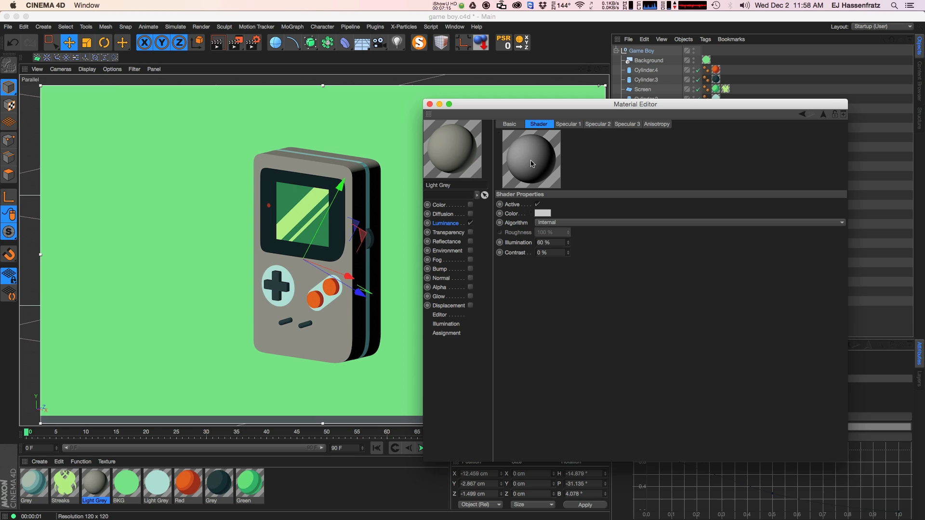
{"action": "mouse_move", "coordinate": [524, 152]}
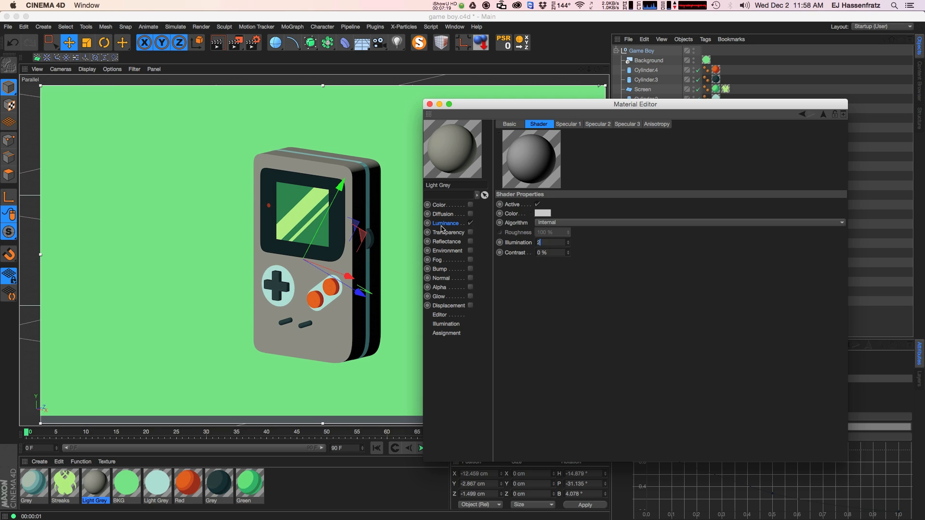
{"action": "type", "text": "200 %"}
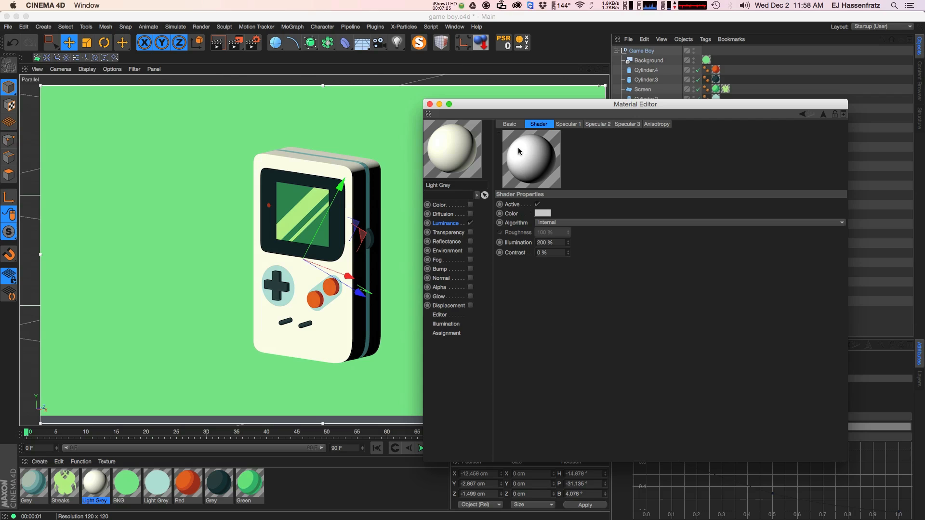
{"action": "mouse_move", "coordinate": [518, 180]}
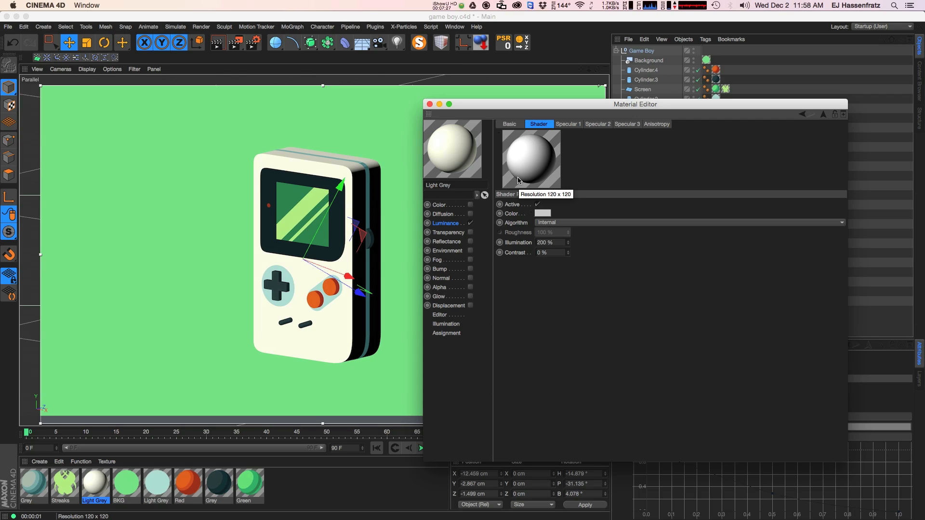
{"action": "mouse_move", "coordinate": [551, 288]}
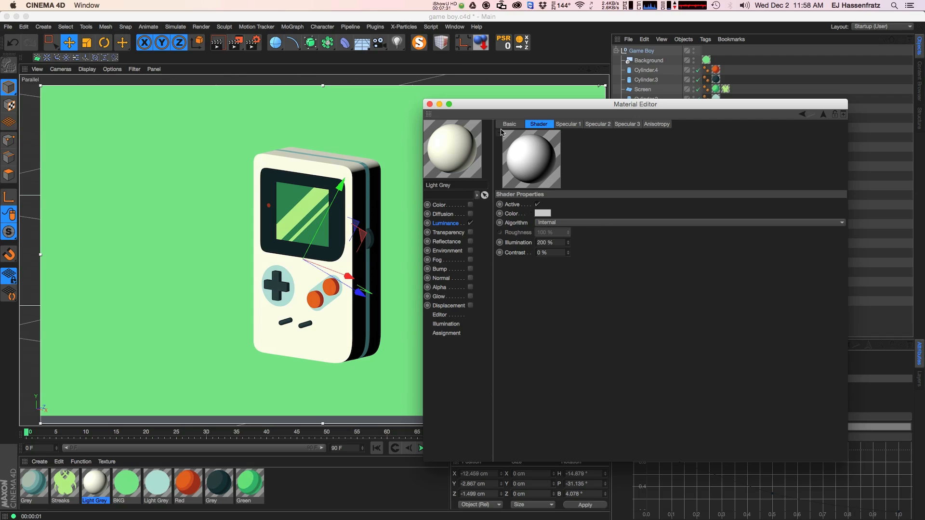
{"action": "mouse_move", "coordinate": [424, 219]}
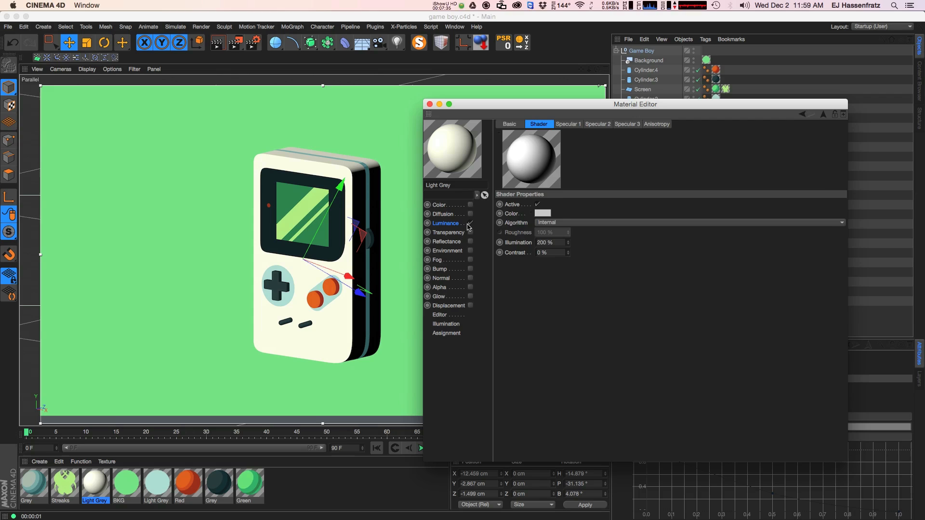
- Wrap the Lumas luminance texture in a Colorizer shader
{"action": "left_click", "coordinate": [446, 223]}
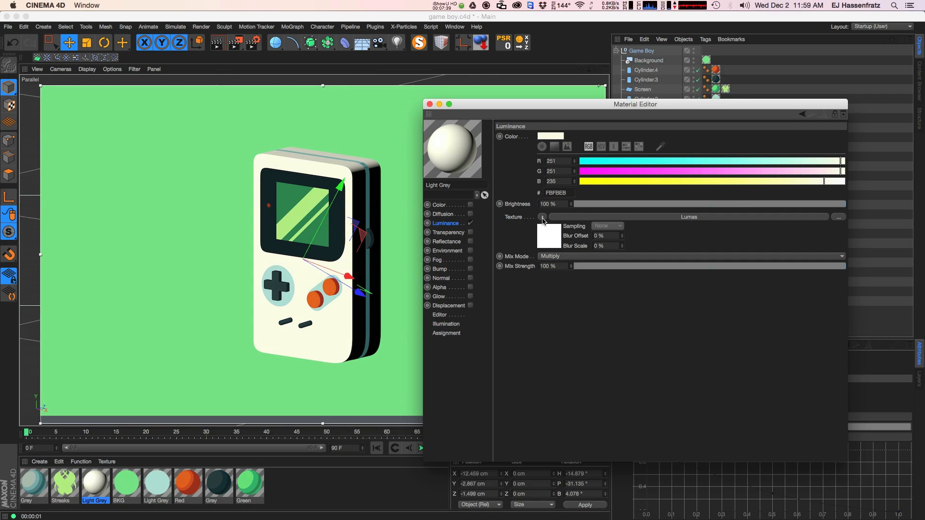
{"action": "left_click", "coordinate": [543, 217]}
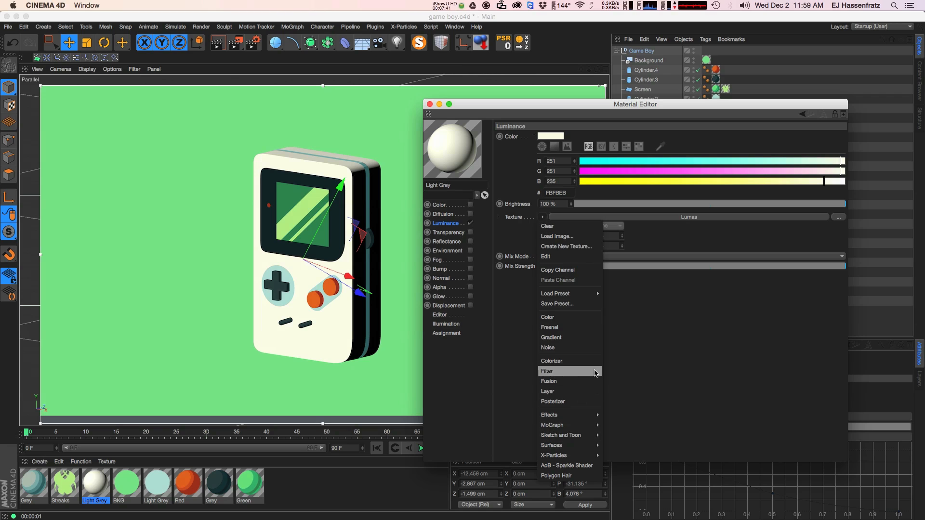
{"action": "left_click", "coordinate": [552, 360]}
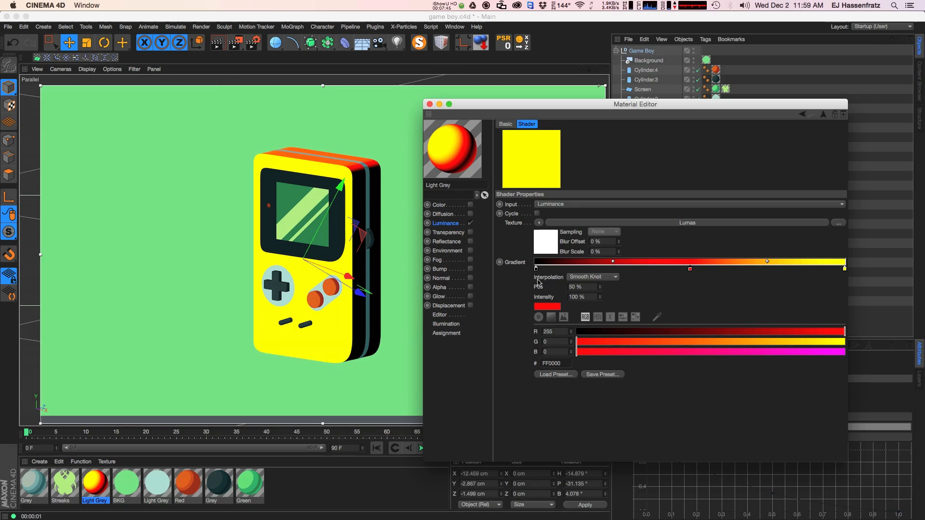
{"action": "mouse_move", "coordinate": [703, 229]}
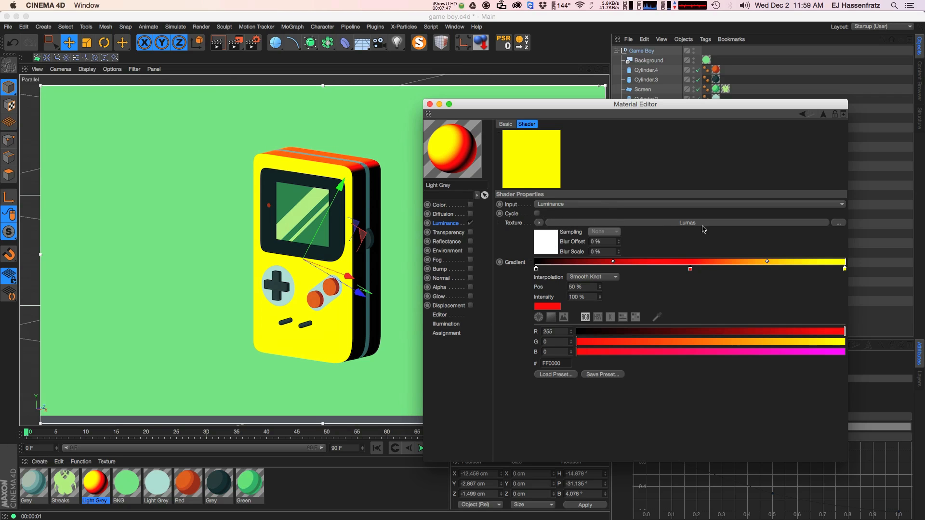
{"action": "mouse_move", "coordinate": [558, 284]}
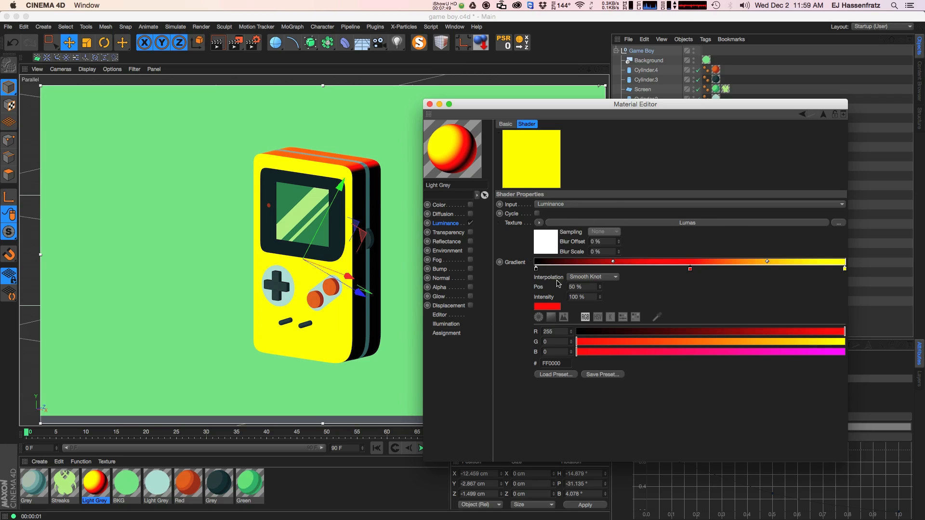
{"action": "mouse_move", "coordinate": [579, 266]}
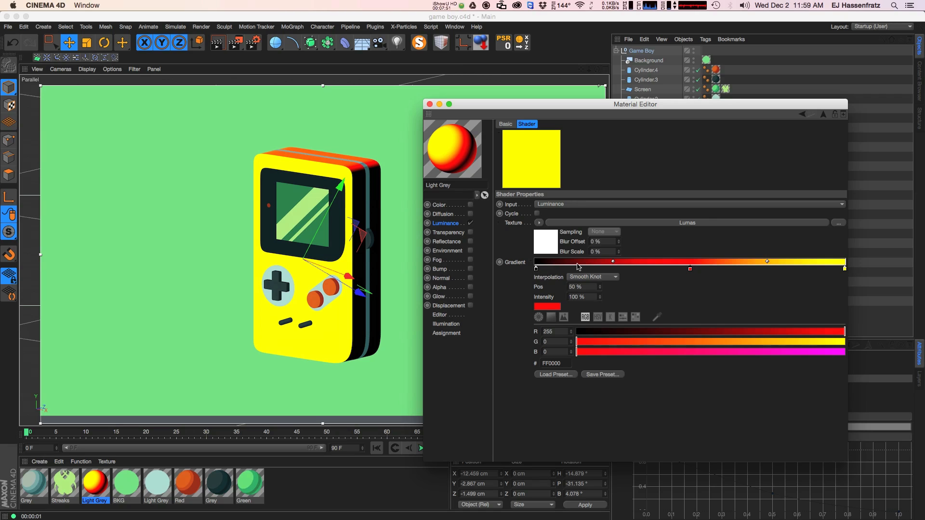
{"action": "mouse_move", "coordinate": [702, 278]}
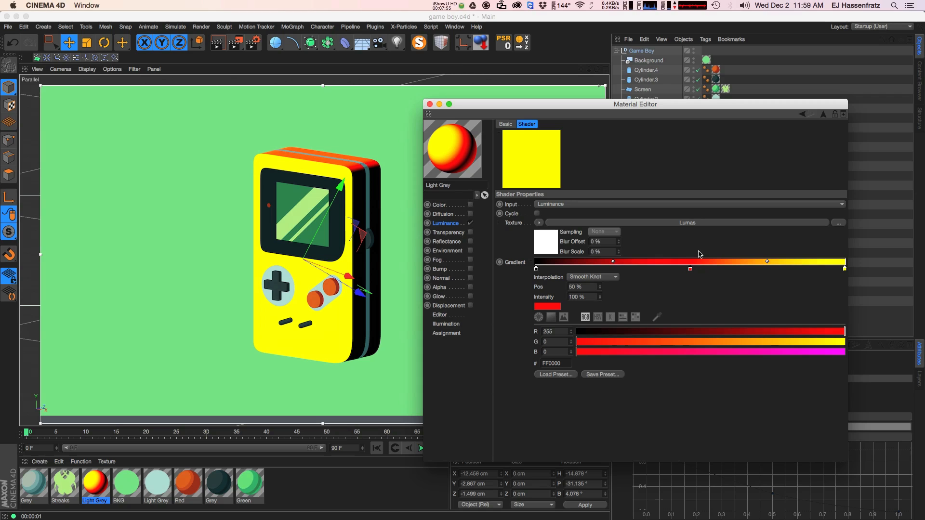
{"action": "mouse_move", "coordinate": [628, 233]}
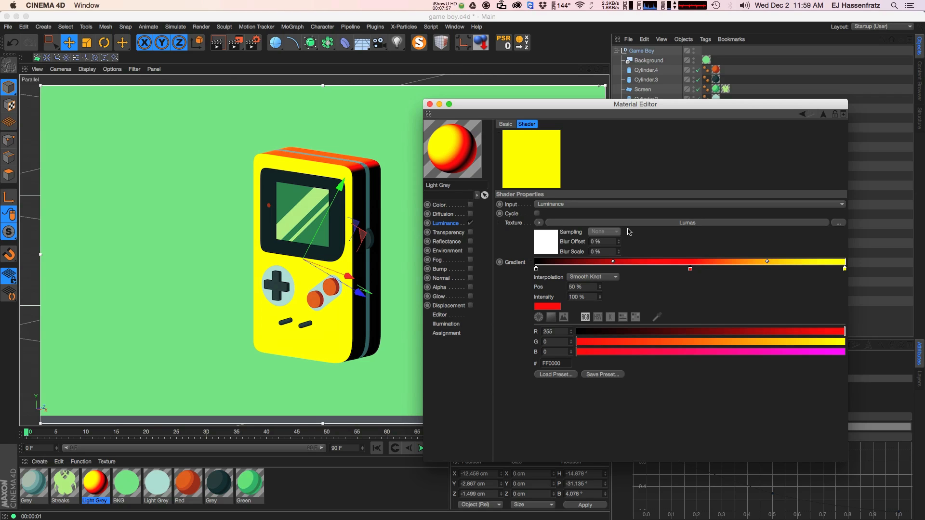
{"action": "mouse_move", "coordinate": [559, 228]}
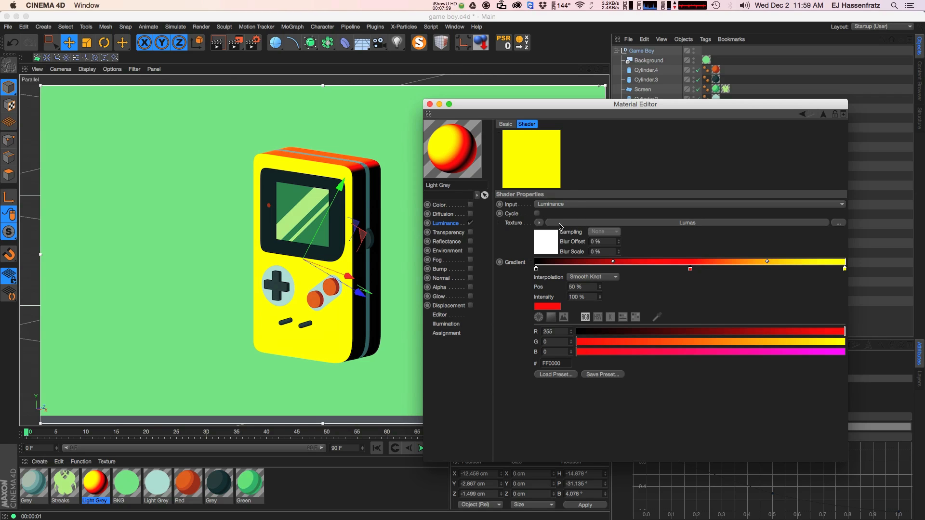
{"action": "mouse_move", "coordinate": [569, 252]}
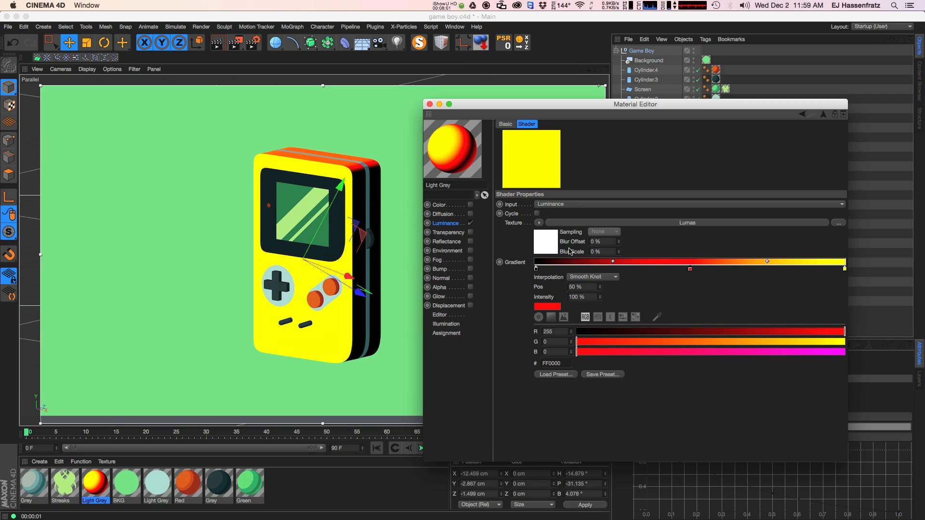
{"action": "mouse_move", "coordinate": [743, 272]}
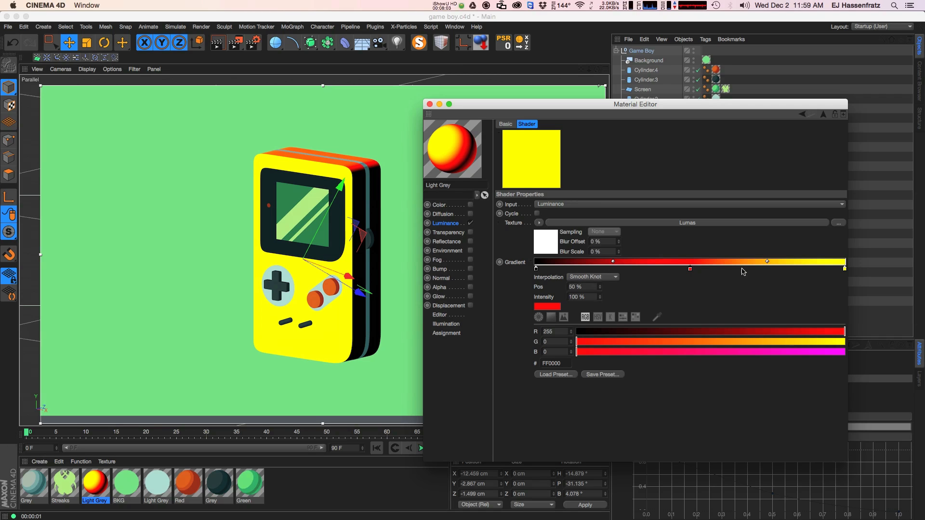
{"action": "mouse_move", "coordinate": [587, 269]}
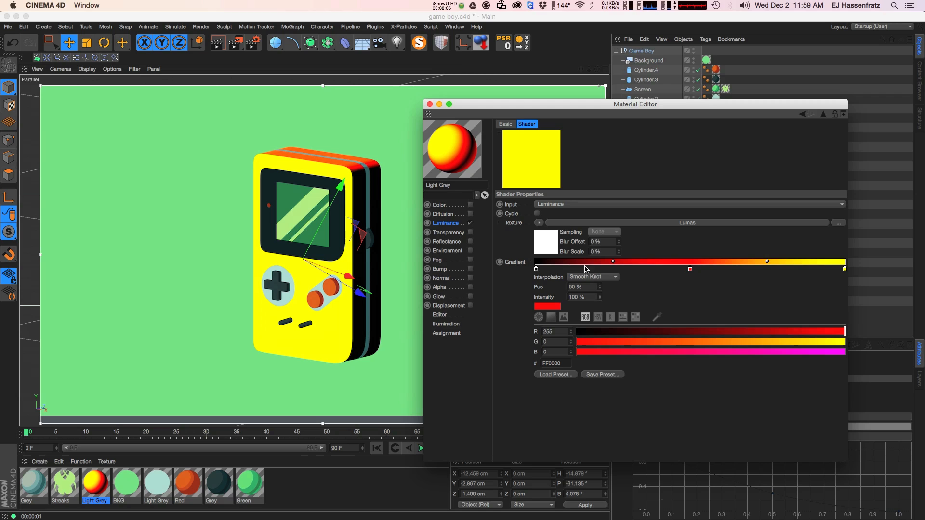
- Set the Colorizer gradient to stepped interpolation and make its first knot dark teal
{"action": "left_click", "coordinate": [592, 276]}
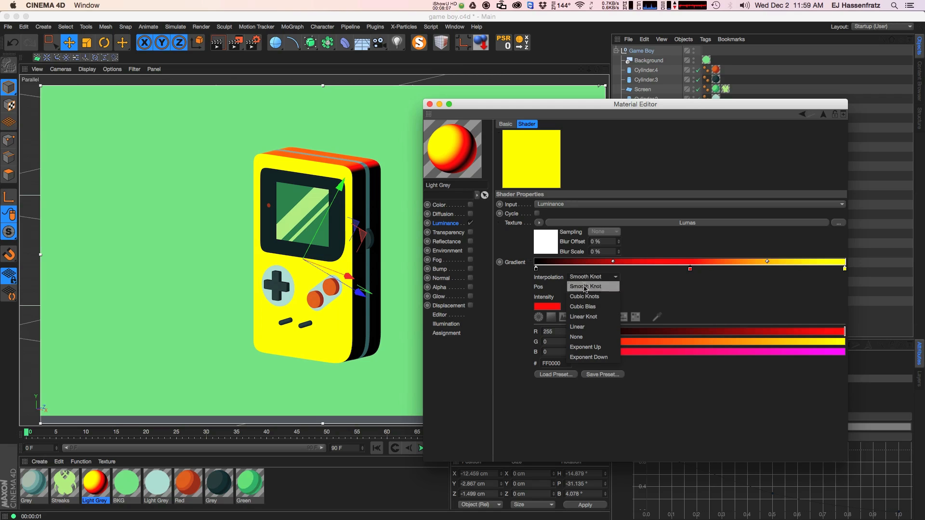
{"action": "left_click", "coordinate": [576, 337]}
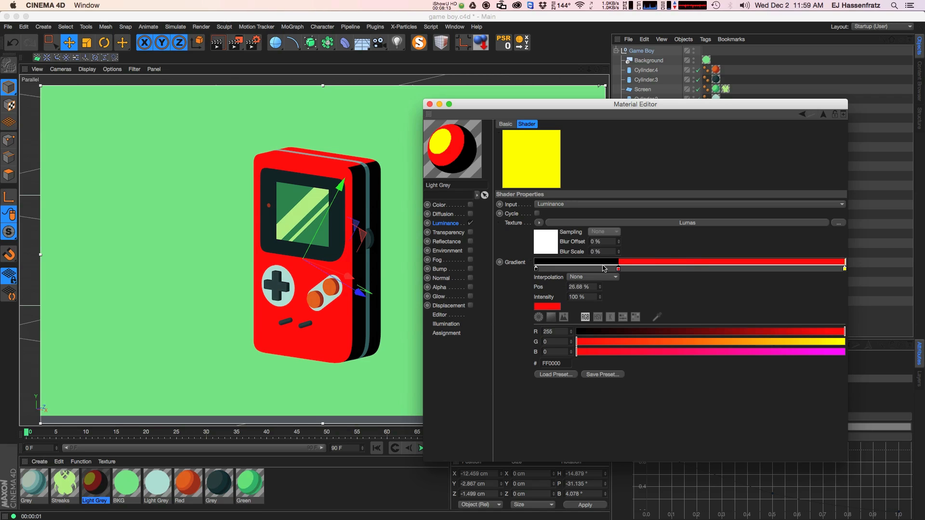
{"action": "left_click", "coordinate": [546, 306]}
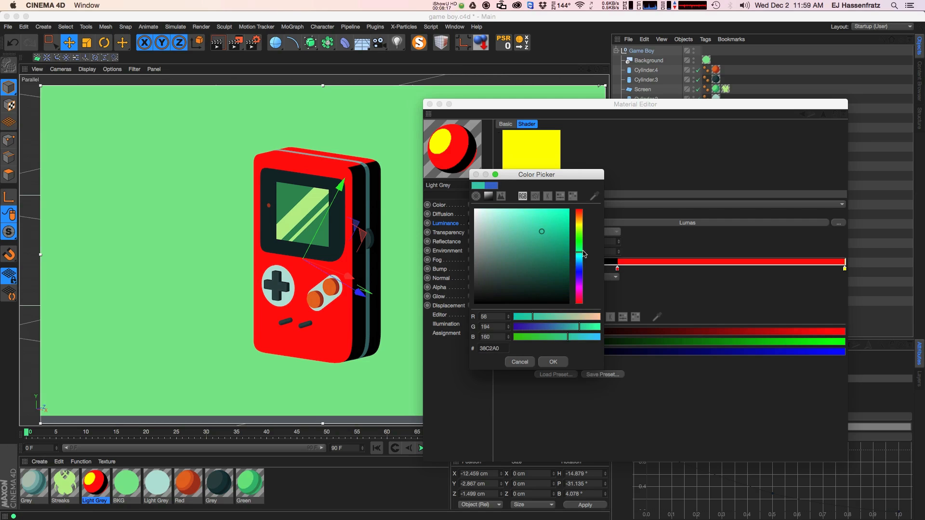
{"action": "left_click", "coordinate": [549, 253]}
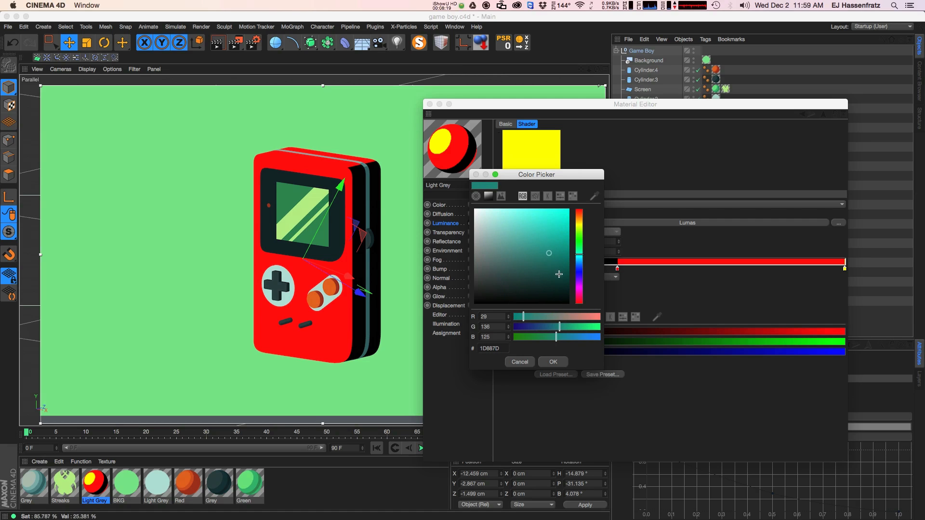
{"action": "left_click", "coordinate": [551, 361]}
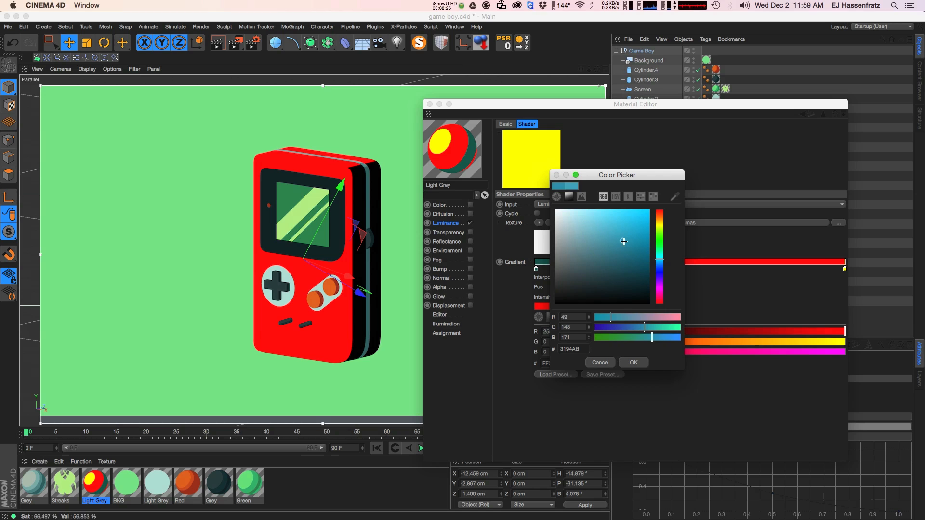
- Colour the remaining gradient knots teal (54CAAC) and light blue (77D5EA)
{"action": "left_click", "coordinate": [632, 362]}
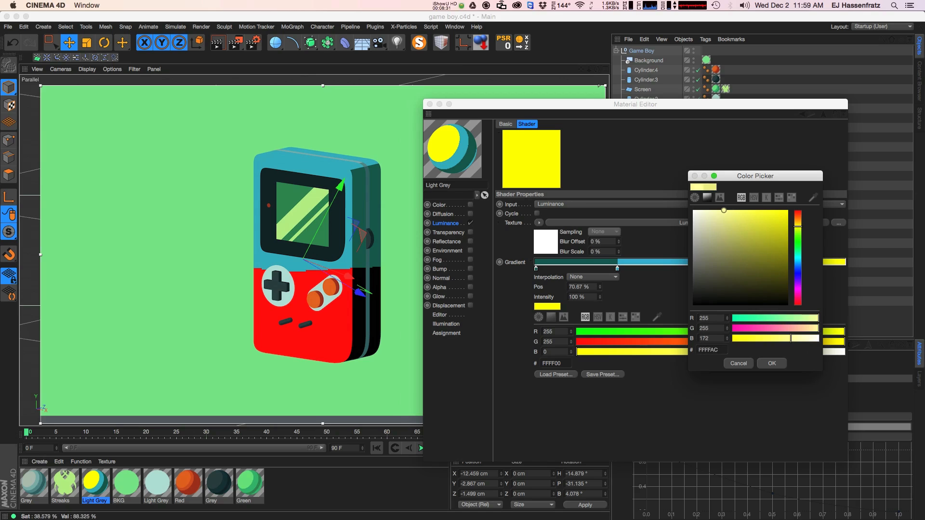
{"action": "left_click", "coordinate": [701, 220]}
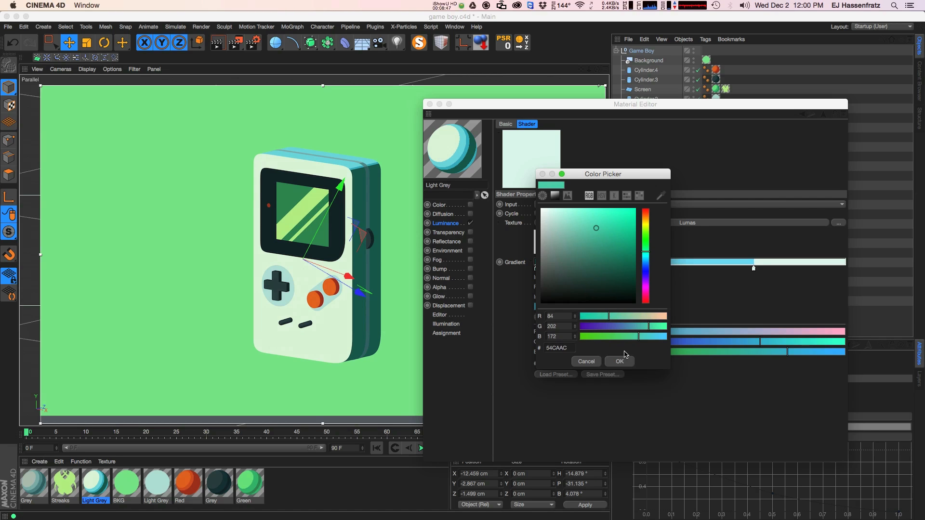
{"action": "left_click", "coordinate": [620, 361]}
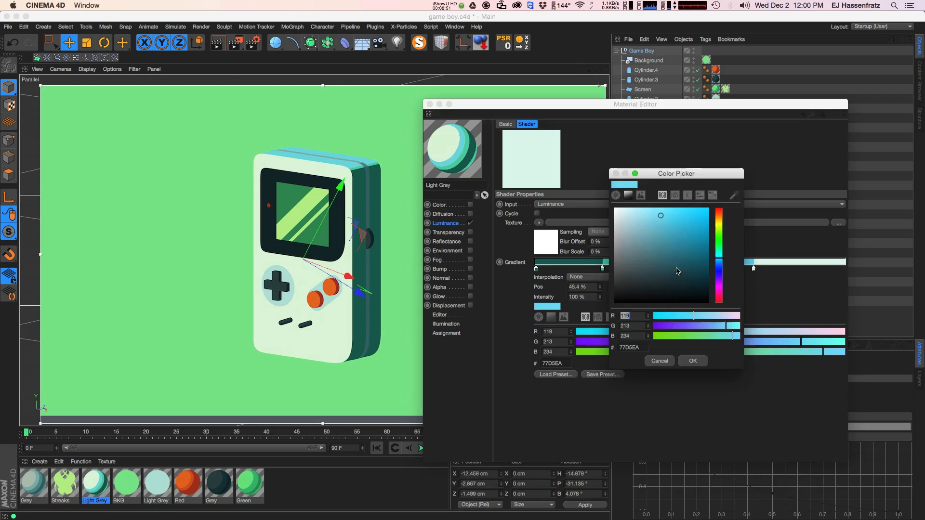
{"action": "left_click", "coordinate": [693, 361]}
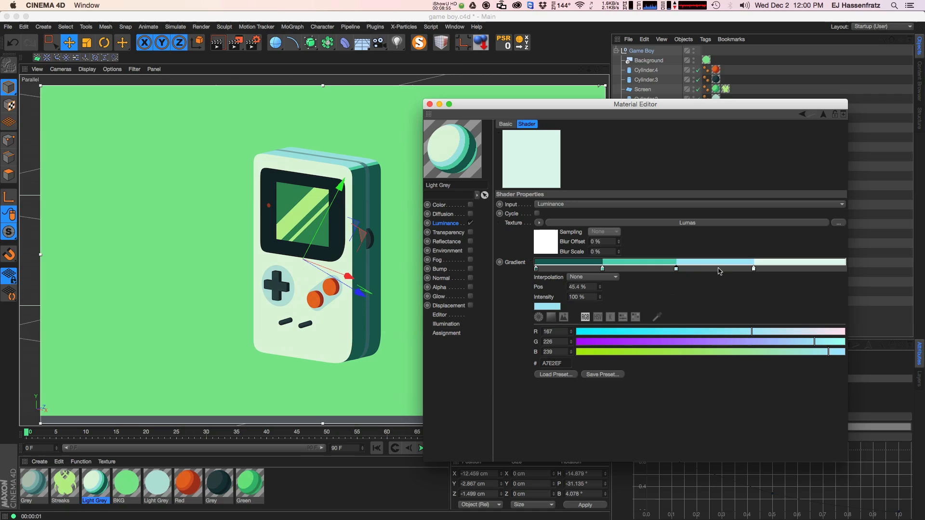
{"action": "mouse_move", "coordinate": [527, 246]}
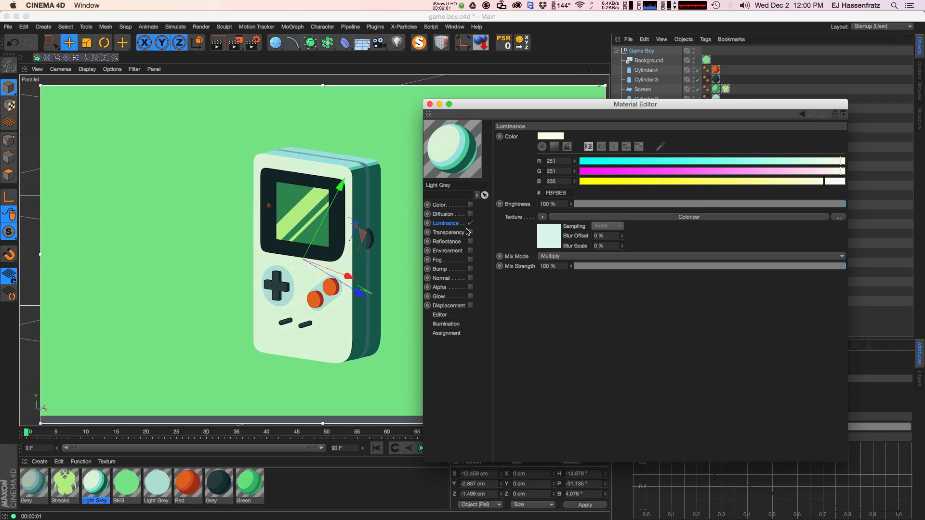
- Enter the Light Grey material's Luminance channel to reach its Colorizer
{"action": "left_click", "coordinate": [526, 124]}
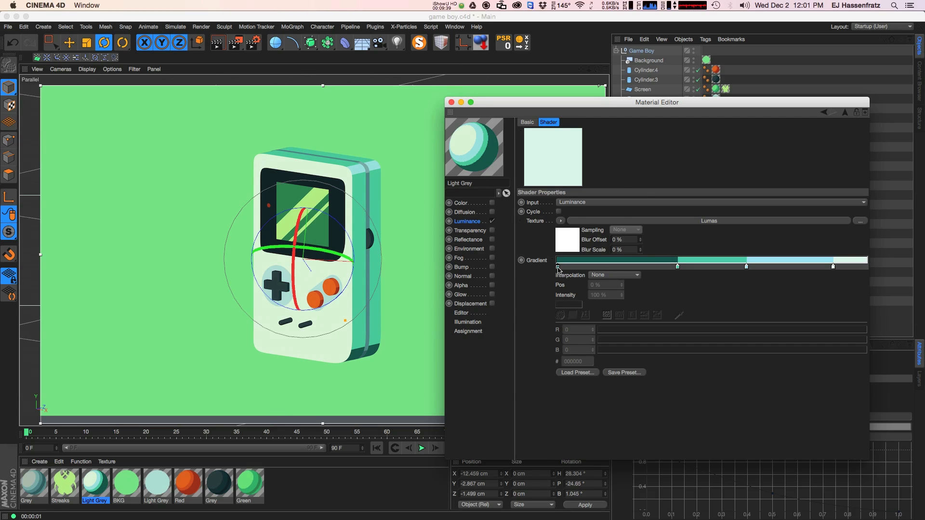
- Set one gradient step to softer teal 66B5BA and the highlight step to near-white F1FFF9
{"action": "left_click", "coordinate": [557, 266]}
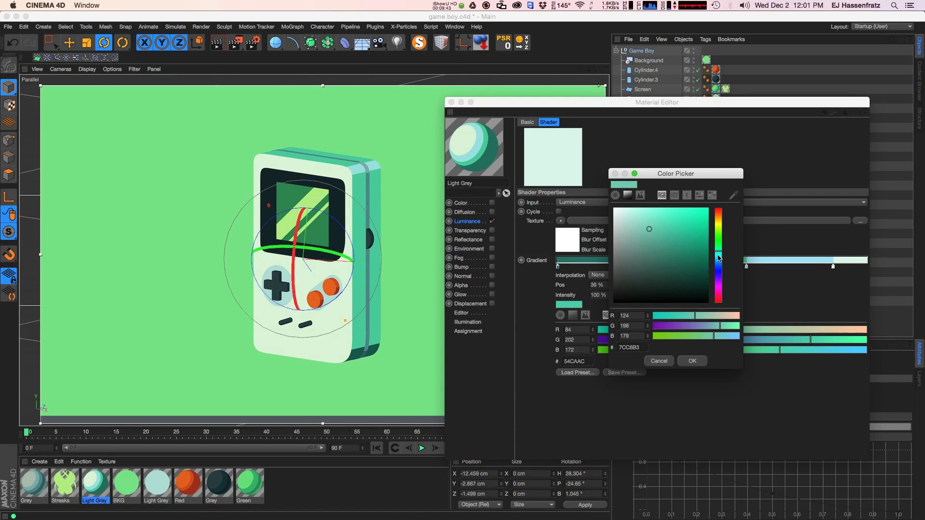
{"action": "left_click", "coordinate": [656, 233]}
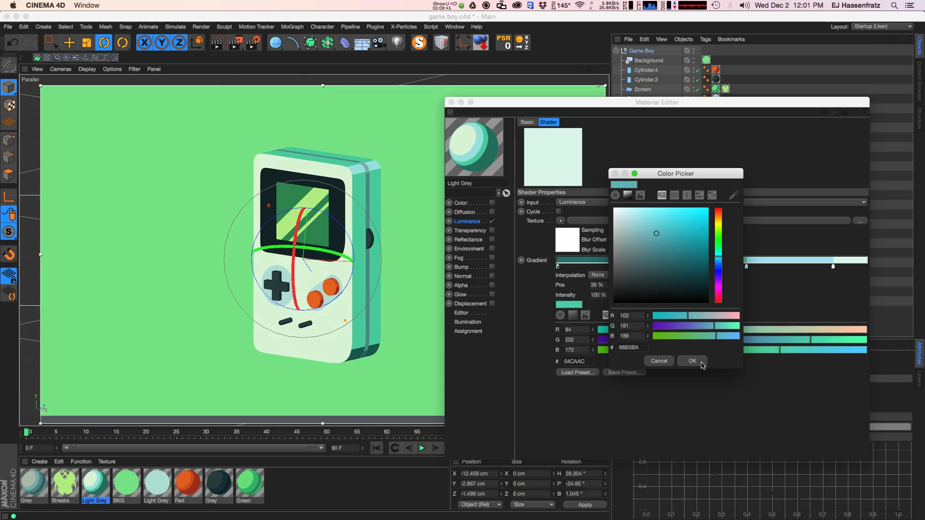
{"action": "left_click", "coordinate": [692, 360]}
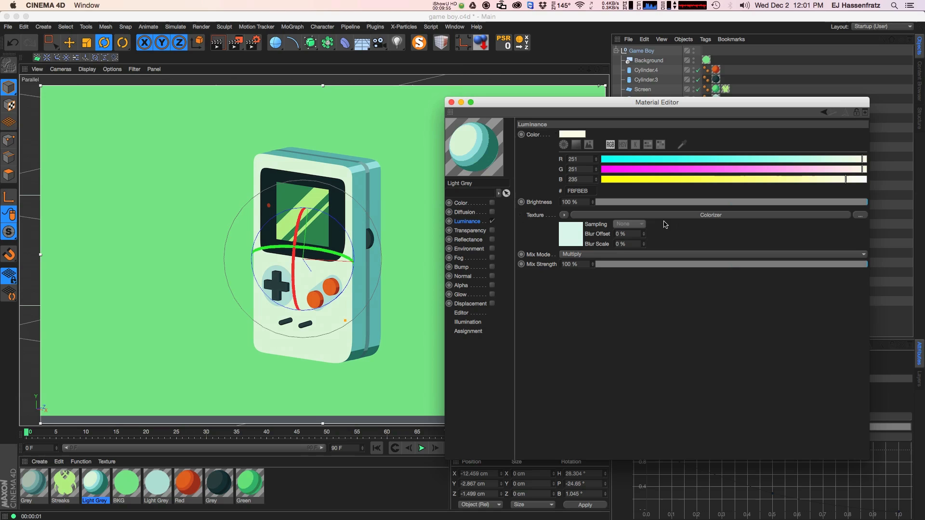
{"action": "mouse_move", "coordinate": [711, 217]}
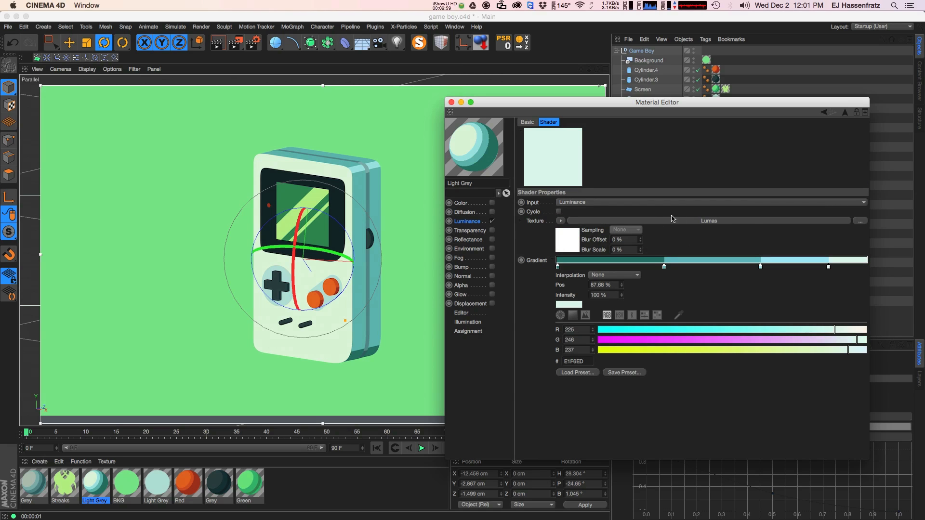
{"action": "mouse_move", "coordinate": [800, 273]}
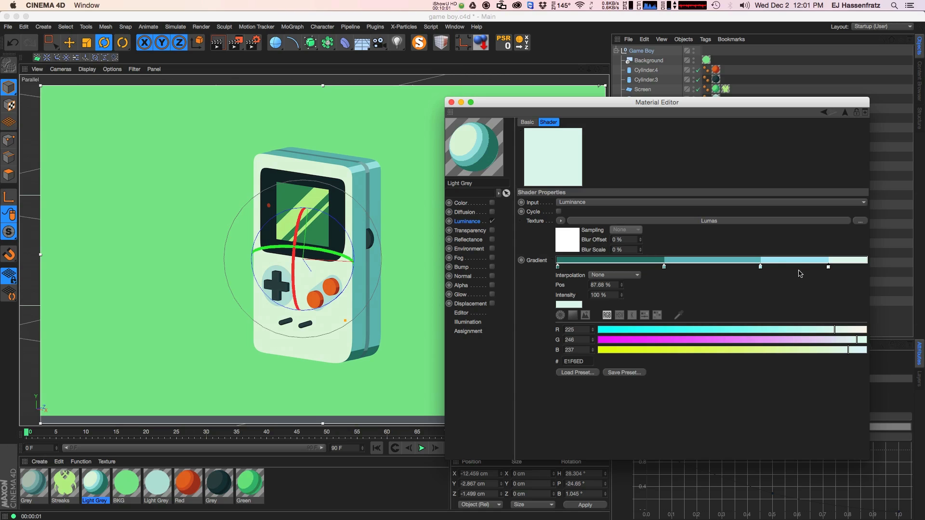
{"action": "mouse_move", "coordinate": [649, 285]}
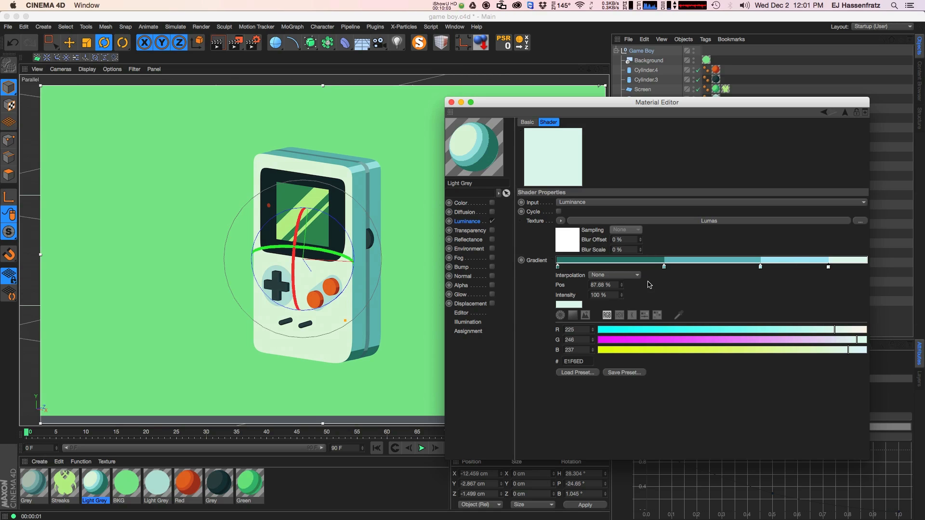
{"action": "mouse_move", "coordinate": [686, 270]}
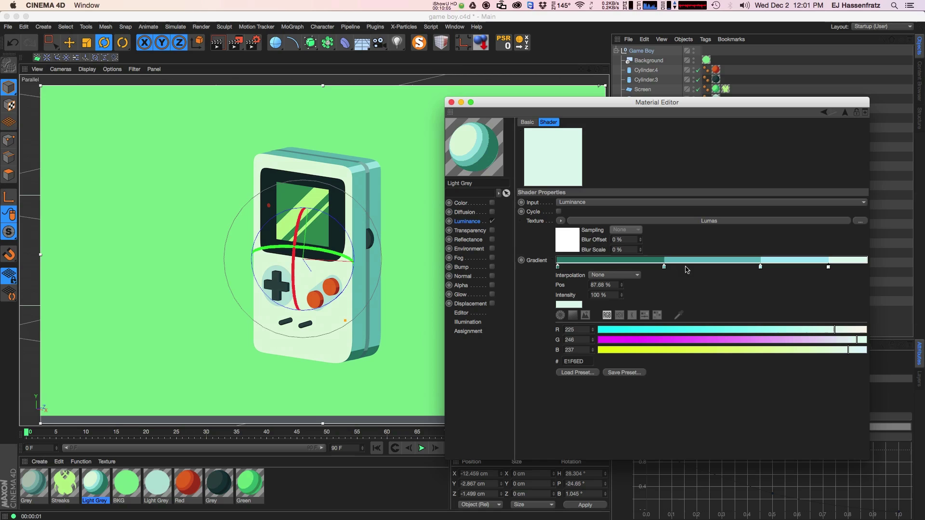
{"action": "mouse_move", "coordinate": [760, 289]}
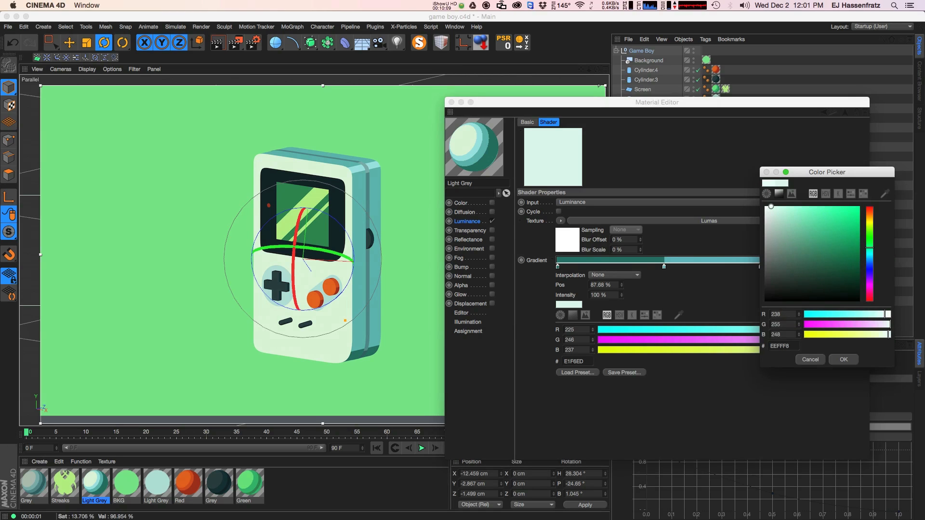
{"action": "left_click", "coordinate": [843, 360]}
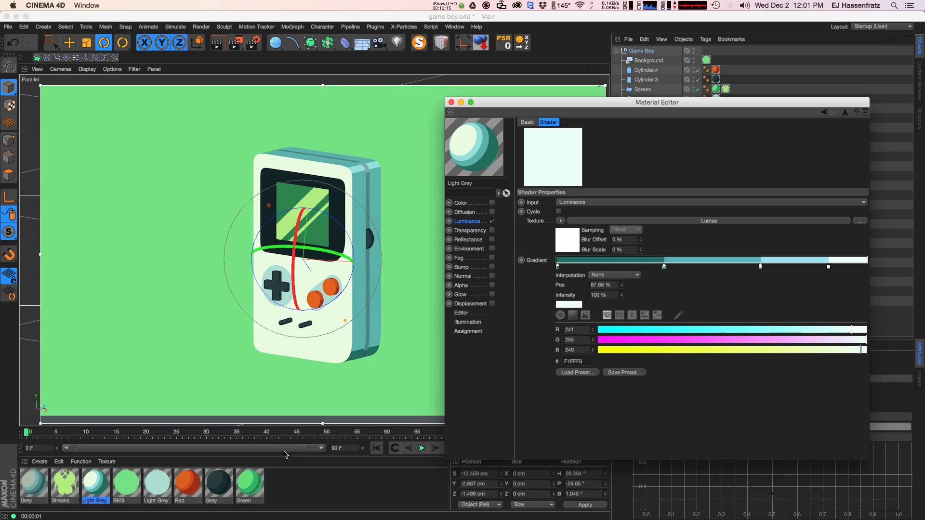
{"action": "mouse_move", "coordinate": [36, 501]}
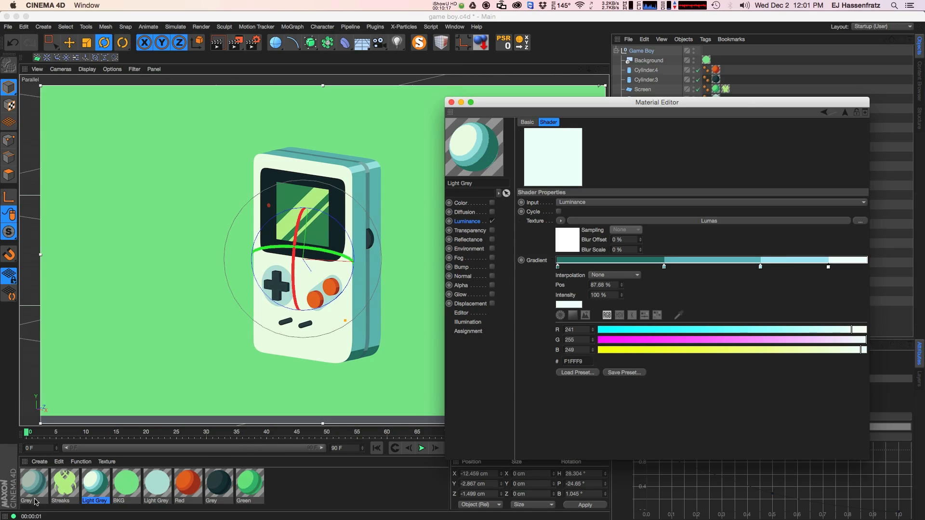
- Apply the stepped Lumas luminance setup to the Grey material and close its editor
{"action": "left_click", "coordinate": [33, 483]}
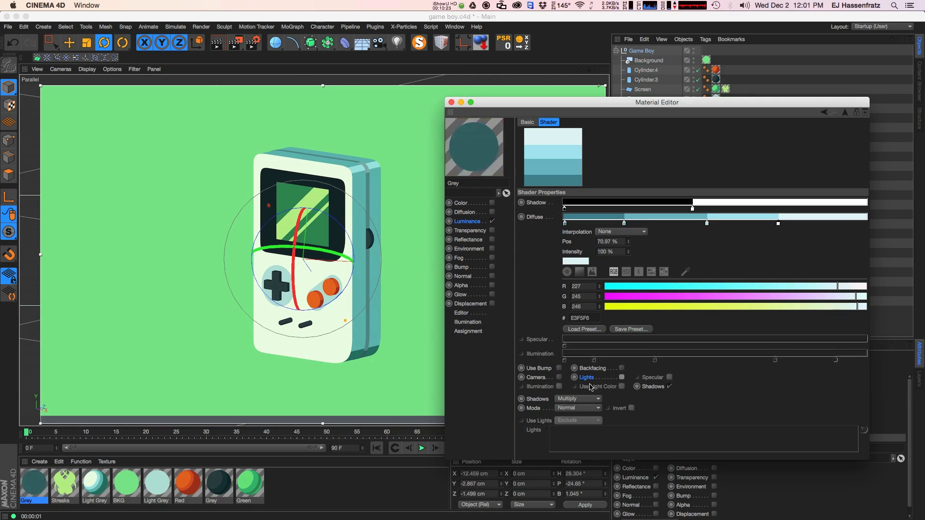
{"action": "left_click", "coordinate": [559, 377]}
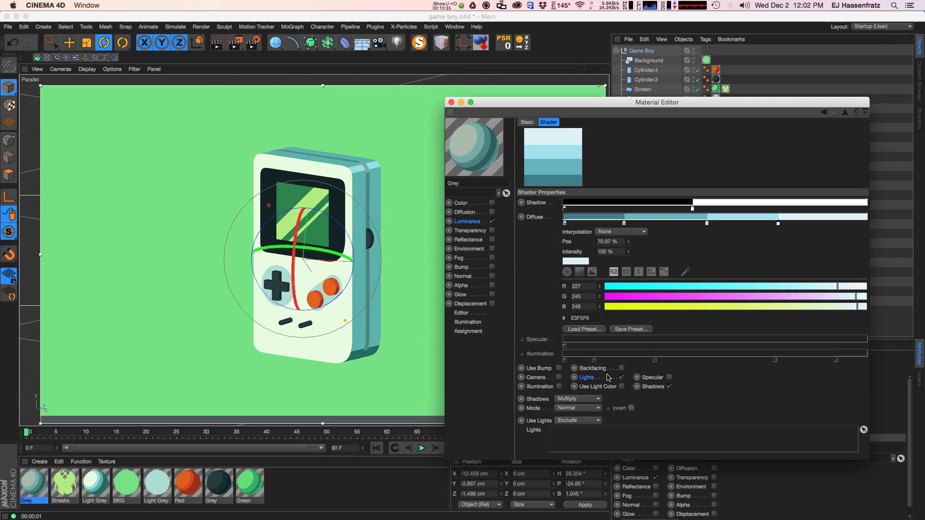
{"action": "mouse_move", "coordinate": [609, 379]}
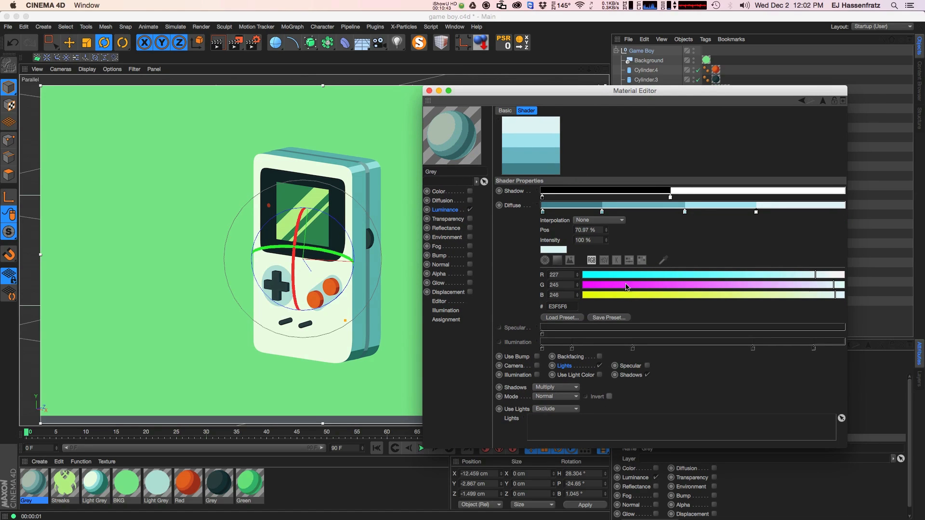
{"action": "mouse_move", "coordinate": [366, 302]}
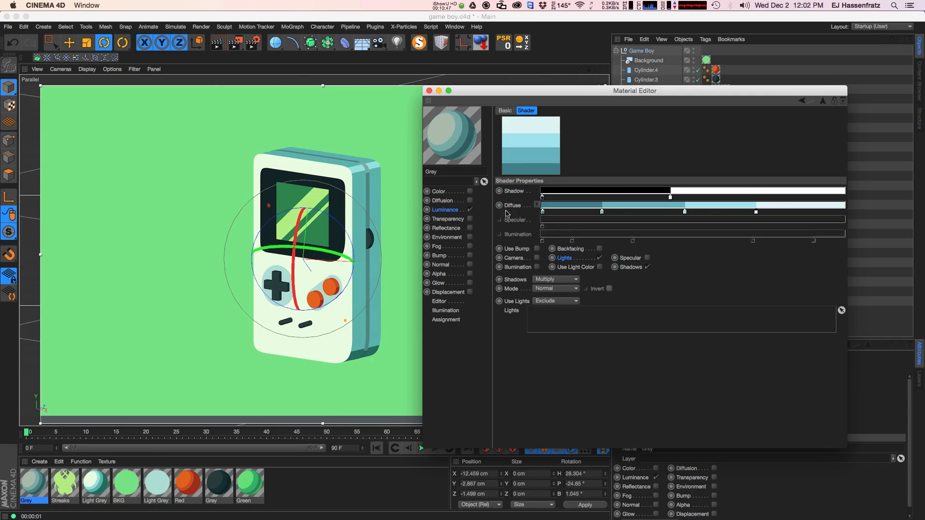
{"action": "mouse_move", "coordinate": [654, 280]}
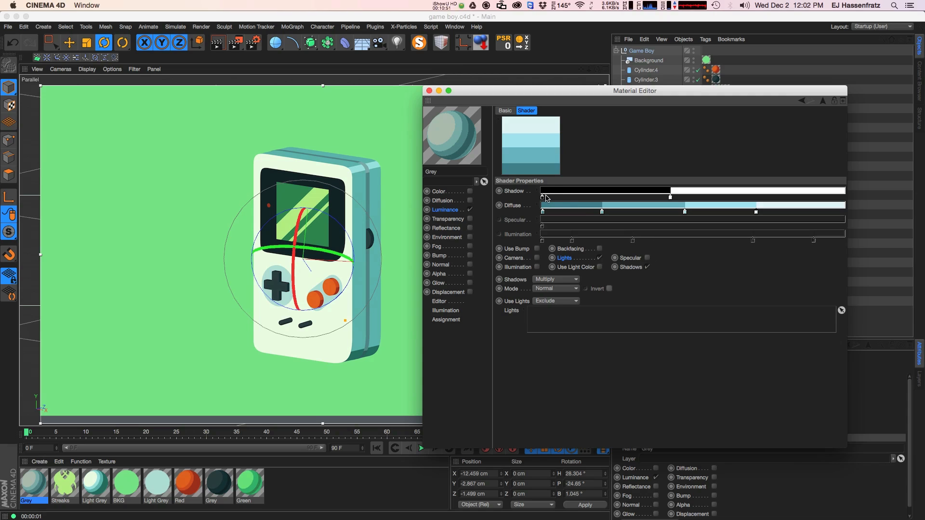
{"action": "mouse_move", "coordinate": [571, 208]}
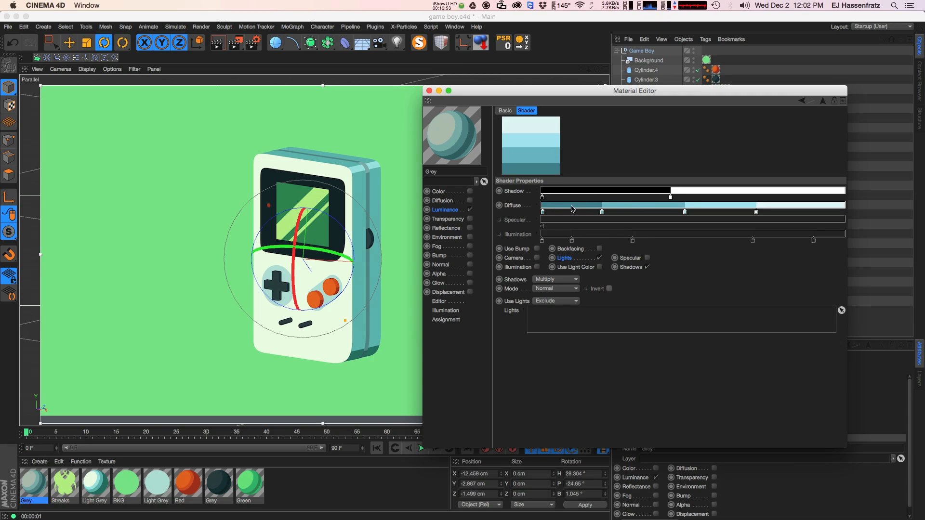
{"action": "mouse_move", "coordinate": [569, 267]}
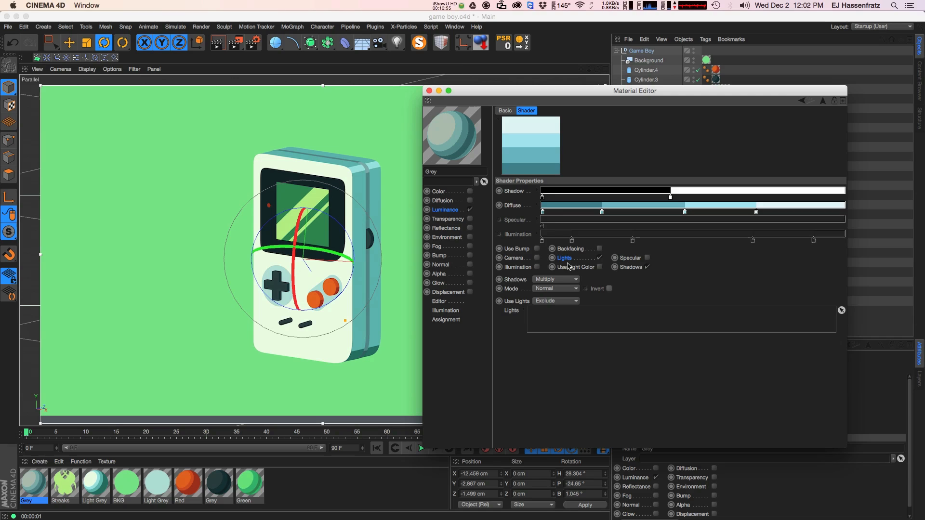
{"action": "mouse_move", "coordinate": [588, 261]}
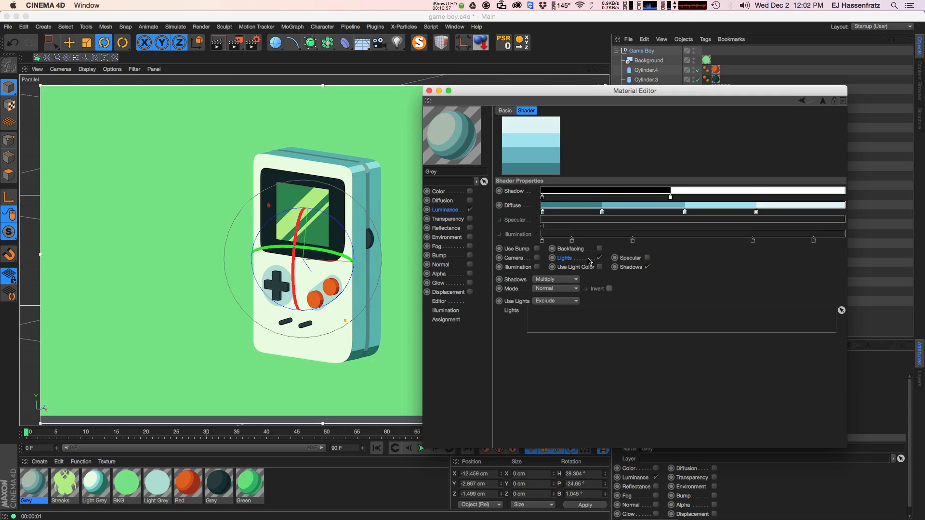
{"action": "mouse_move", "coordinate": [635, 330]}
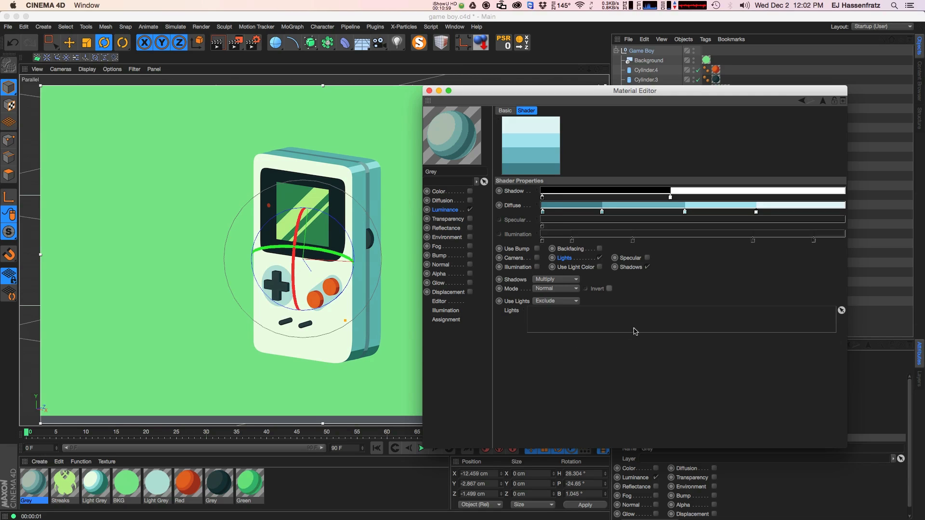
{"action": "mouse_move", "coordinate": [570, 356]}
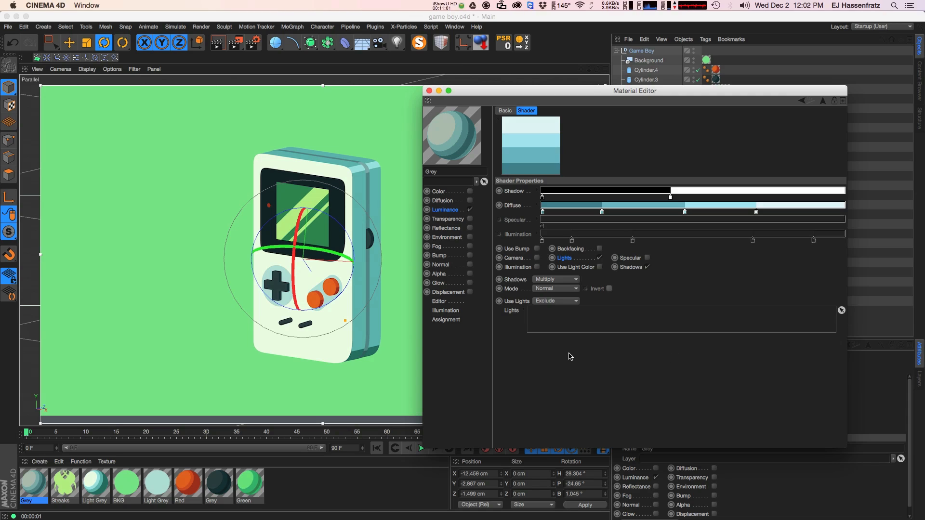
{"action": "mouse_move", "coordinate": [679, 267]}
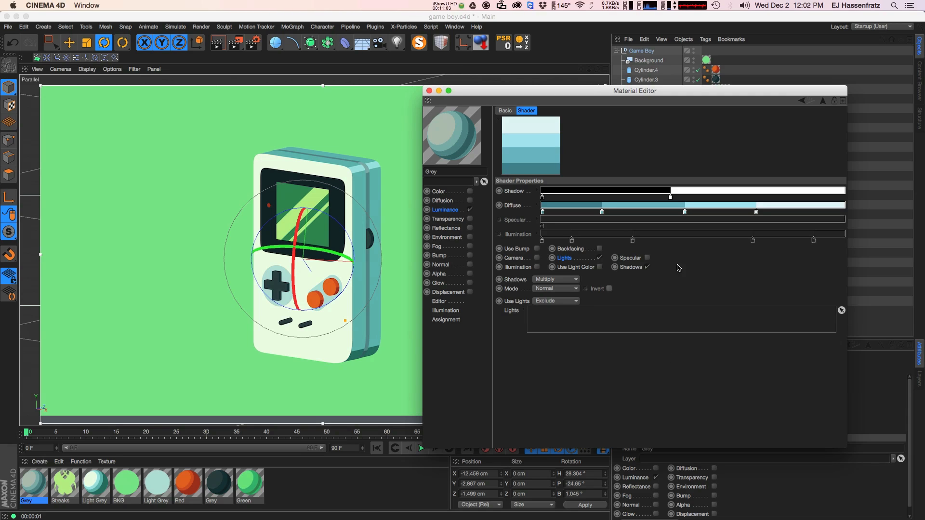
{"action": "mouse_move", "coordinate": [631, 256]}
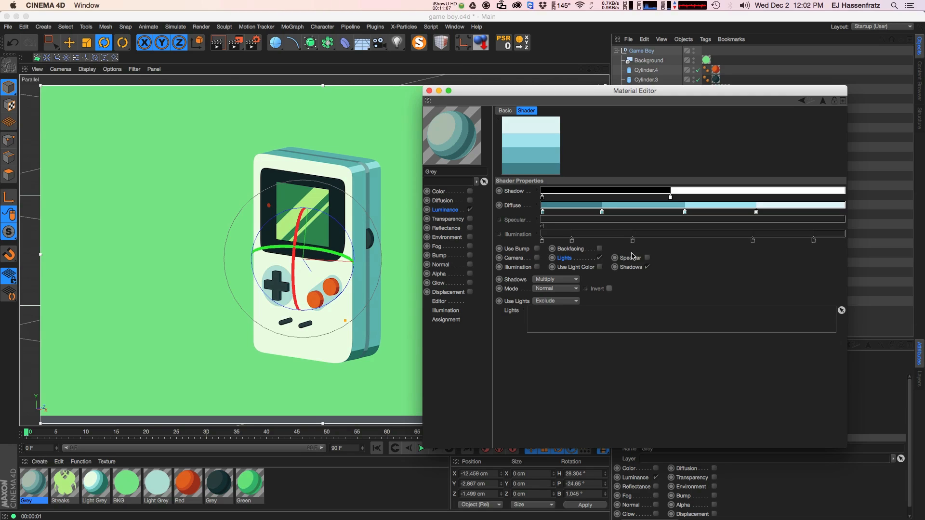
{"action": "mouse_move", "coordinate": [649, 266]}
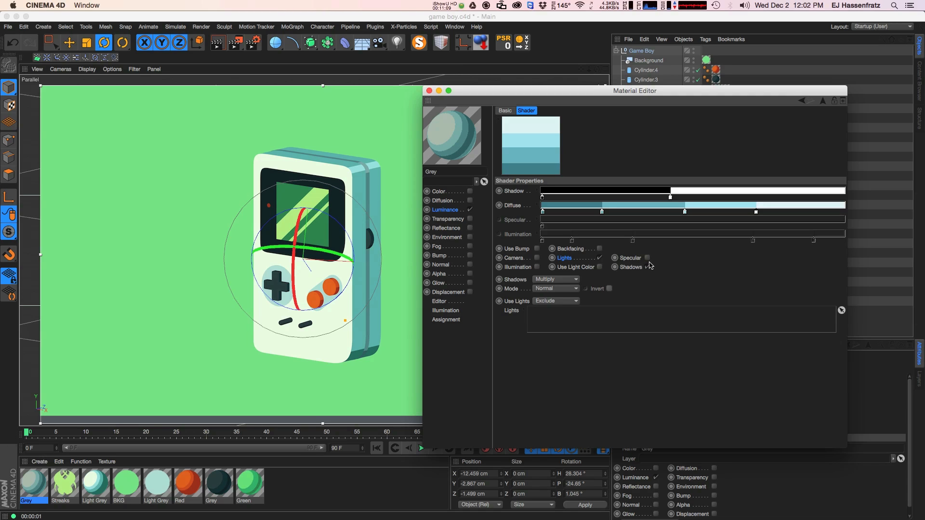
{"action": "left_click", "coordinate": [647, 267]}
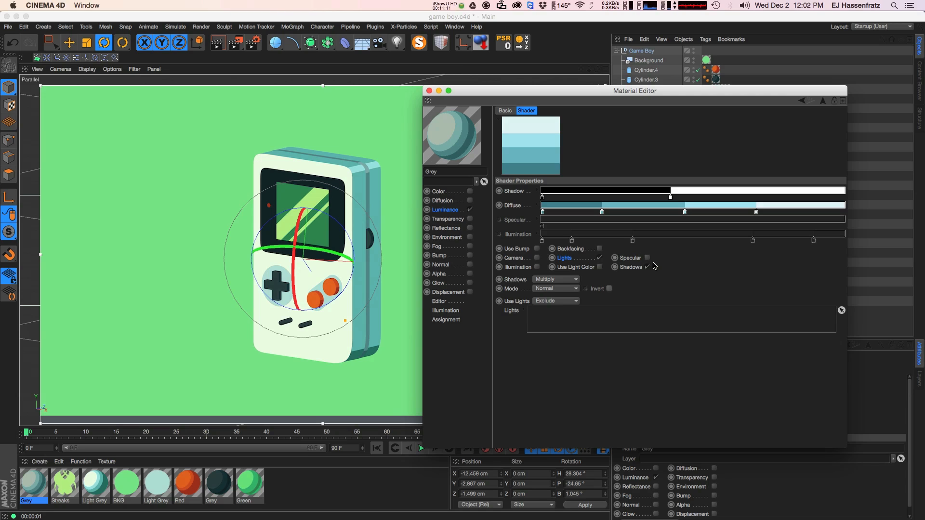
{"action": "mouse_move", "coordinate": [538, 278]}
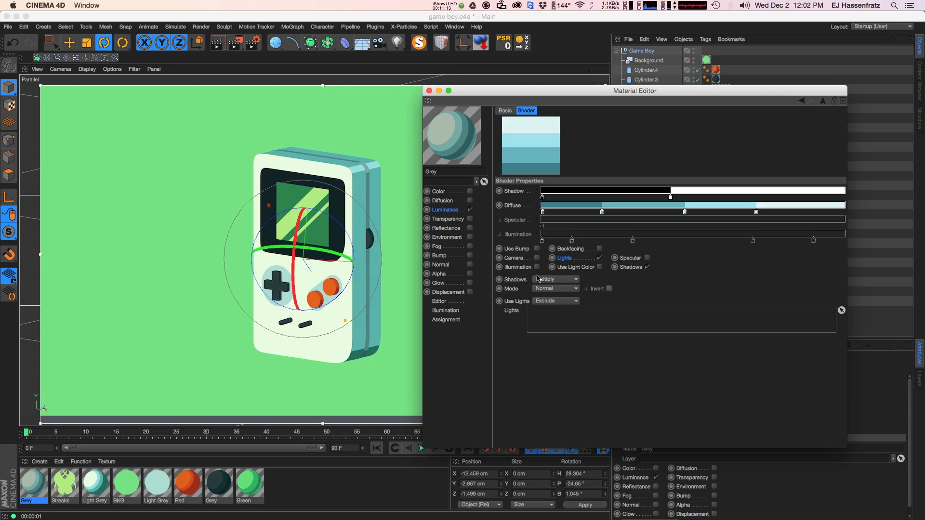
{"action": "left_click", "coordinate": [430, 90]}
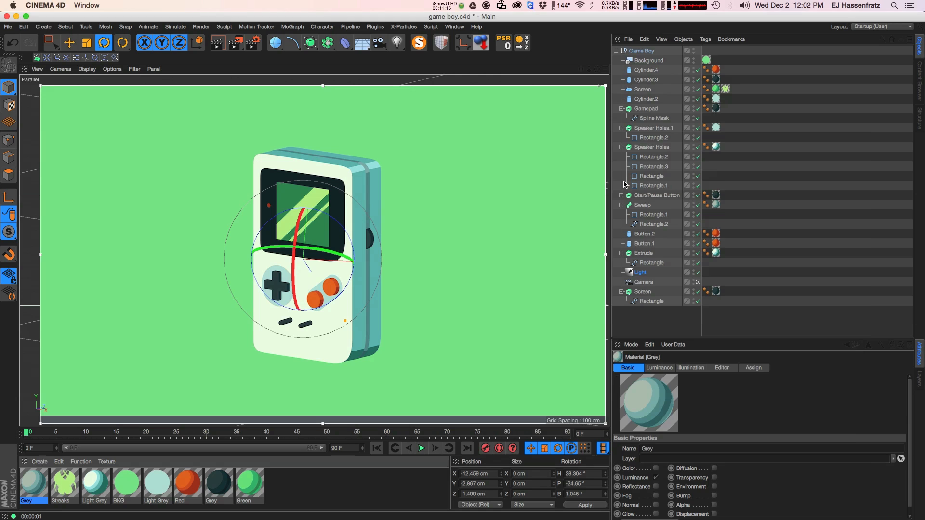
- Set the scene Light's shadow type to Raytraced (Hard)
{"action": "left_click", "coordinate": [640, 272]}
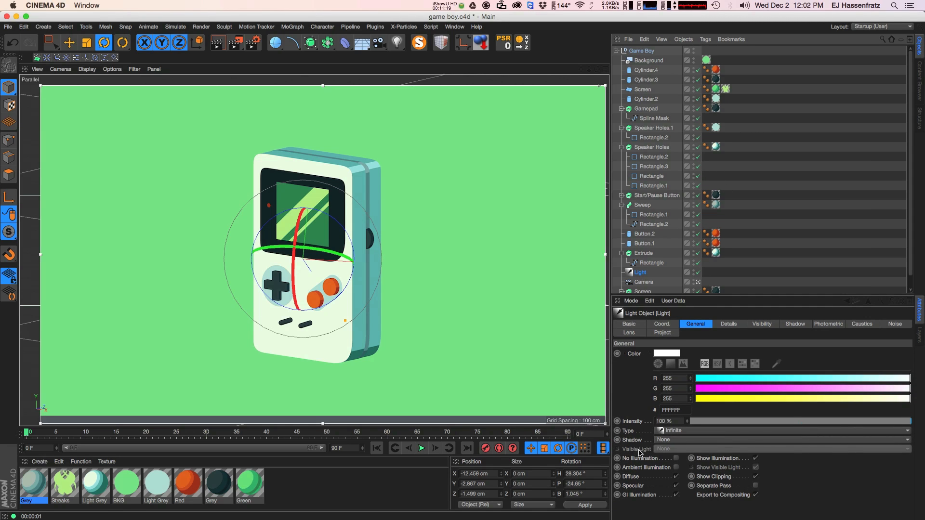
{"action": "mouse_move", "coordinate": [666, 444]}
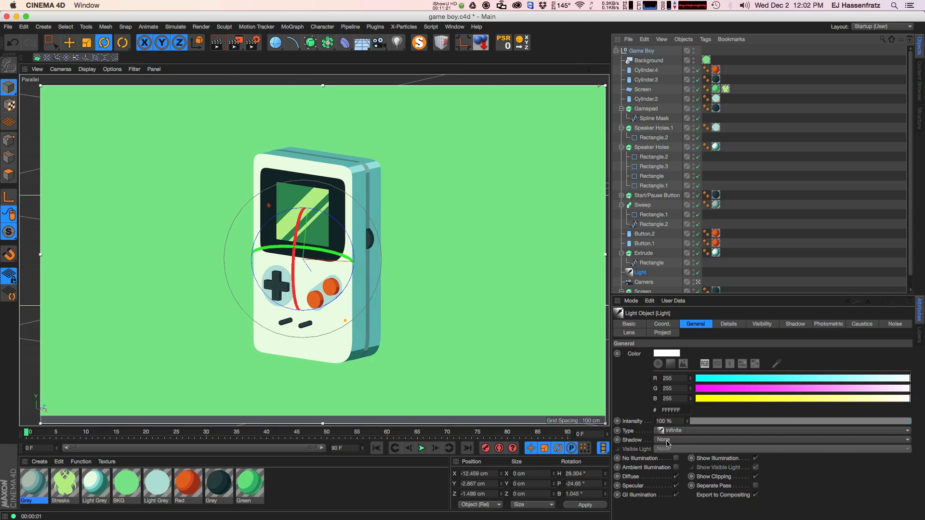
{"action": "left_click", "coordinate": [676, 440]}
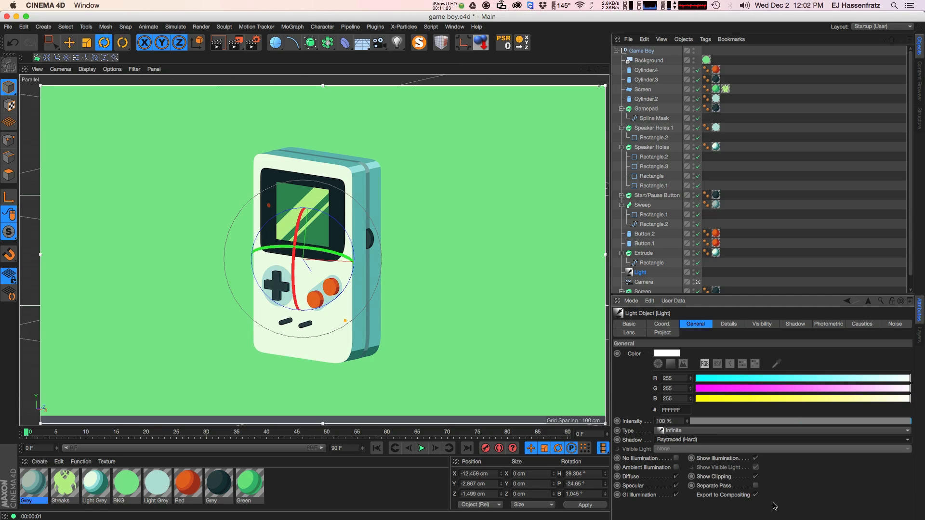
{"action": "mouse_move", "coordinate": [355, 241]}
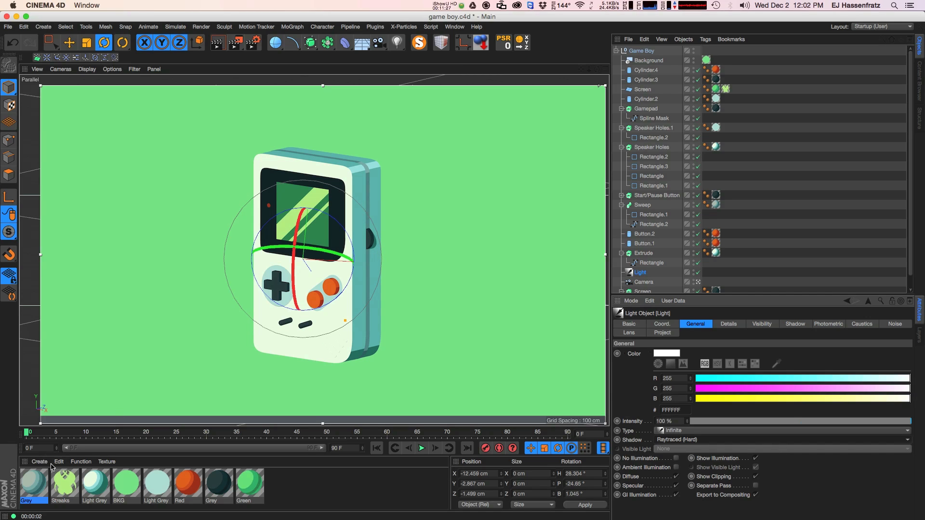
{"action": "mouse_move", "coordinate": [100, 494]}
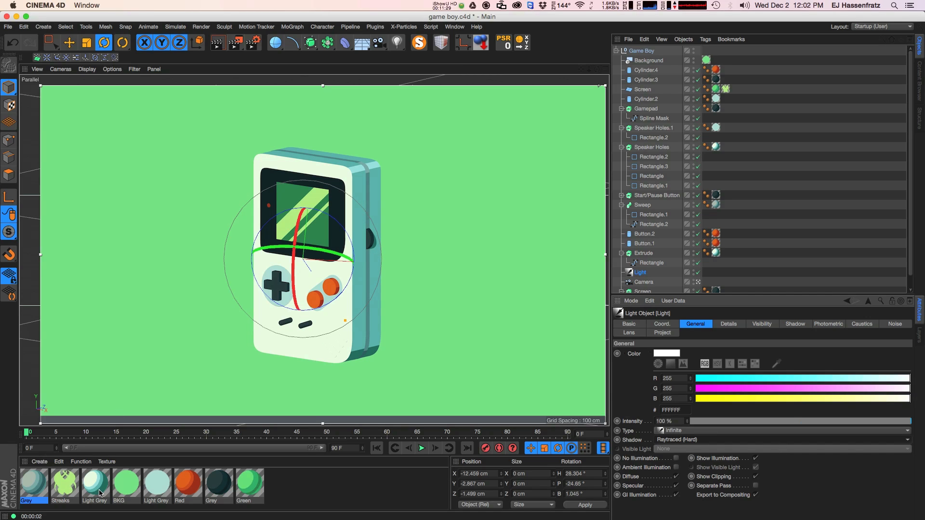
{"action": "mouse_move", "coordinate": [446, 383]}
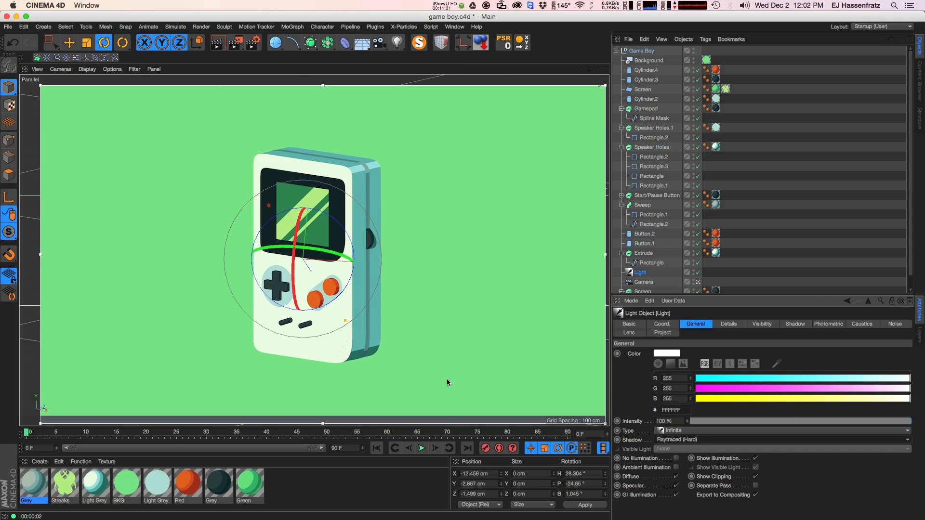
{"action": "mouse_move", "coordinate": [685, 445]}
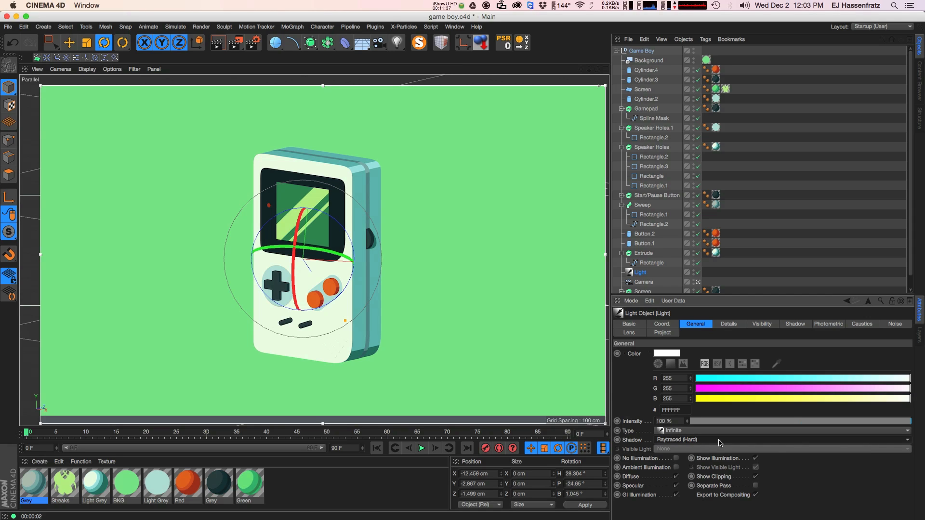
{"action": "mouse_move", "coordinate": [750, 506]}
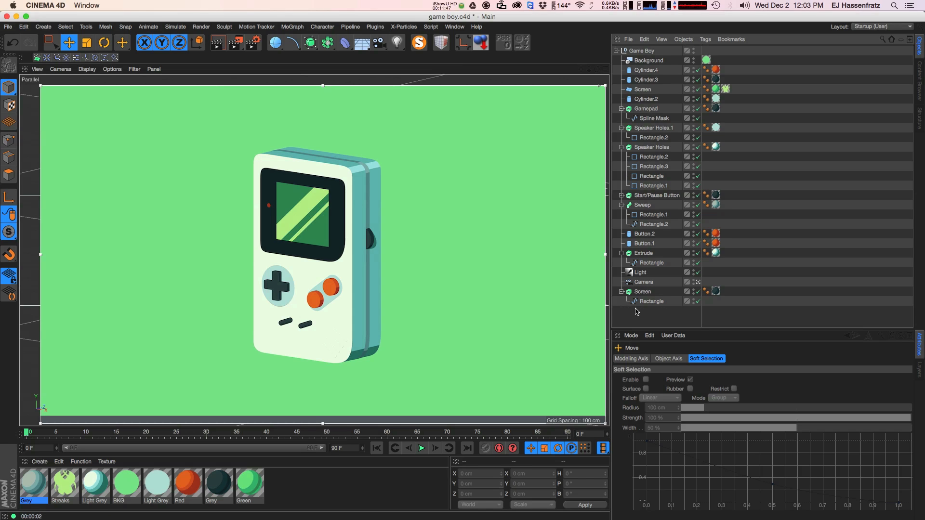
{"action": "mouse_move", "coordinate": [640, 312]}
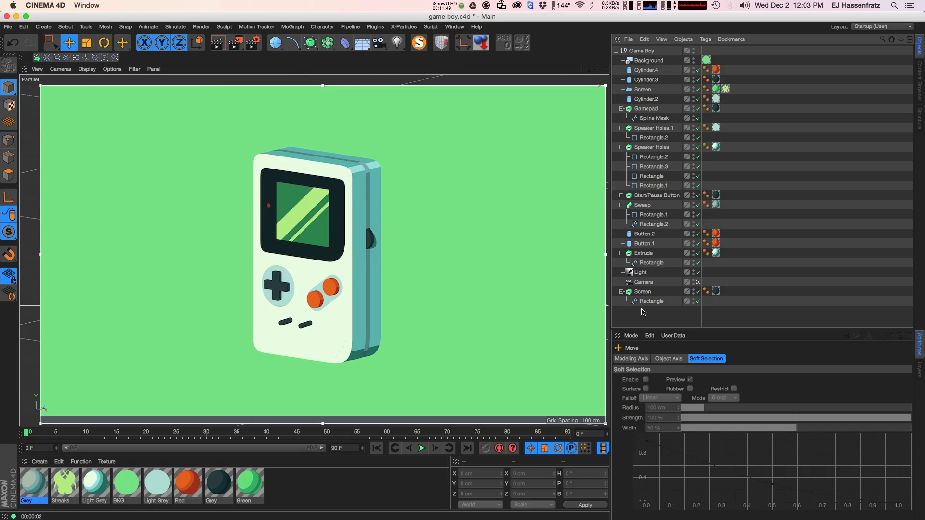
{"action": "mouse_move", "coordinate": [640, 311]}
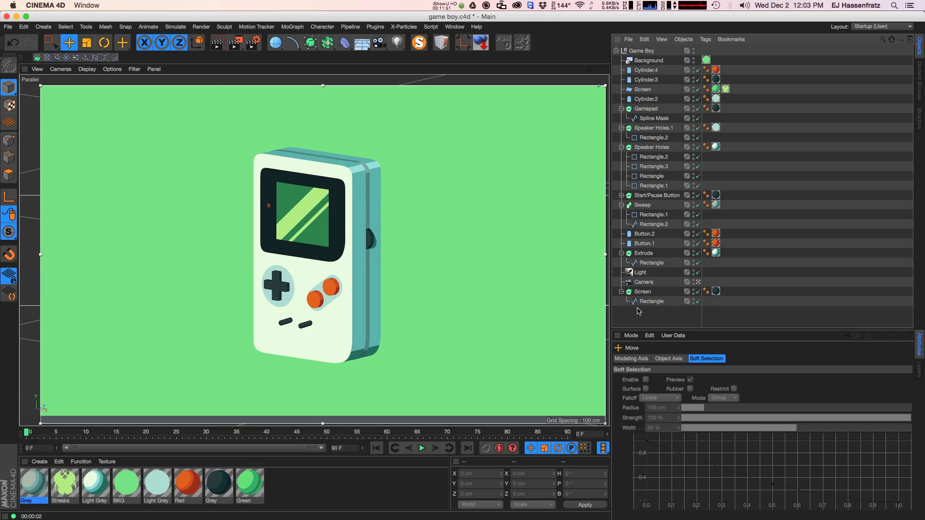
{"action": "mouse_move", "coordinate": [641, 311]}
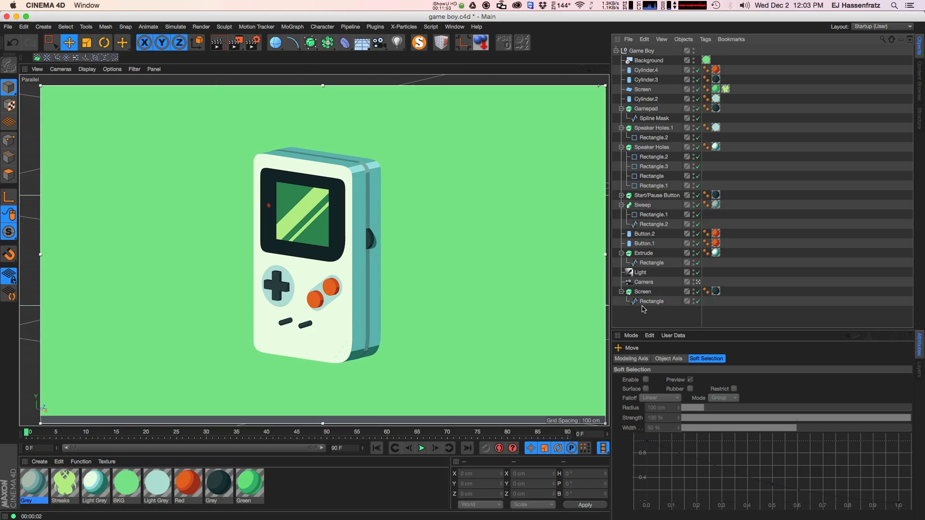
{"action": "mouse_move", "coordinate": [651, 308]}
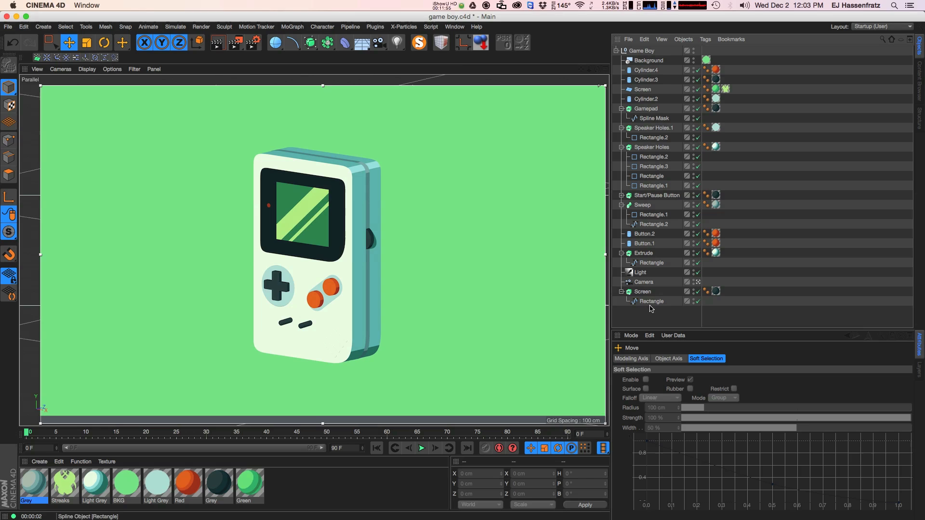
- Deselect the light so the Game Boy shows without its gizmo
{"action": "left_click", "coordinate": [275, 42]}
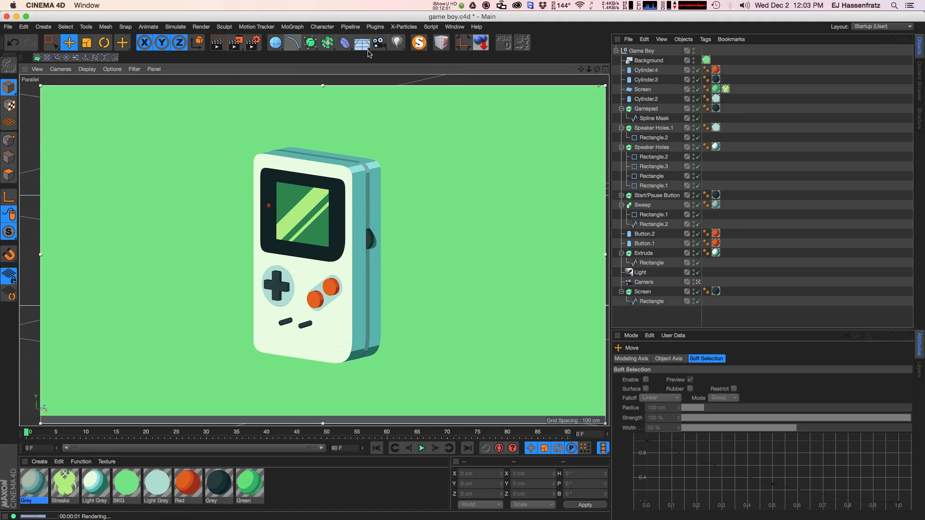
{"action": "left_click", "coordinate": [290, 42]}
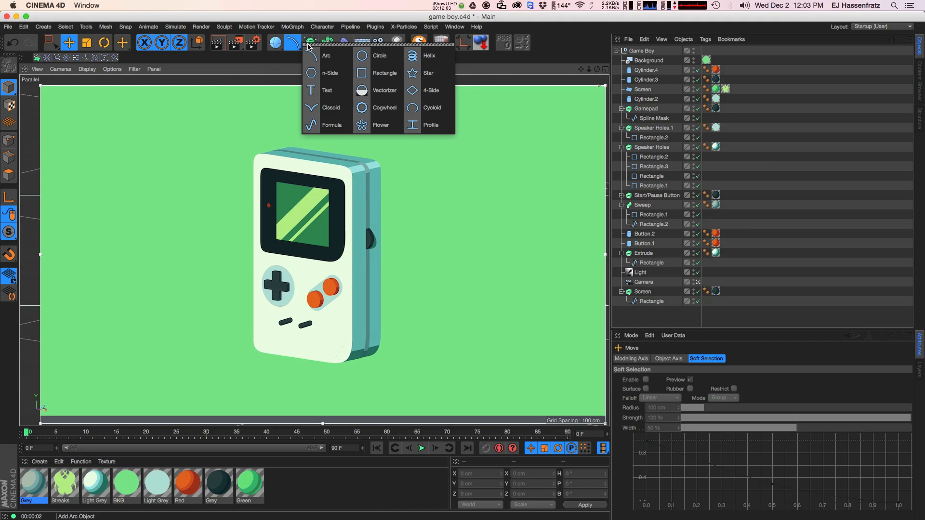
{"action": "left_click", "coordinate": [309, 41]}
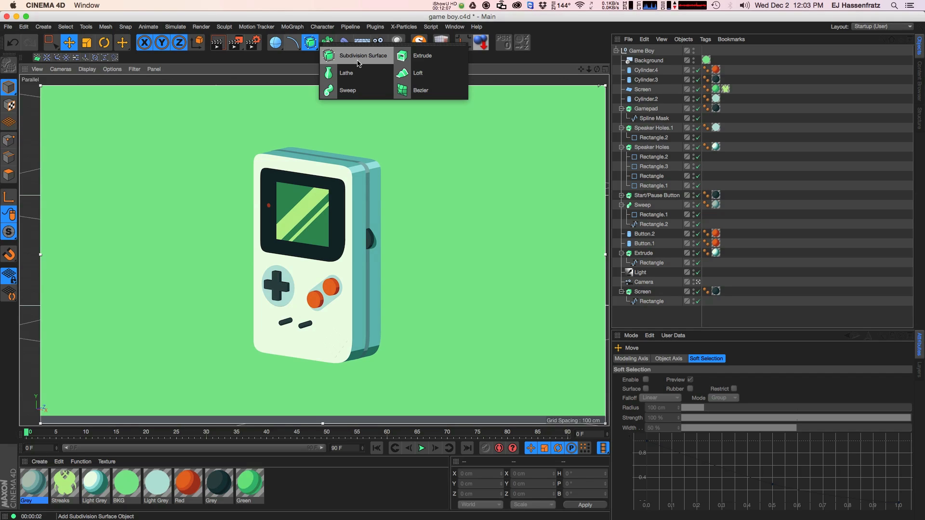
{"action": "mouse_move", "coordinate": [348, 90]}
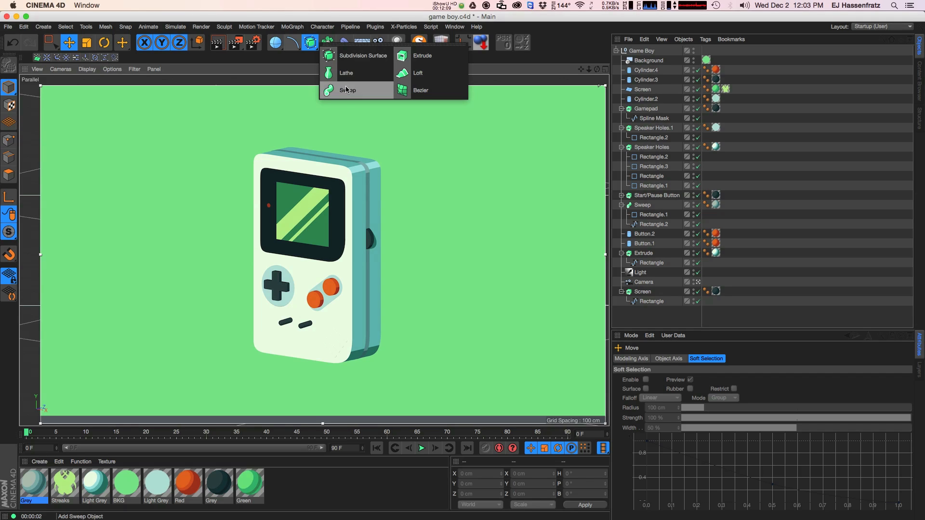
{"action": "mouse_move", "coordinate": [363, 72]}
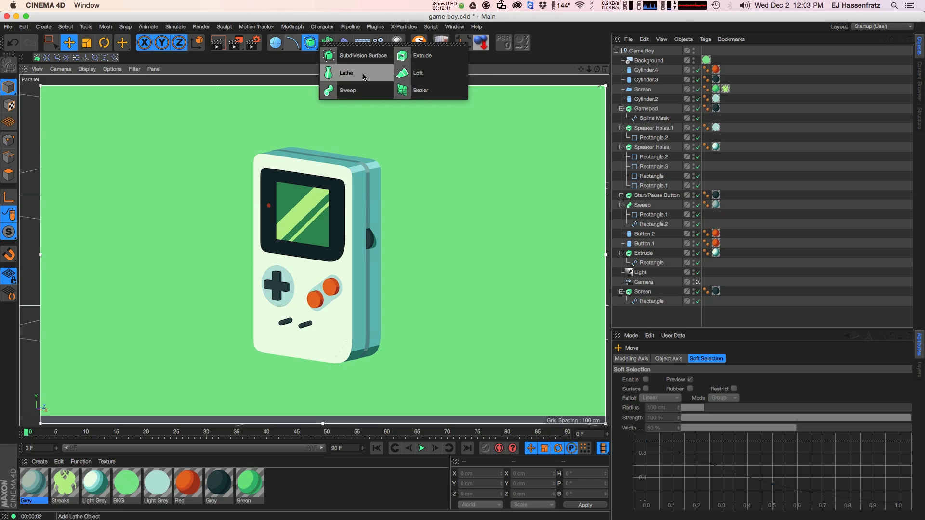
{"action": "mouse_move", "coordinate": [423, 56]}
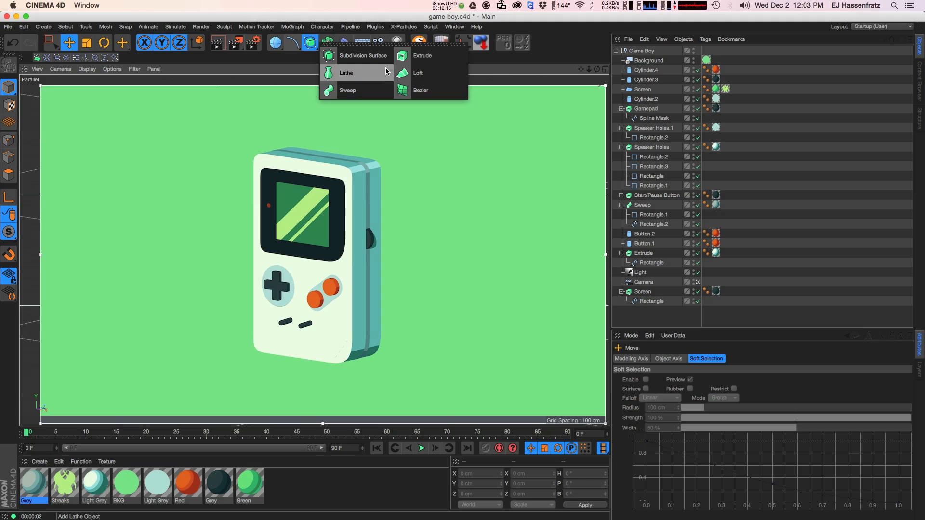
{"action": "mouse_move", "coordinate": [419, 73]}
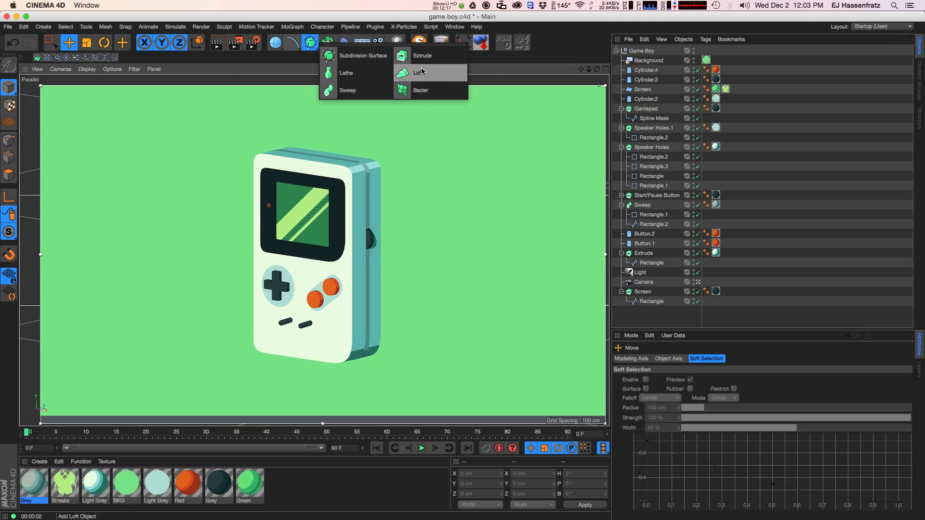
{"action": "mouse_move", "coordinate": [347, 72]}
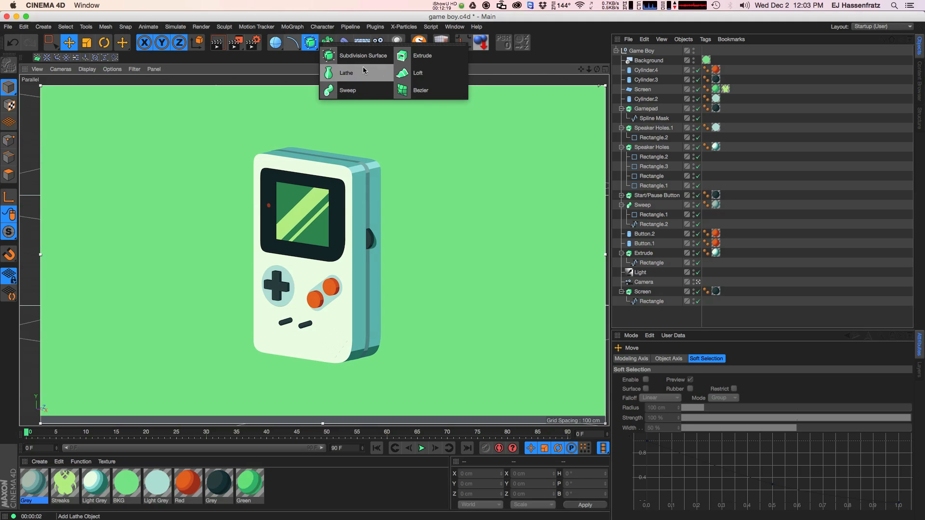
{"action": "mouse_move", "coordinate": [348, 89]}
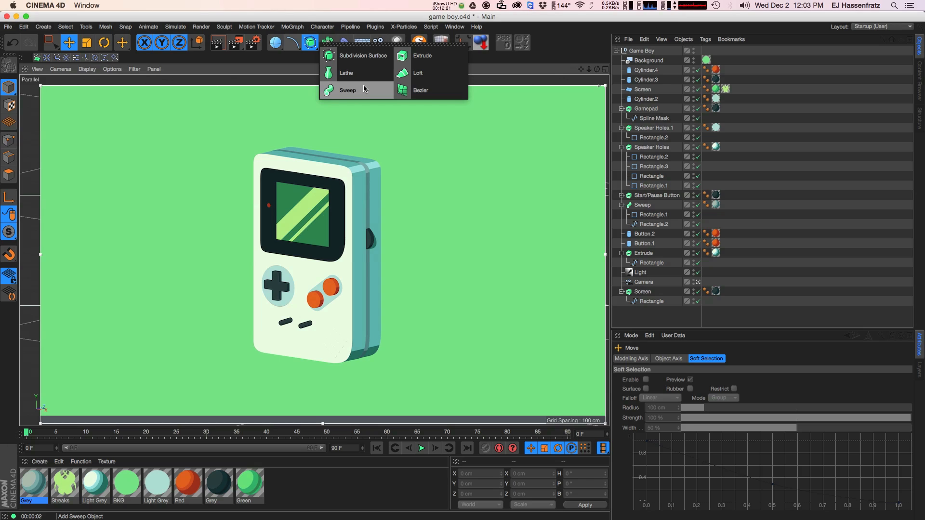
{"action": "mouse_move", "coordinate": [346, 72]}
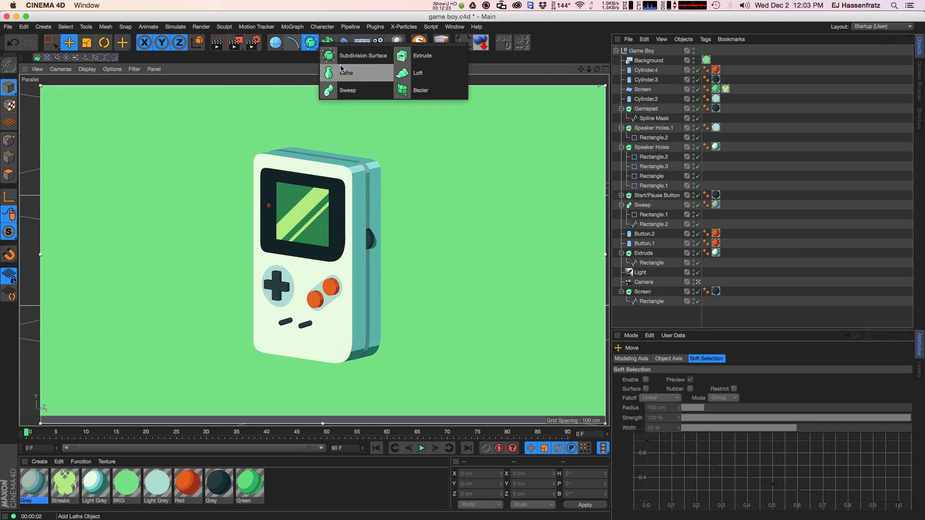
{"action": "mouse_move", "coordinate": [420, 89]}
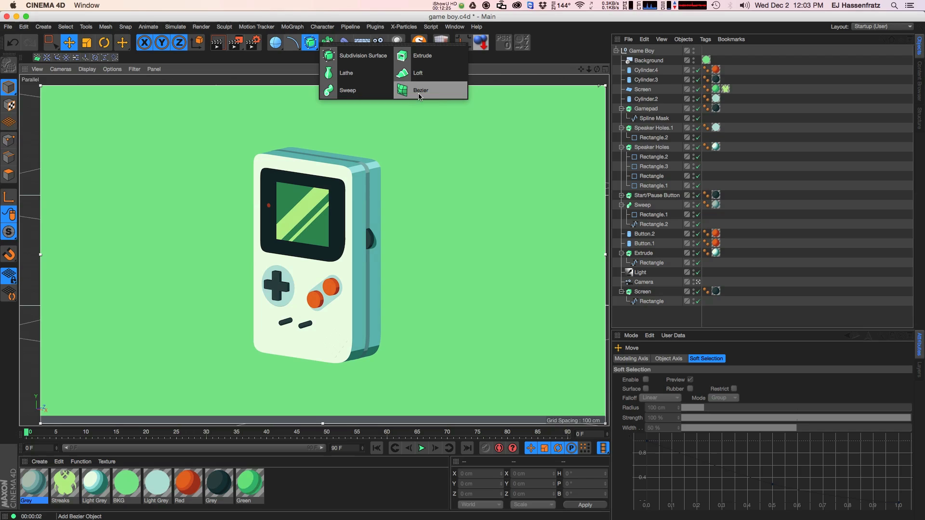
{"action": "mouse_move", "coordinate": [423, 96]}
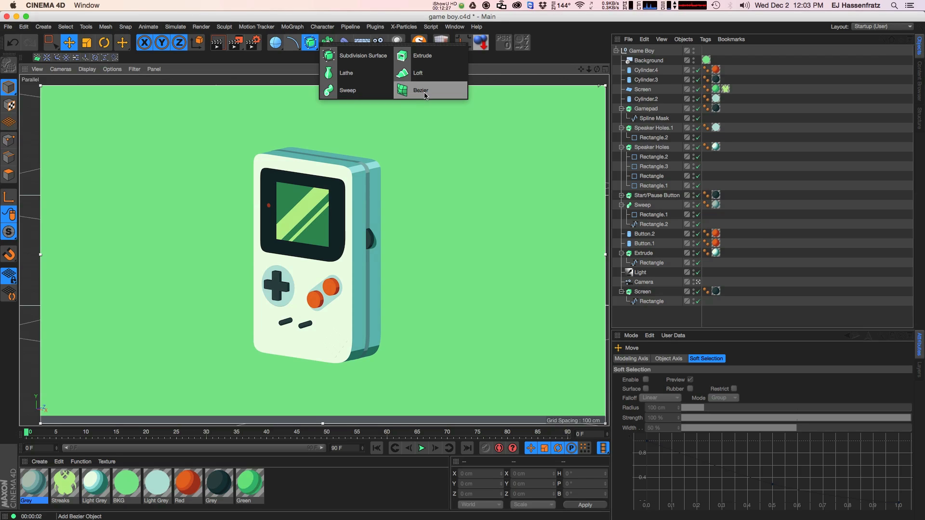
{"action": "mouse_move", "coordinate": [422, 56]}
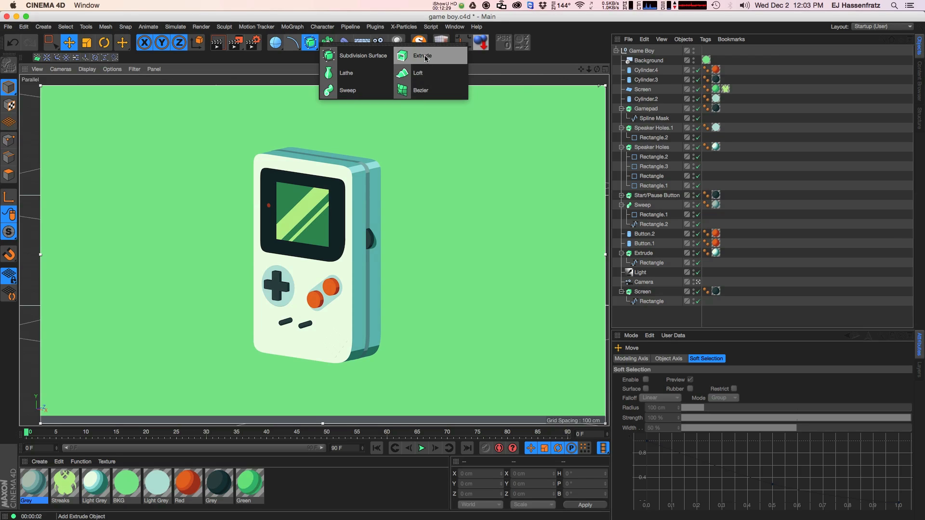
{"action": "mouse_move", "coordinate": [348, 91]}
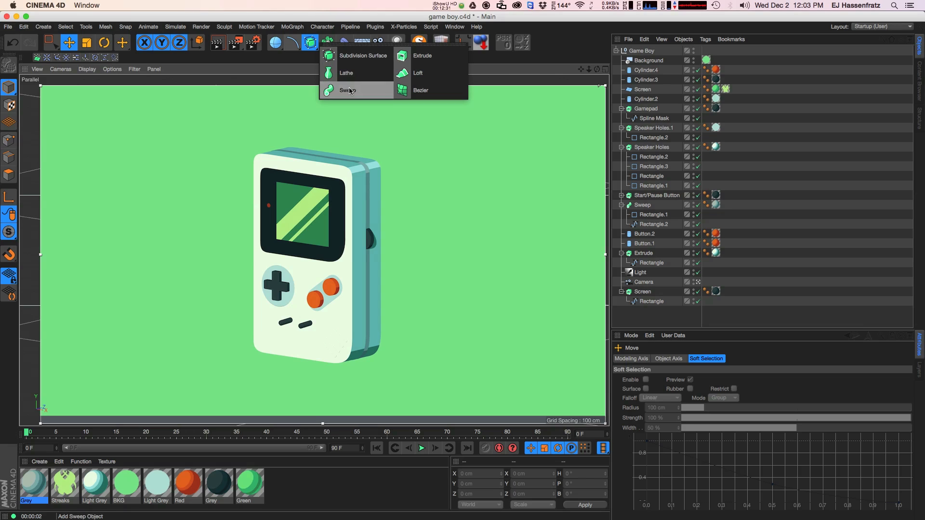
{"action": "left_click", "coordinate": [349, 91]}
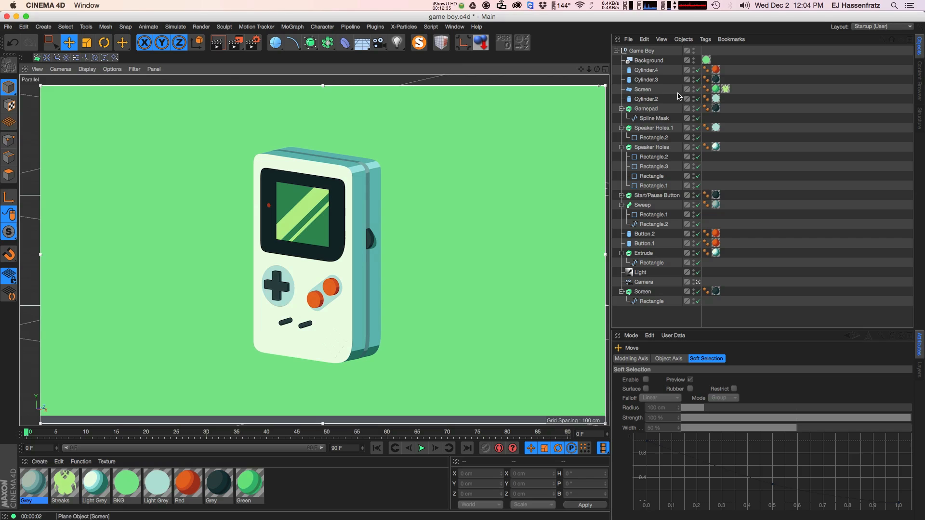
{"action": "mouse_move", "coordinate": [651, 96]}
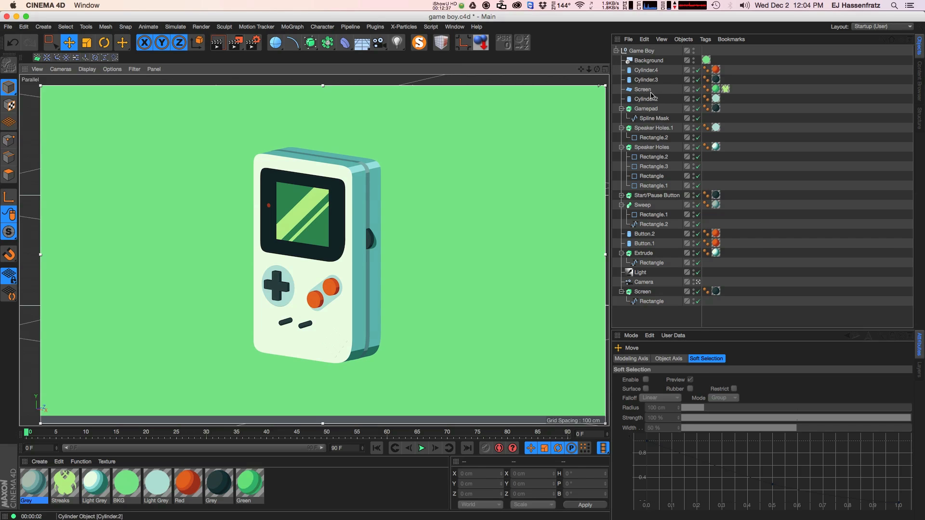
{"action": "left_click", "coordinate": [643, 88]}
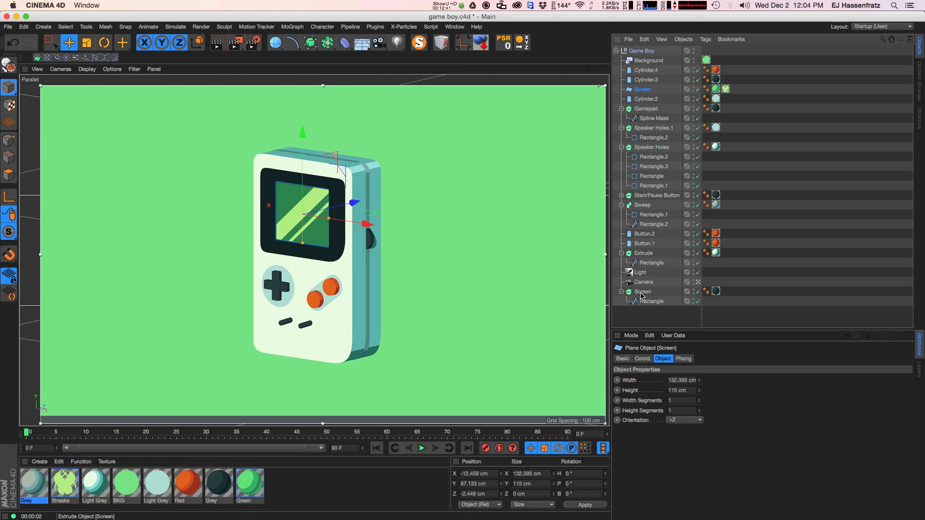
{"action": "left_click", "coordinate": [643, 291]}
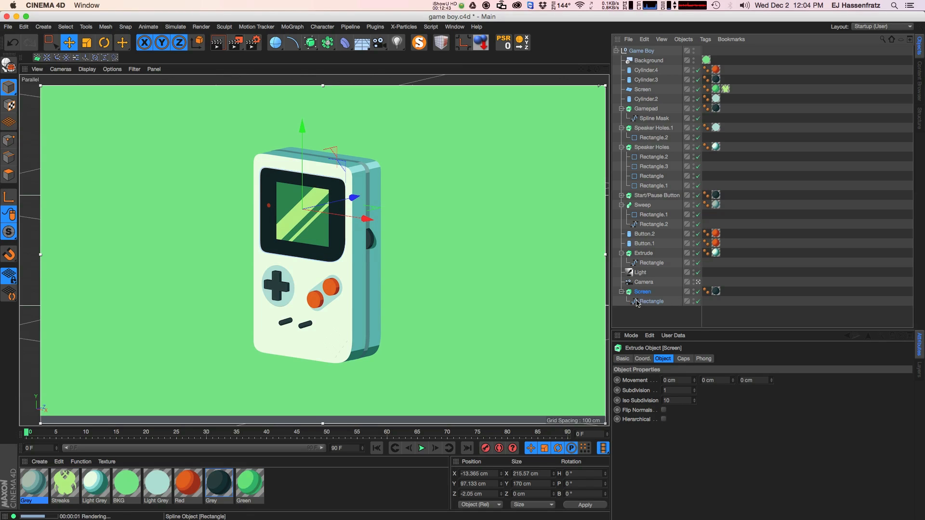
{"action": "left_click", "coordinate": [652, 301]}
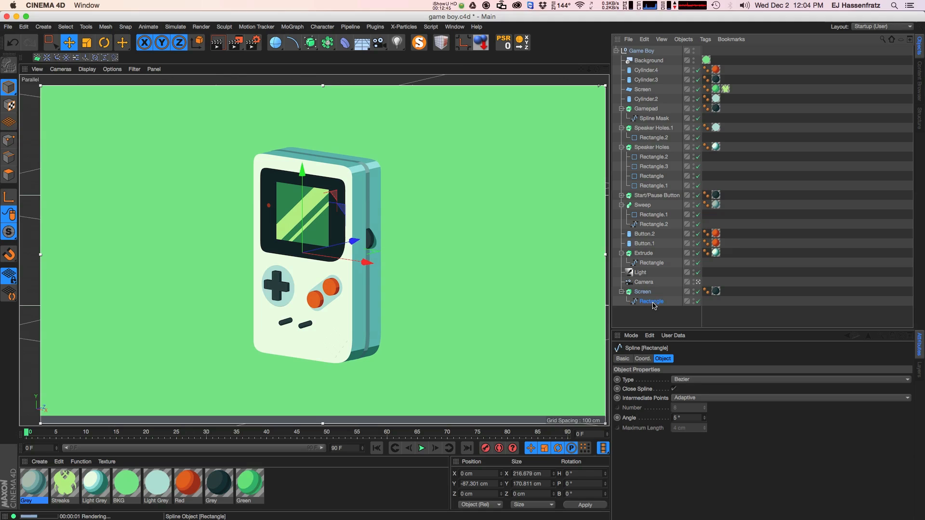
{"action": "left_click", "coordinate": [642, 291]}
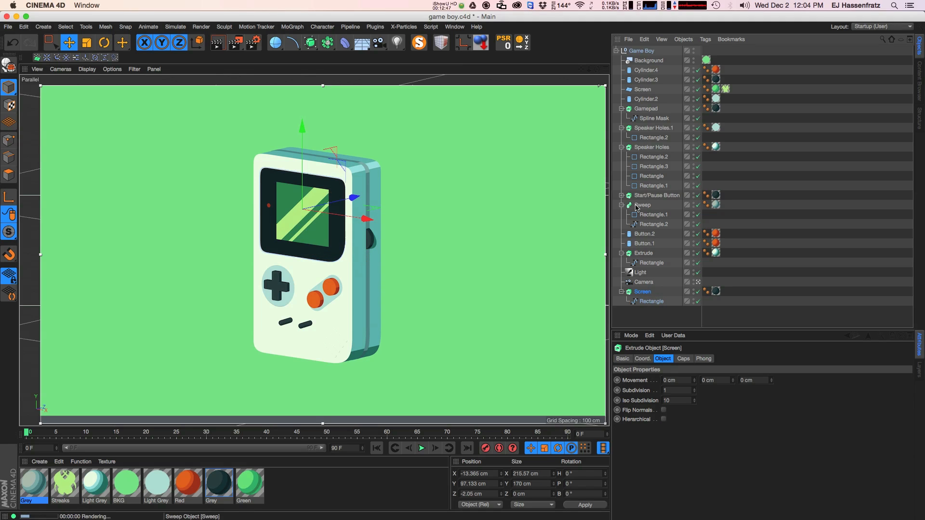
{"action": "left_click", "coordinate": [643, 204]}
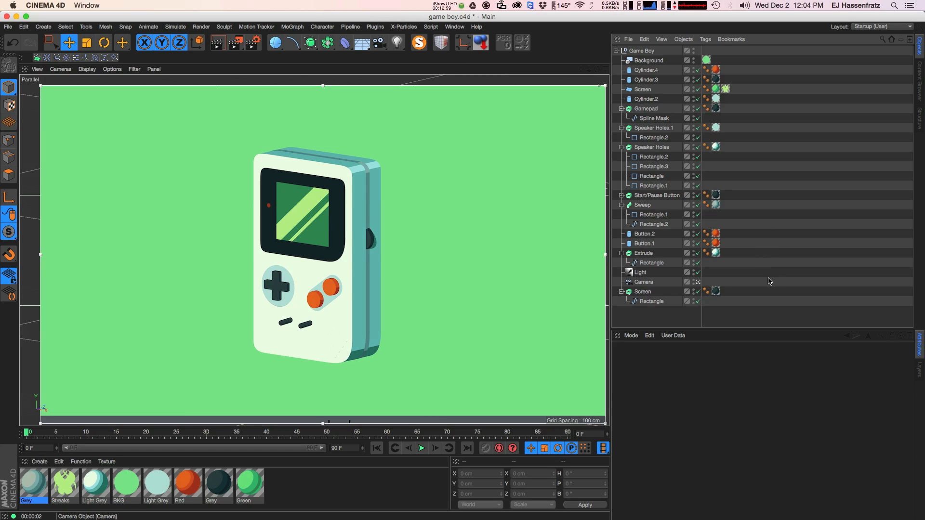
{"action": "mouse_move", "coordinate": [772, 286]}
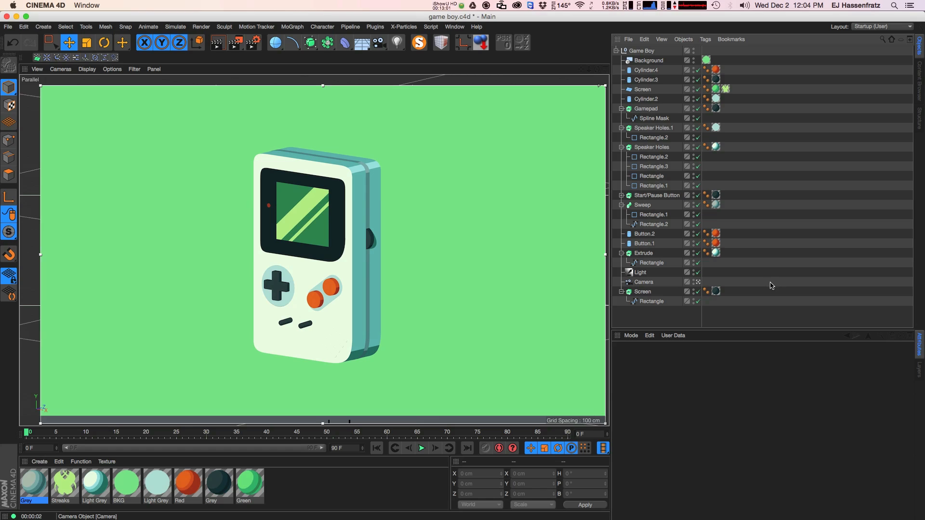
{"action": "mouse_move", "coordinate": [771, 287]}
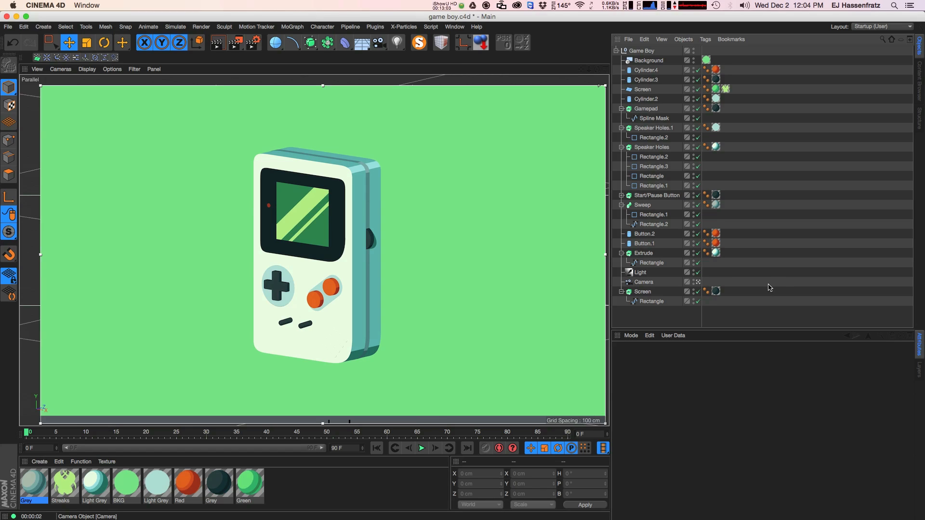
{"action": "mouse_move", "coordinate": [770, 288]}
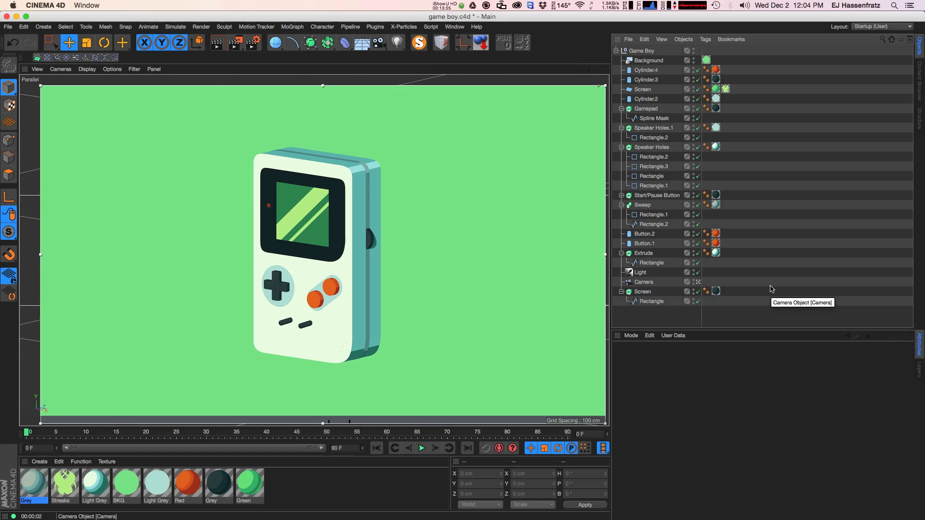
{"action": "mouse_move", "coordinate": [753, 297]}
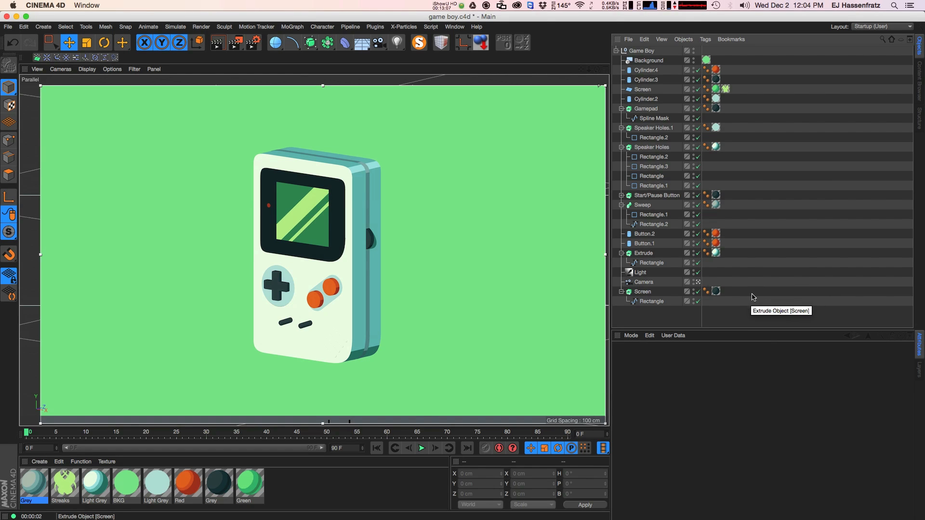
{"action": "mouse_move", "coordinate": [797, 302]}
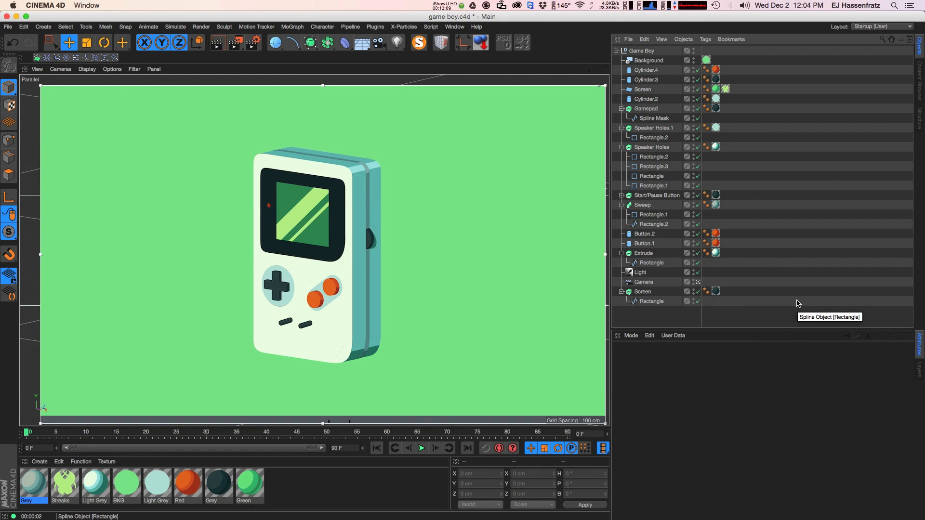
{"action": "mouse_move", "coordinate": [788, 301]}
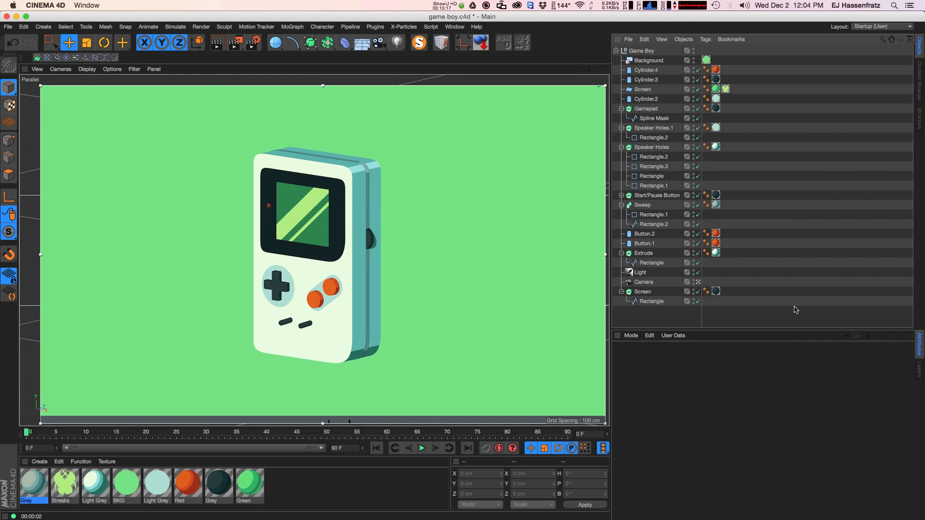
{"action": "mouse_move", "coordinate": [795, 311]}
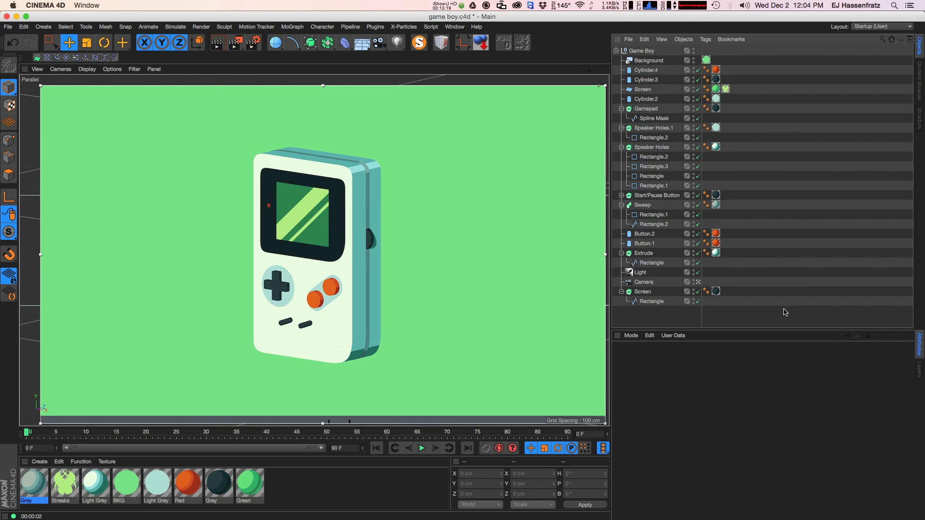
{"action": "mouse_move", "coordinate": [789, 312]}
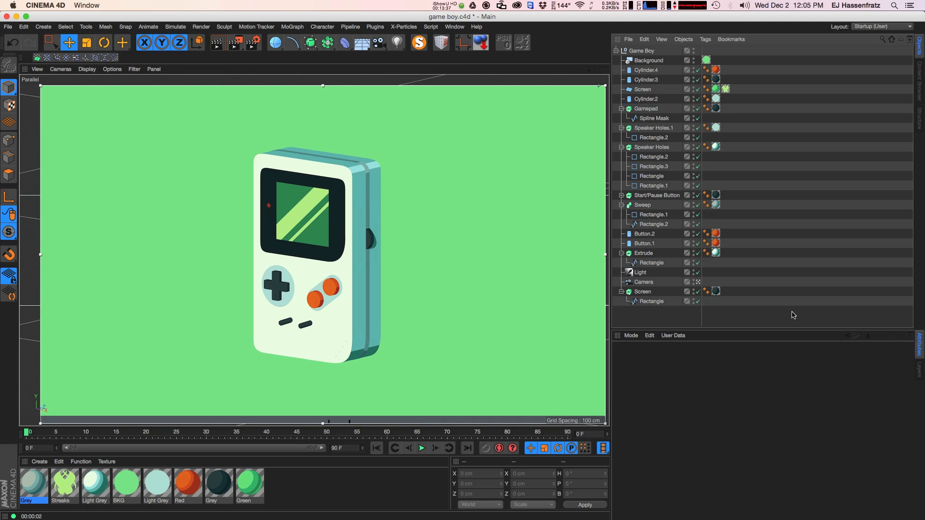
{"action": "mouse_move", "coordinate": [795, 316]}
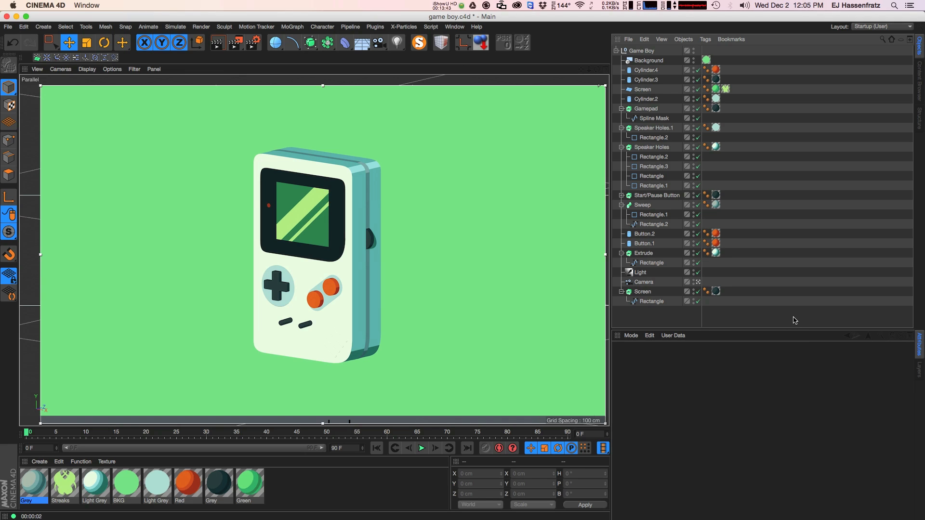
{"action": "mouse_move", "coordinate": [790, 319]}
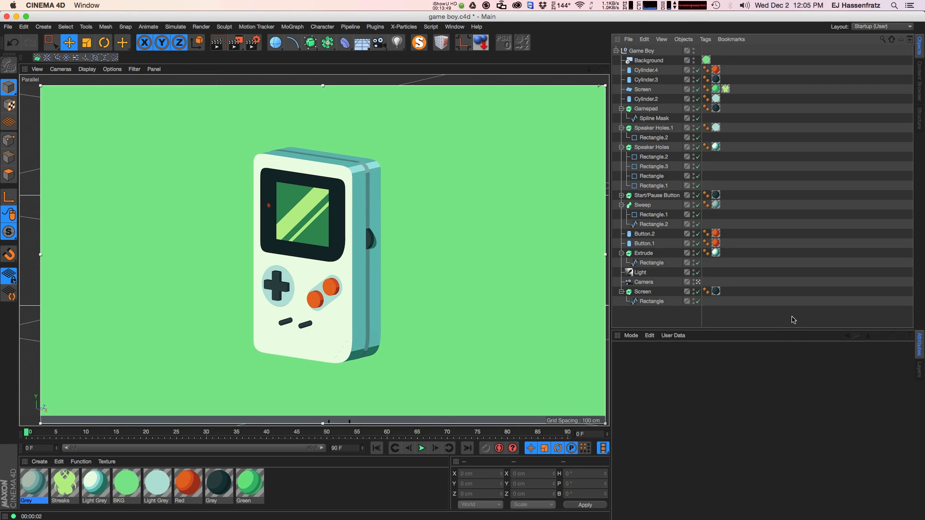
{"action": "mouse_move", "coordinate": [790, 342]}
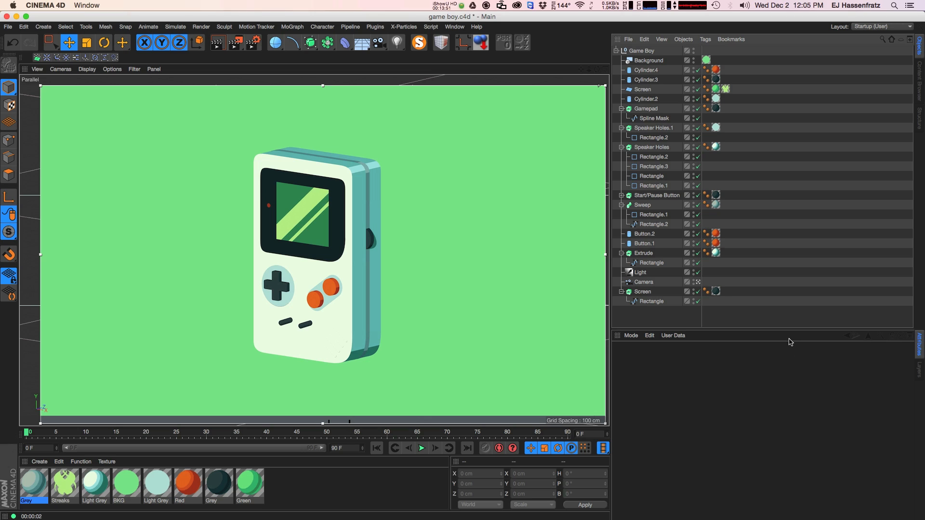
{"action": "mouse_move", "coordinate": [784, 325]}
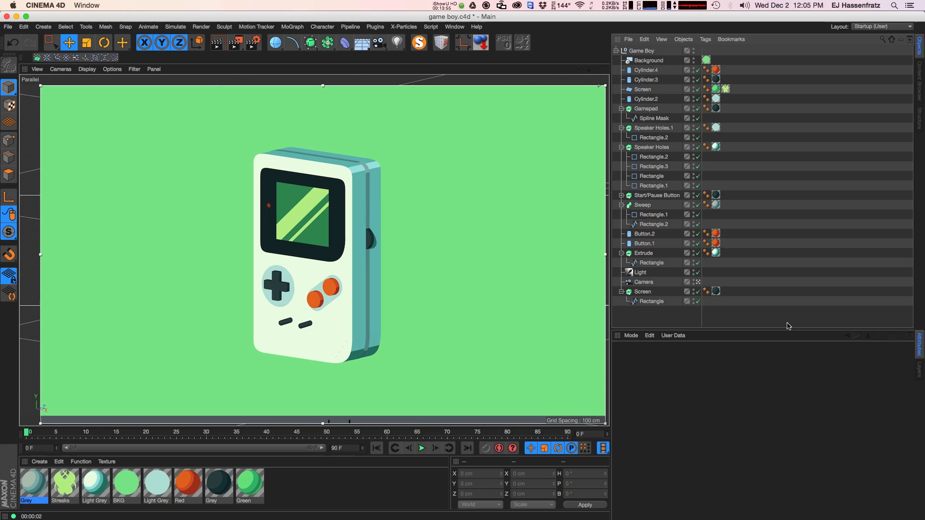
{"action": "mouse_move", "coordinate": [735, 325]}
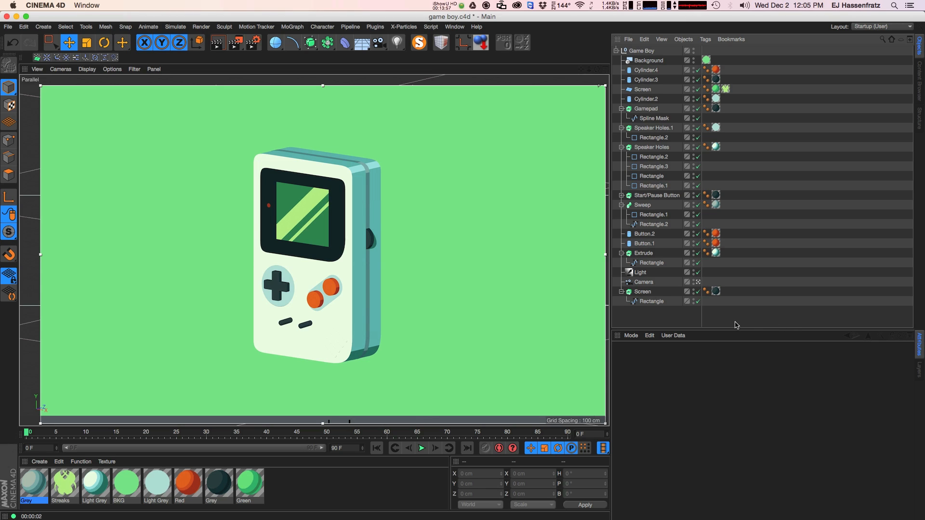
{"action": "mouse_move", "coordinate": [727, 318]}
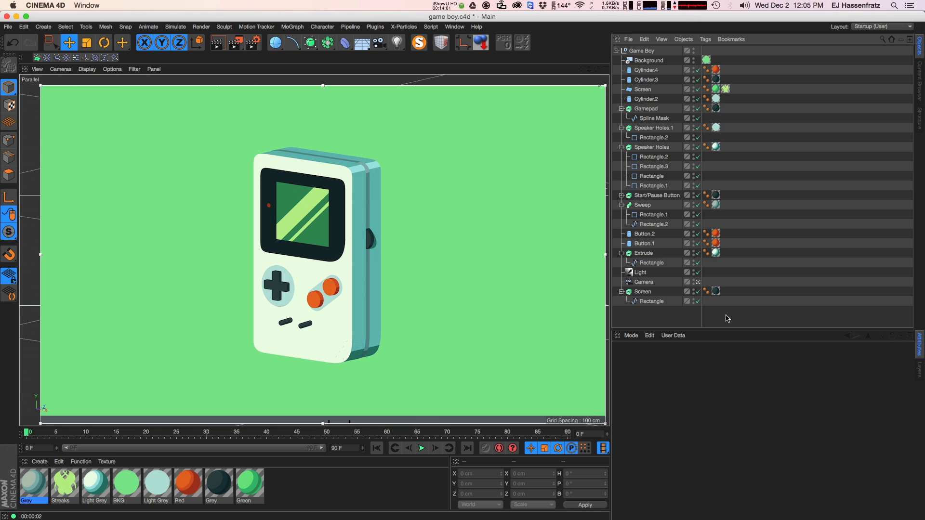
{"action": "mouse_move", "coordinate": [746, 319]}
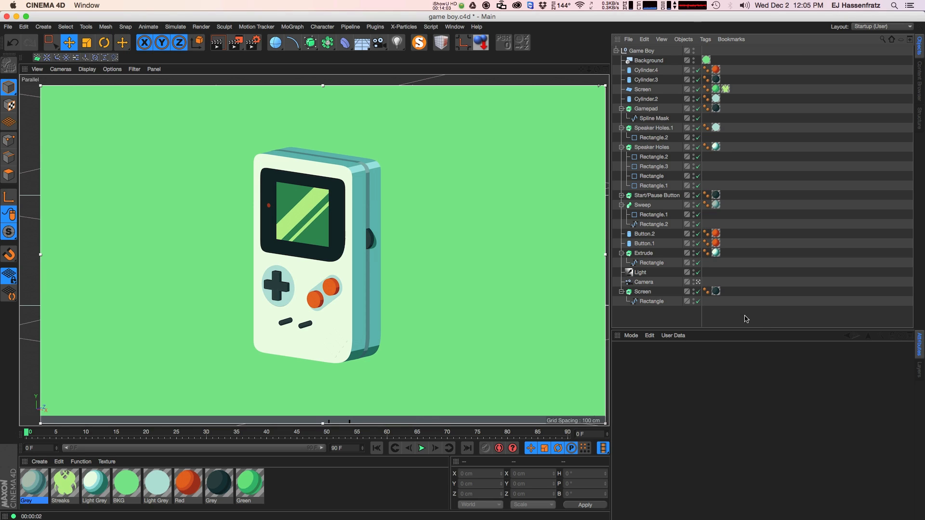
{"action": "mouse_move", "coordinate": [748, 330]}
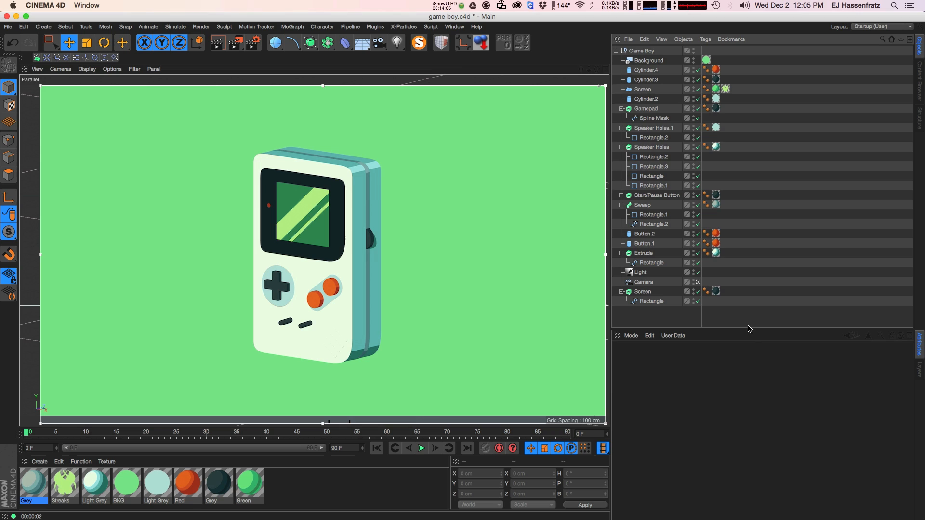
{"action": "mouse_move", "coordinate": [755, 319]}
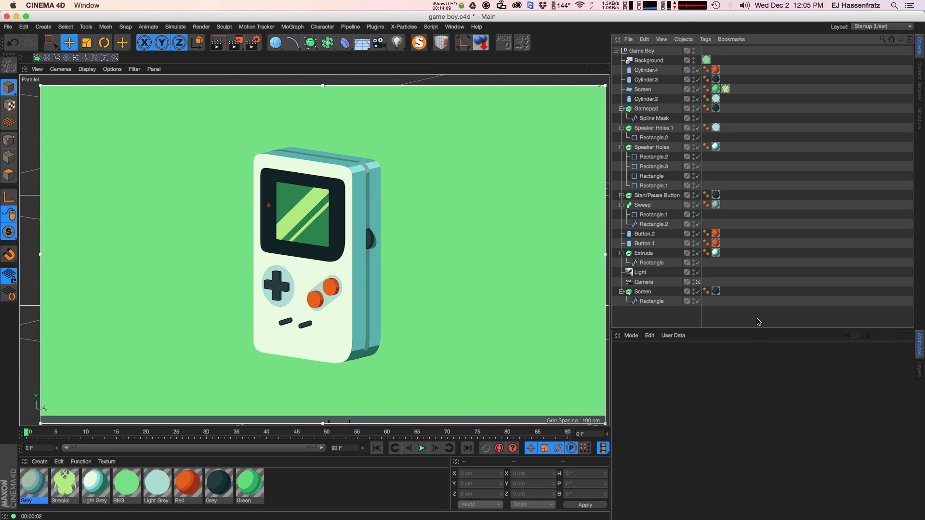
{"action": "mouse_move", "coordinate": [766, 322]}
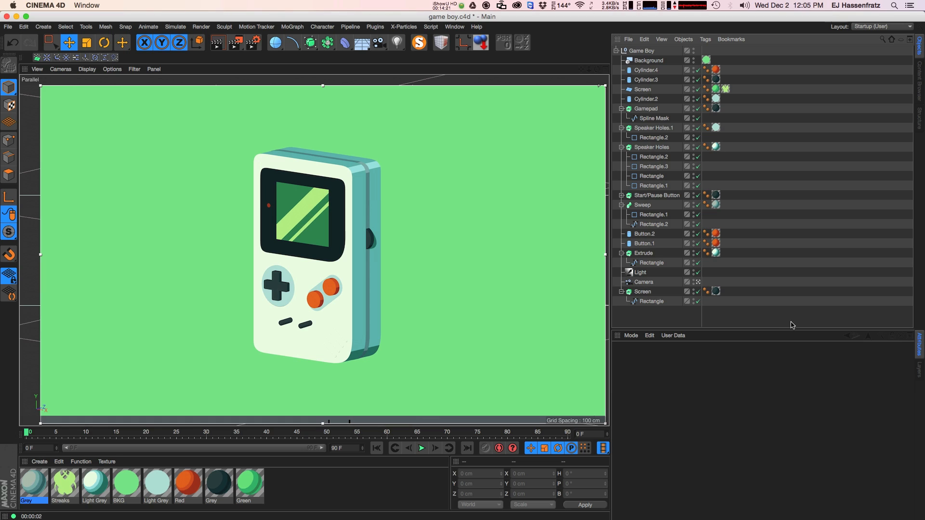
{"action": "mouse_move", "coordinate": [800, 323]}
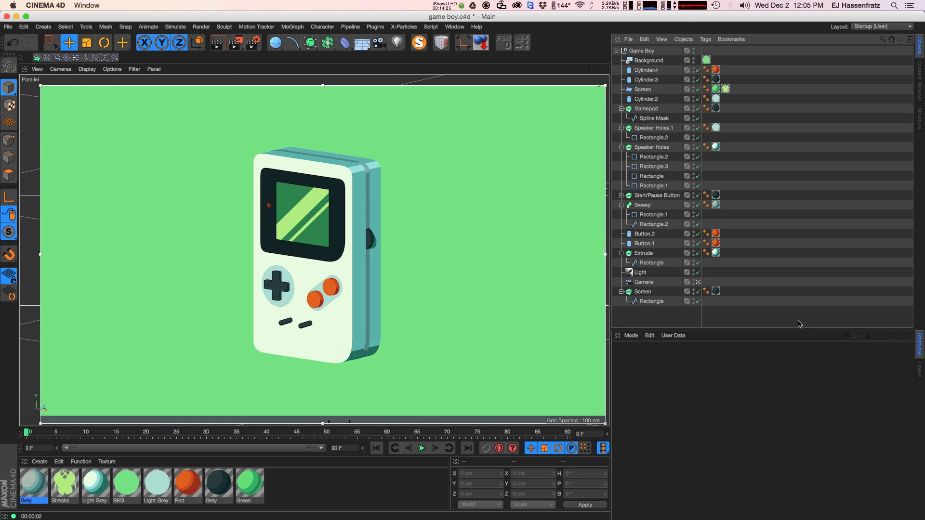